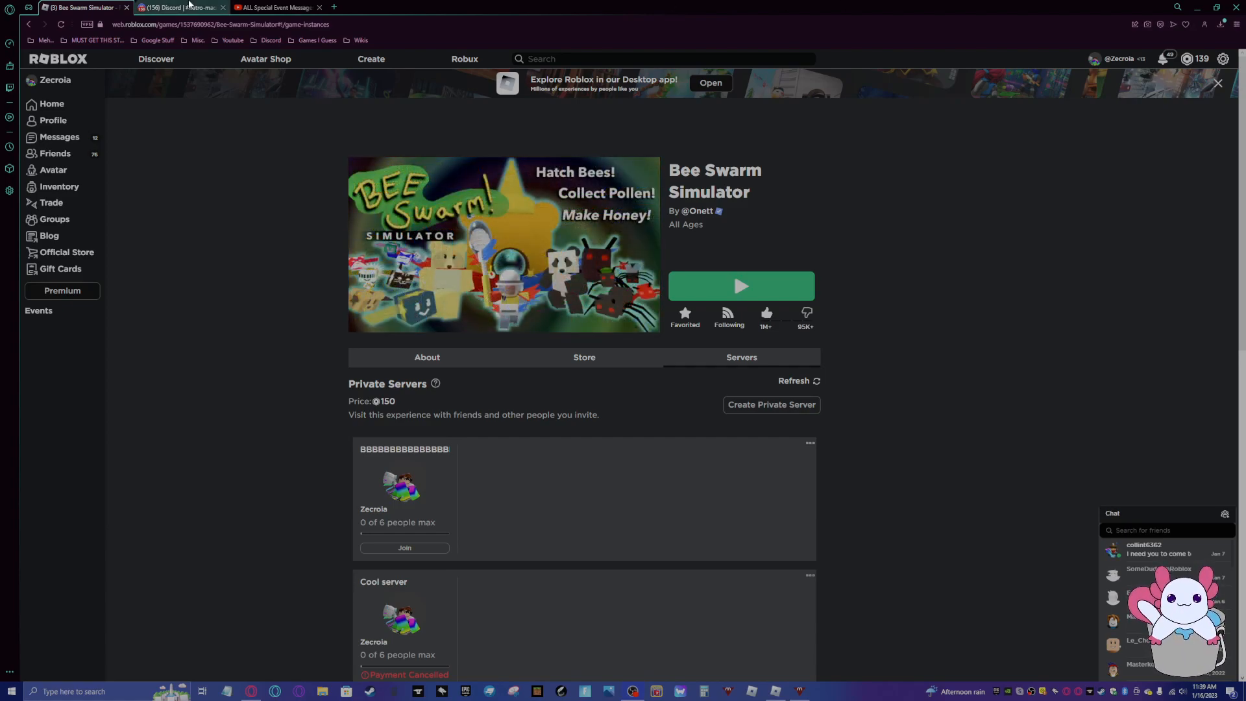
Switch to the natro-macro Discord channel showing the install instructions
click(175, 8)
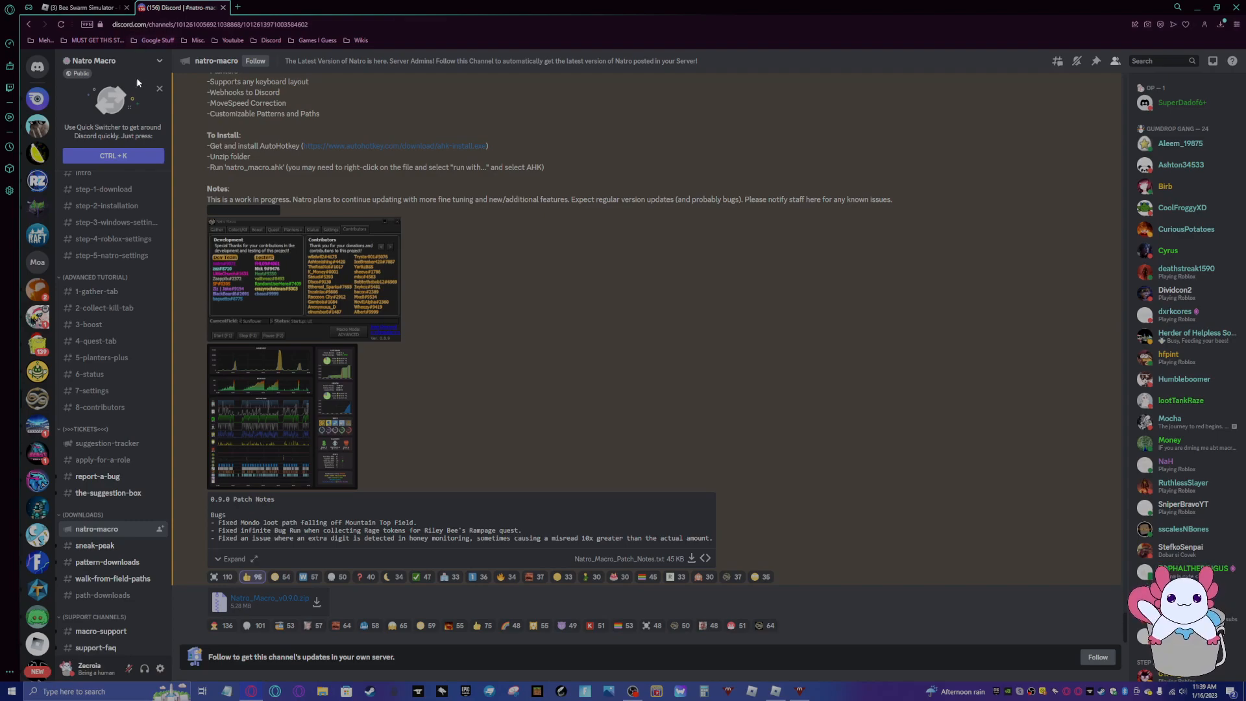
Download the AutoHotkey v2.0 installer from autohotkey.com and reveal it in the Data (D:) folder
click(241, 7)
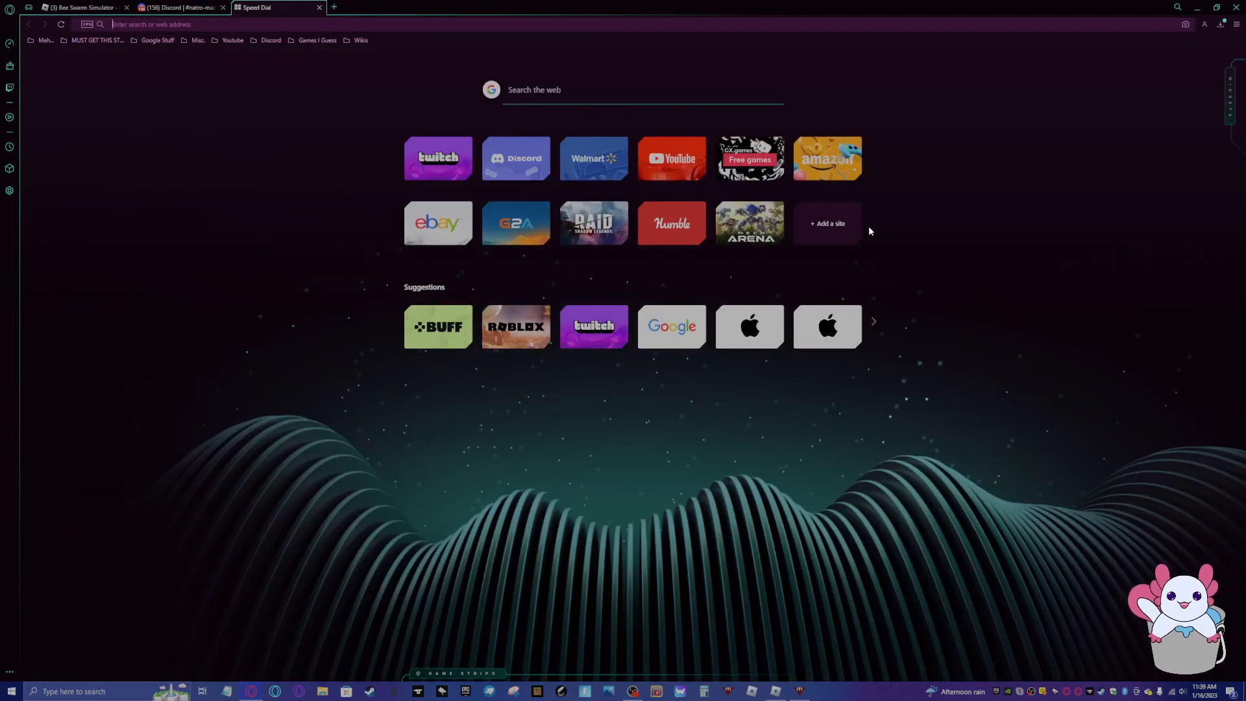
text(autohotkey.com)
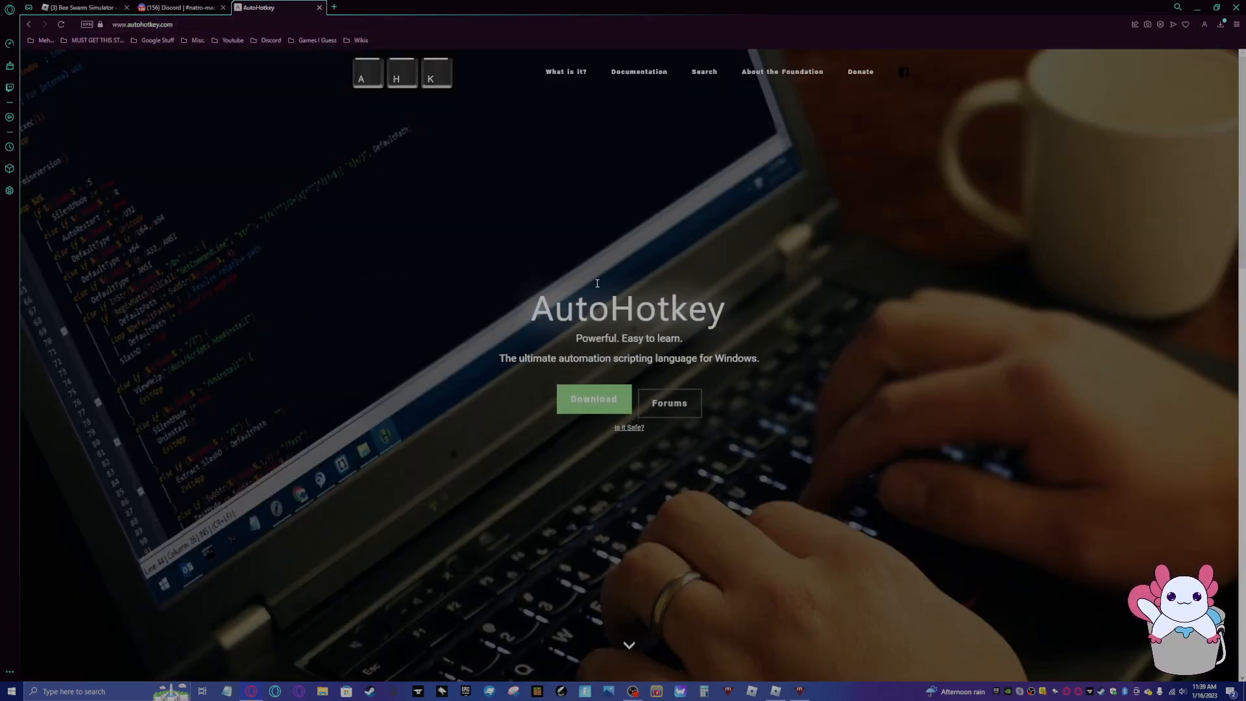
mouse_move(260, 291)
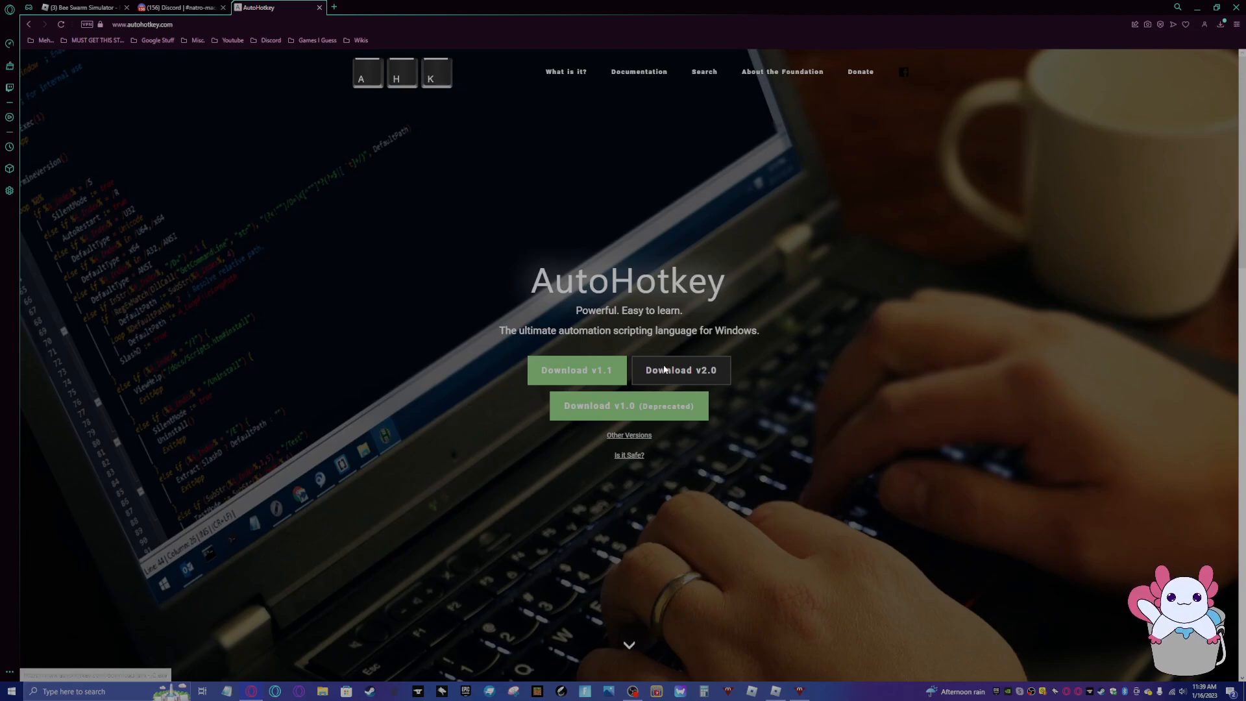
click(680, 370)
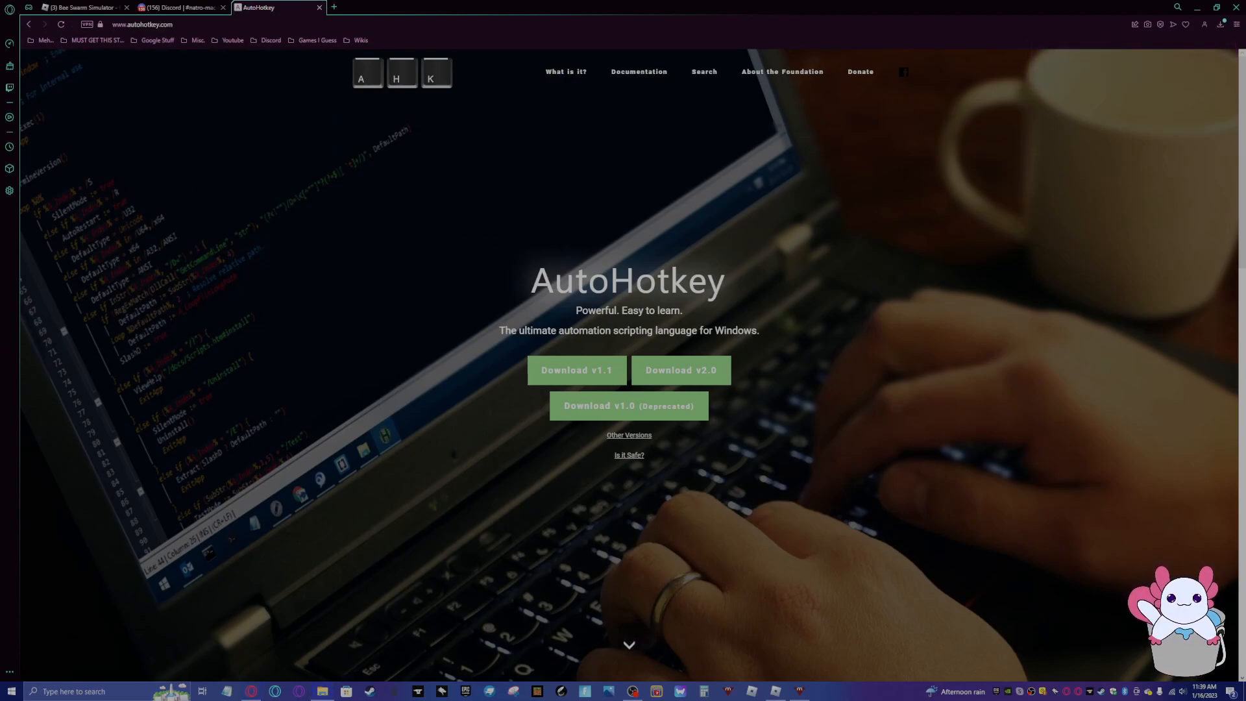
click(323, 690)
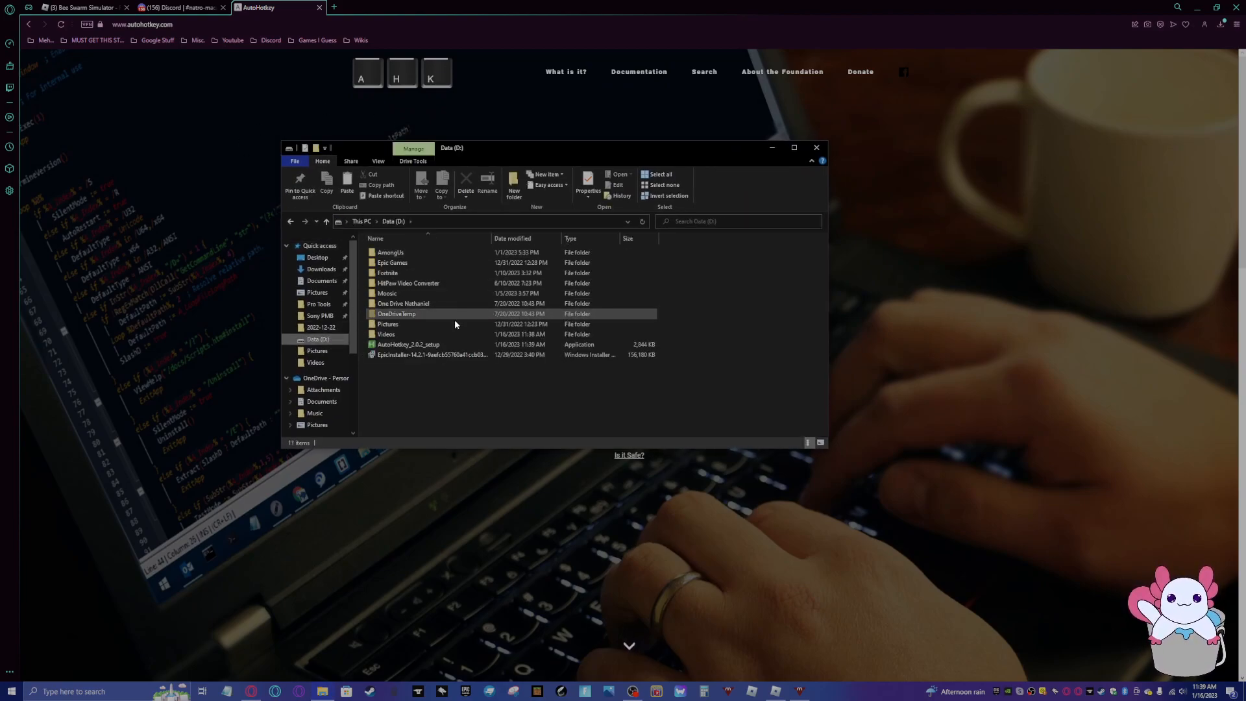
mouse_move(555, 334)
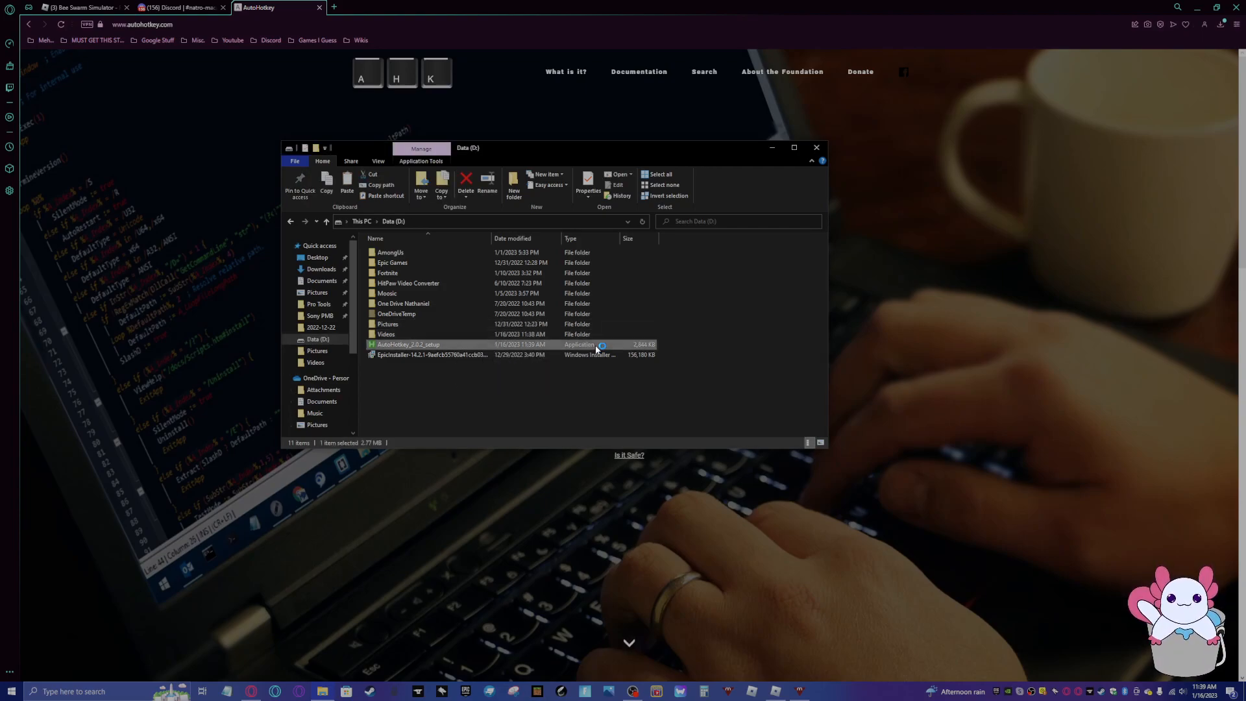
Launch the AutoHotkey 2.0.2 installer and install it to the Data (D:) drive
double_click(408, 344)
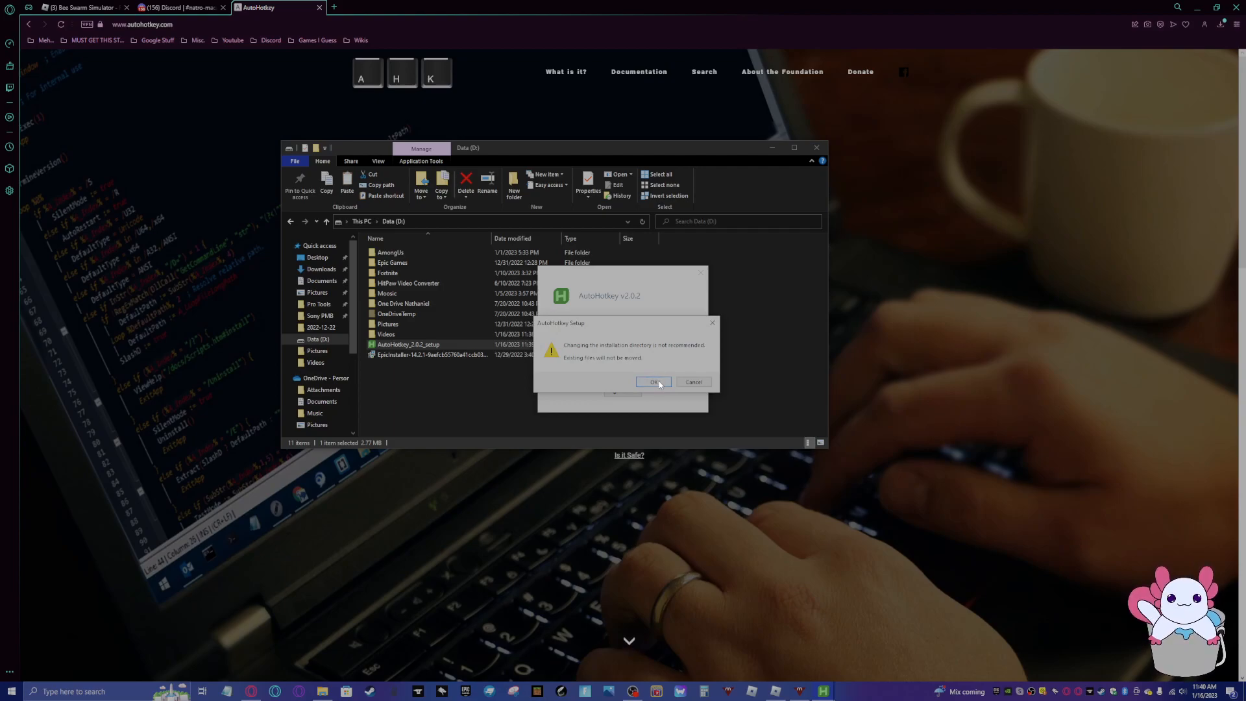
click(652, 381)
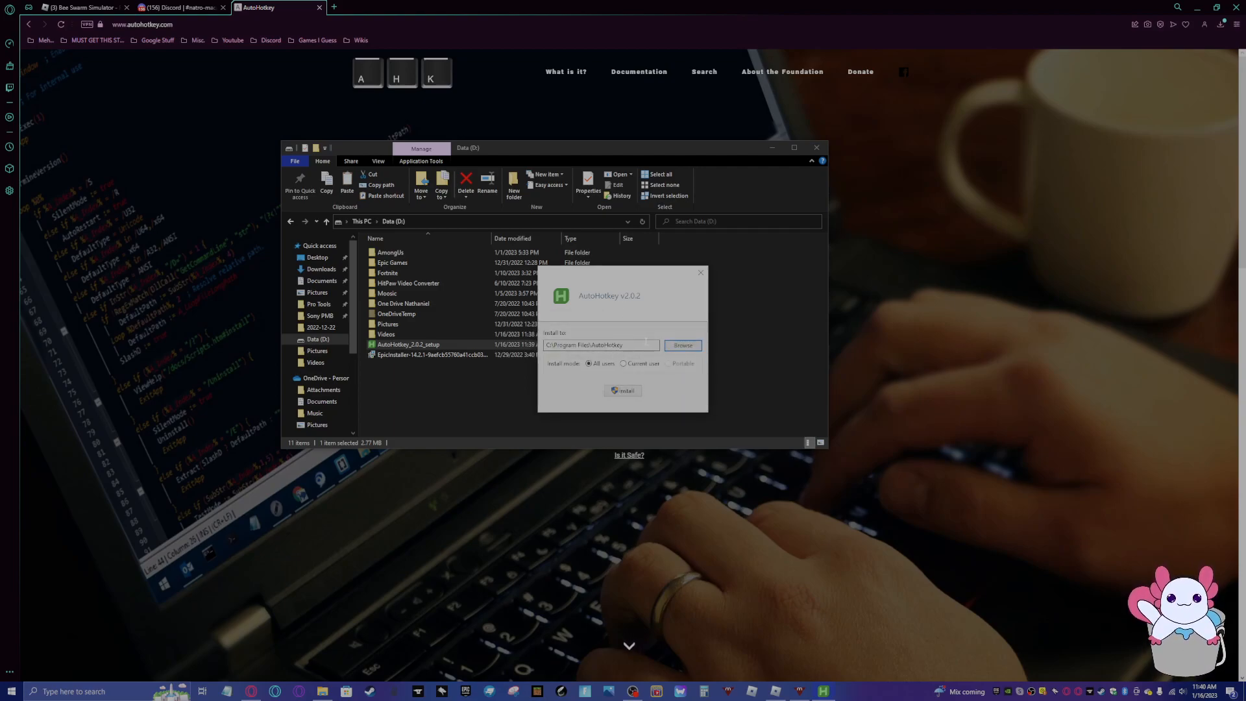
click(683, 345)
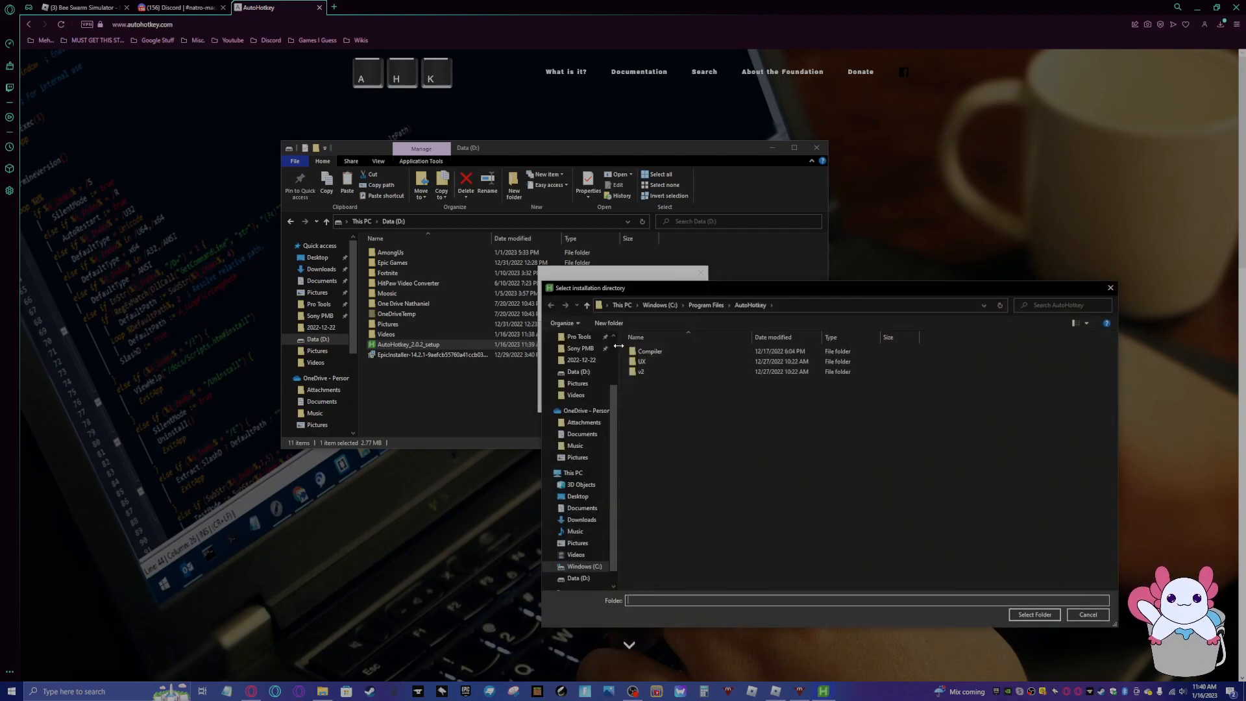
scroll(down, 3)
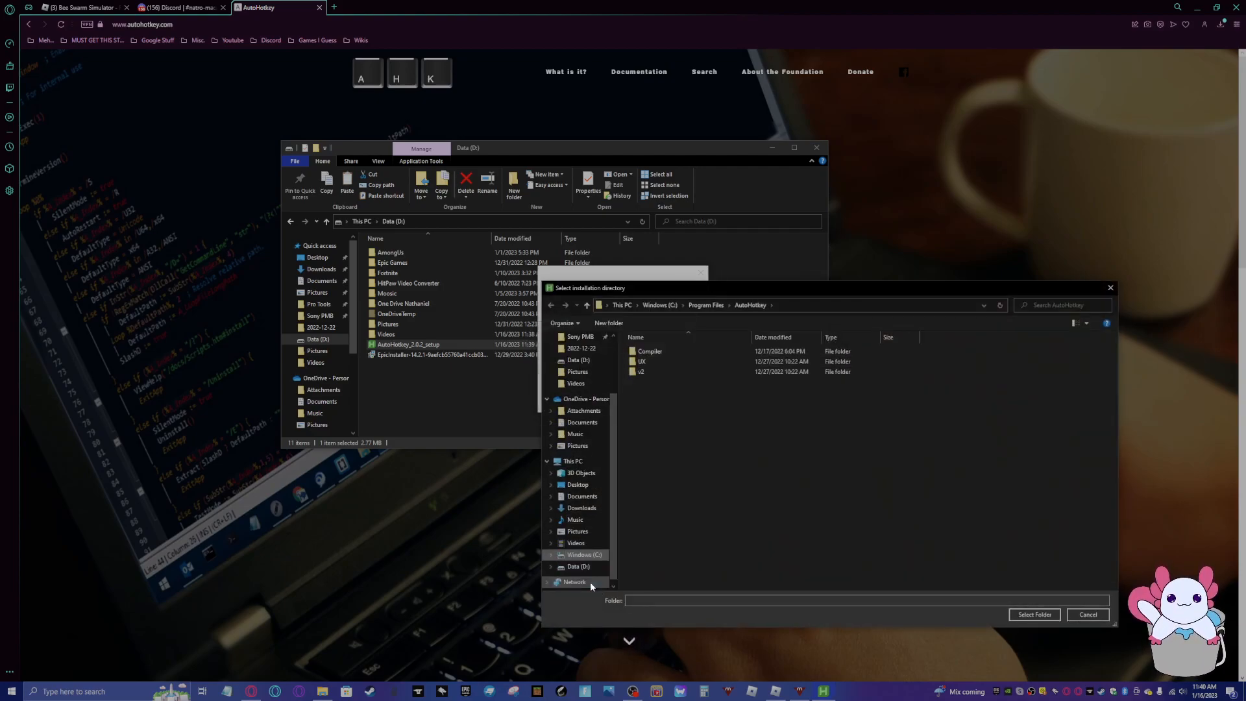
click(576, 566)
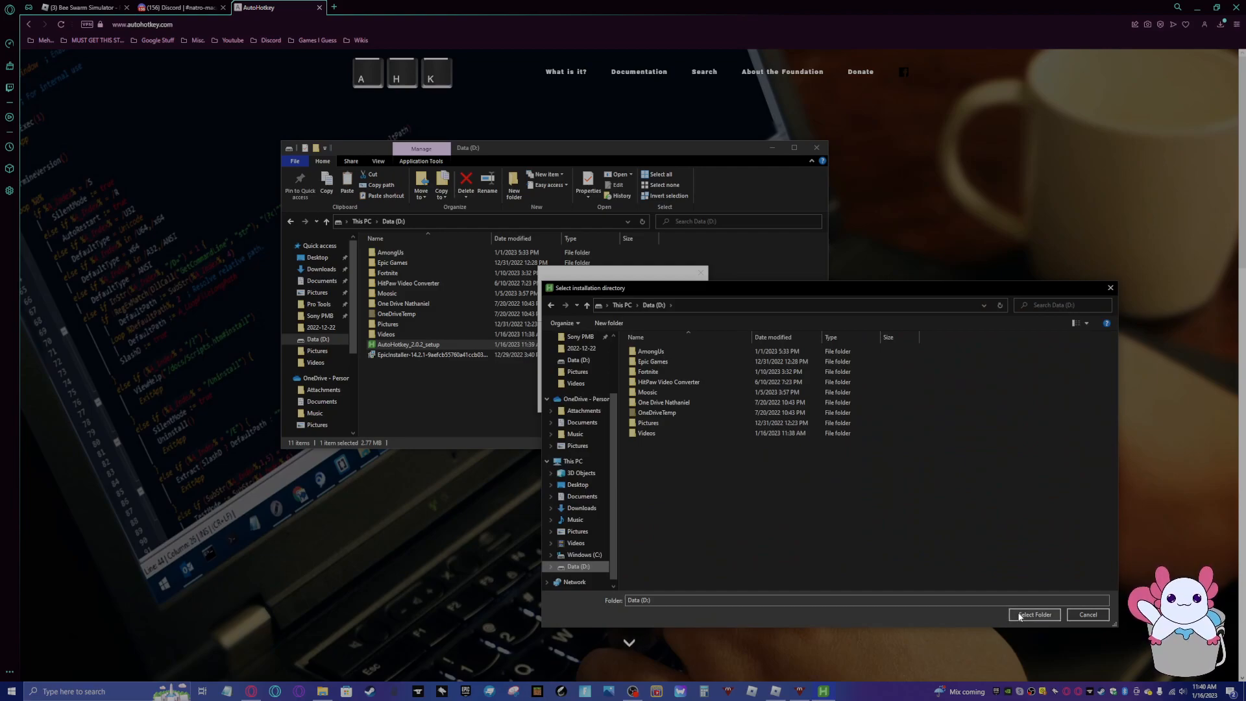
click(1034, 615)
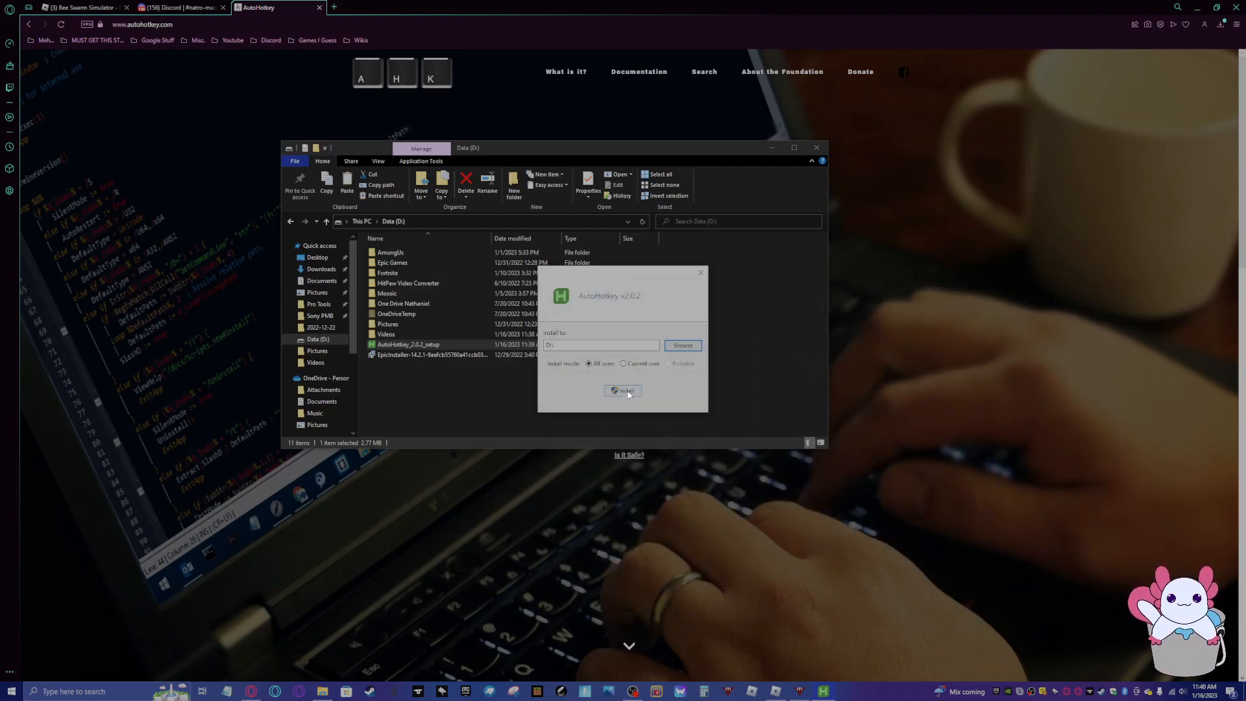
click(623, 390)
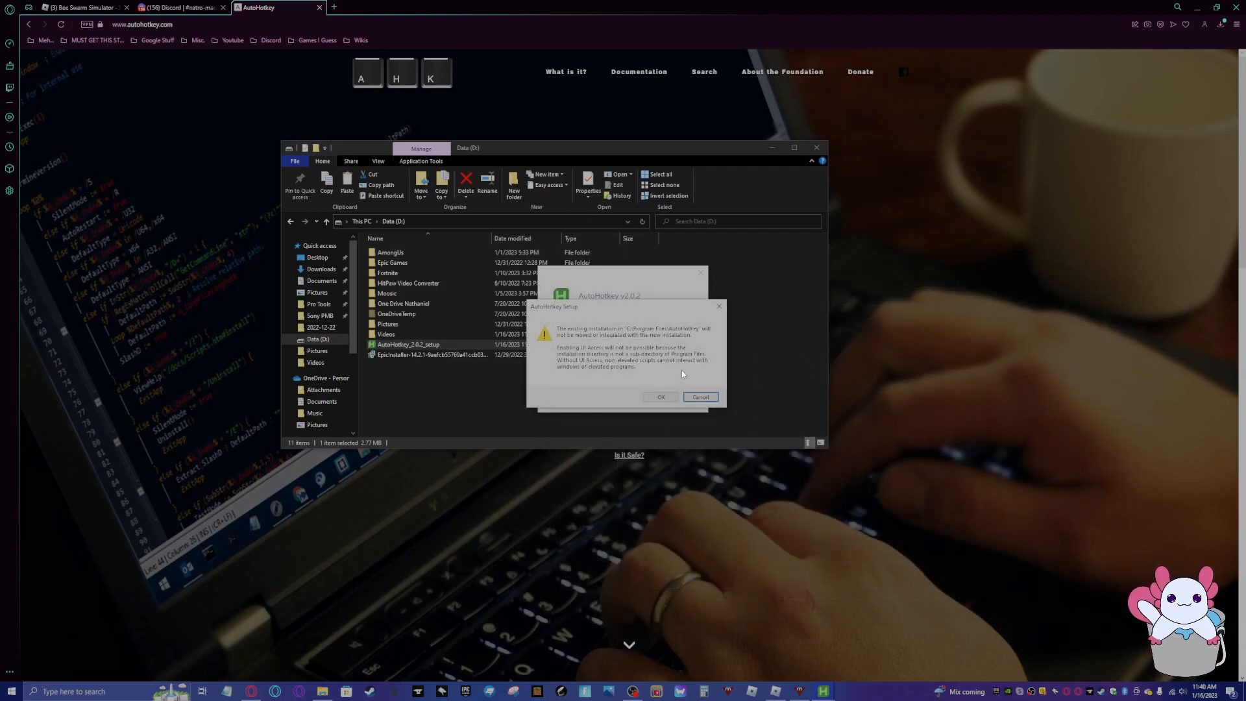
Back out of the existing-installation warning and cancel choosing another folder
click(660, 397)
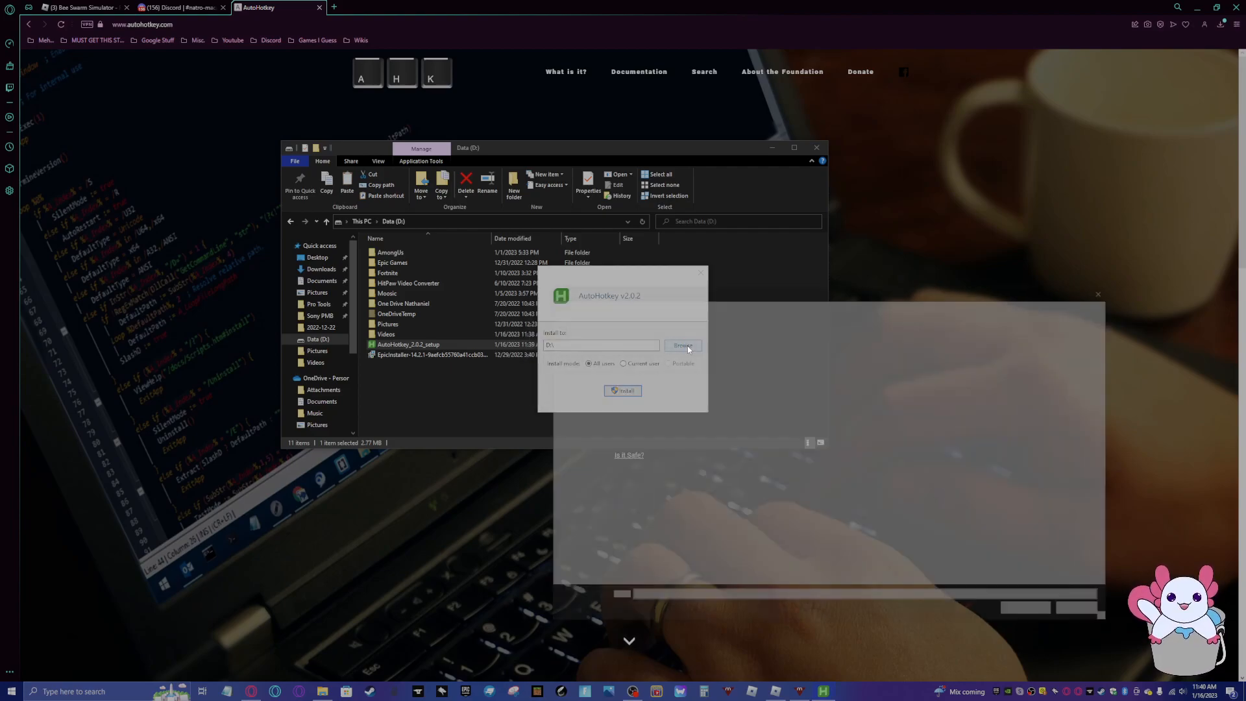
click(683, 345)
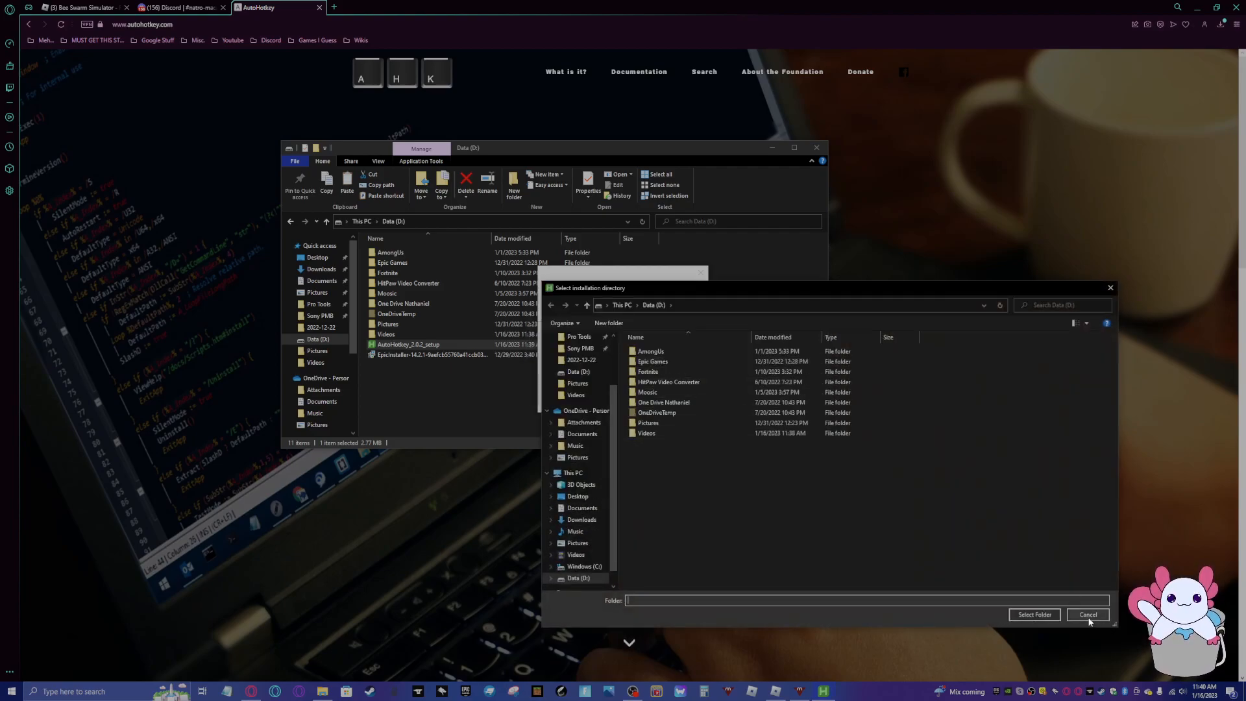
click(1087, 615)
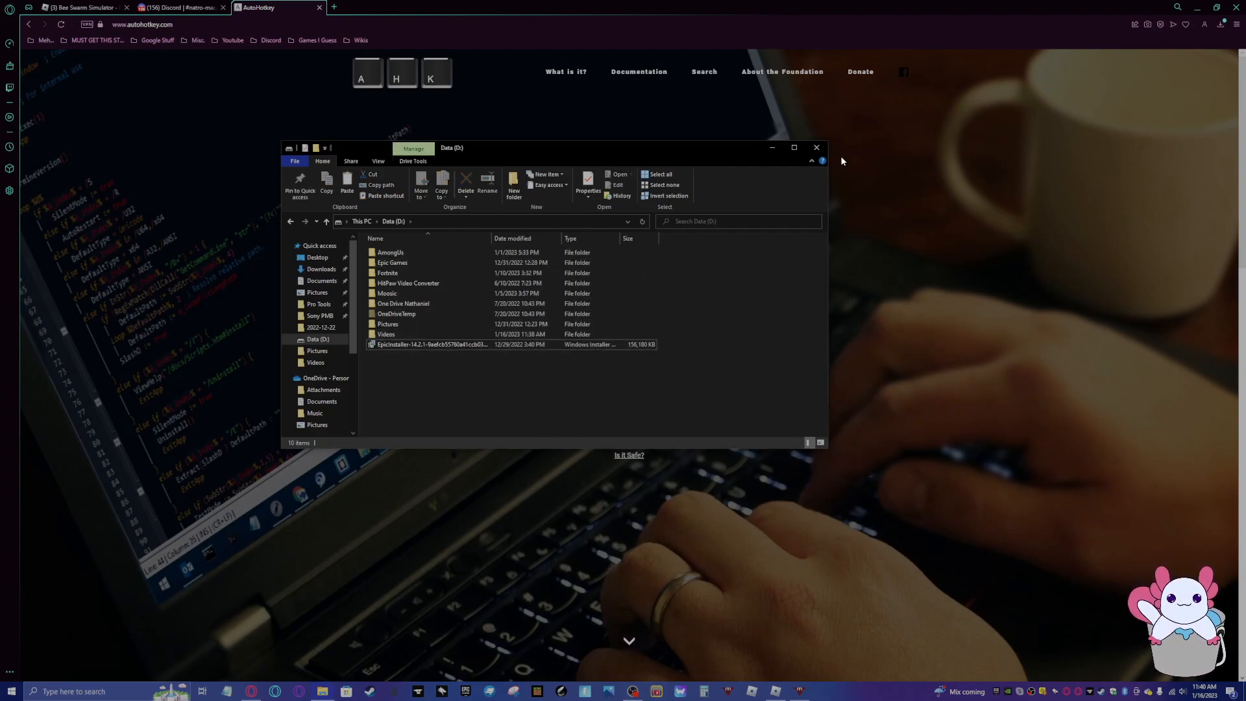
Close the Data (D:) folder window and the AutoHotkey website tab
click(816, 147)
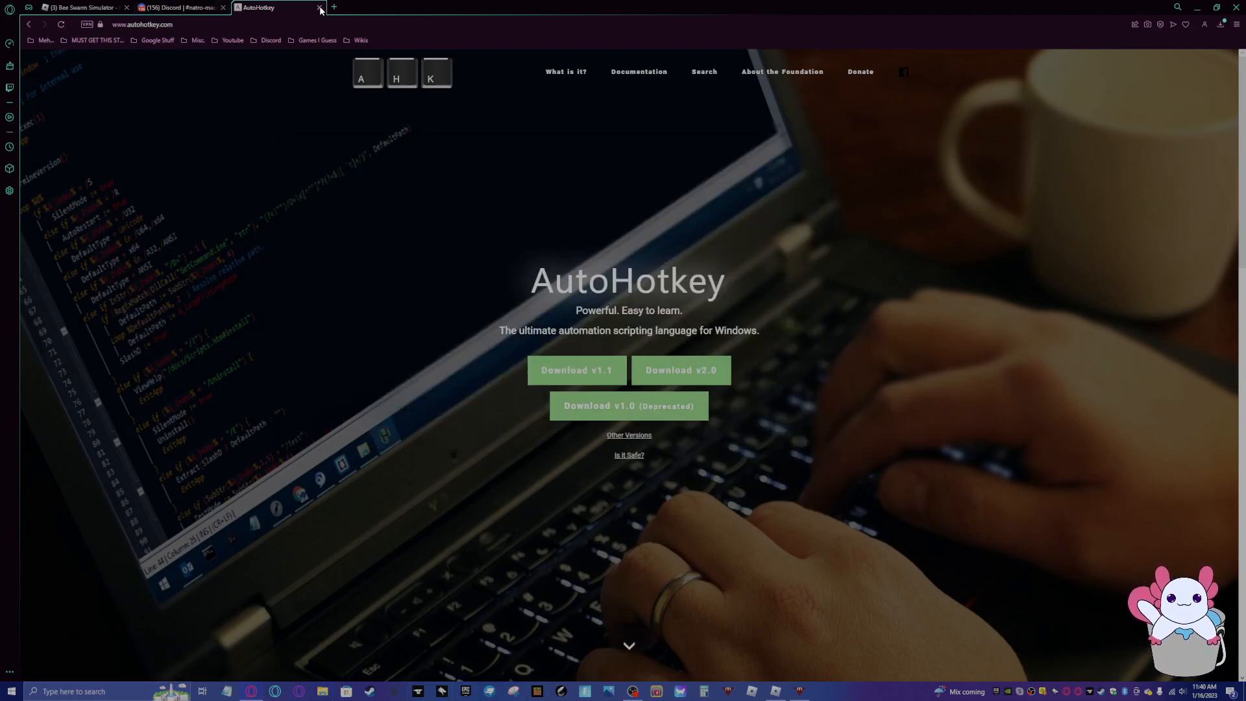
mouse_move(319, 7)
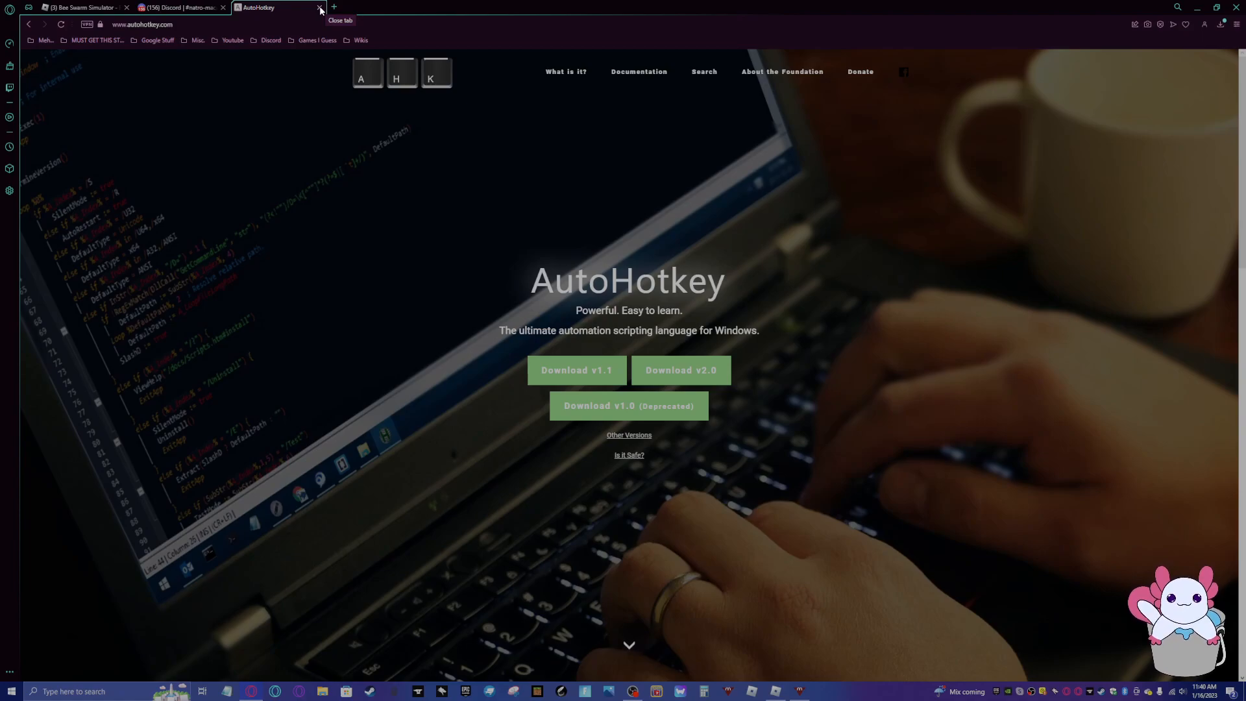
click(319, 8)
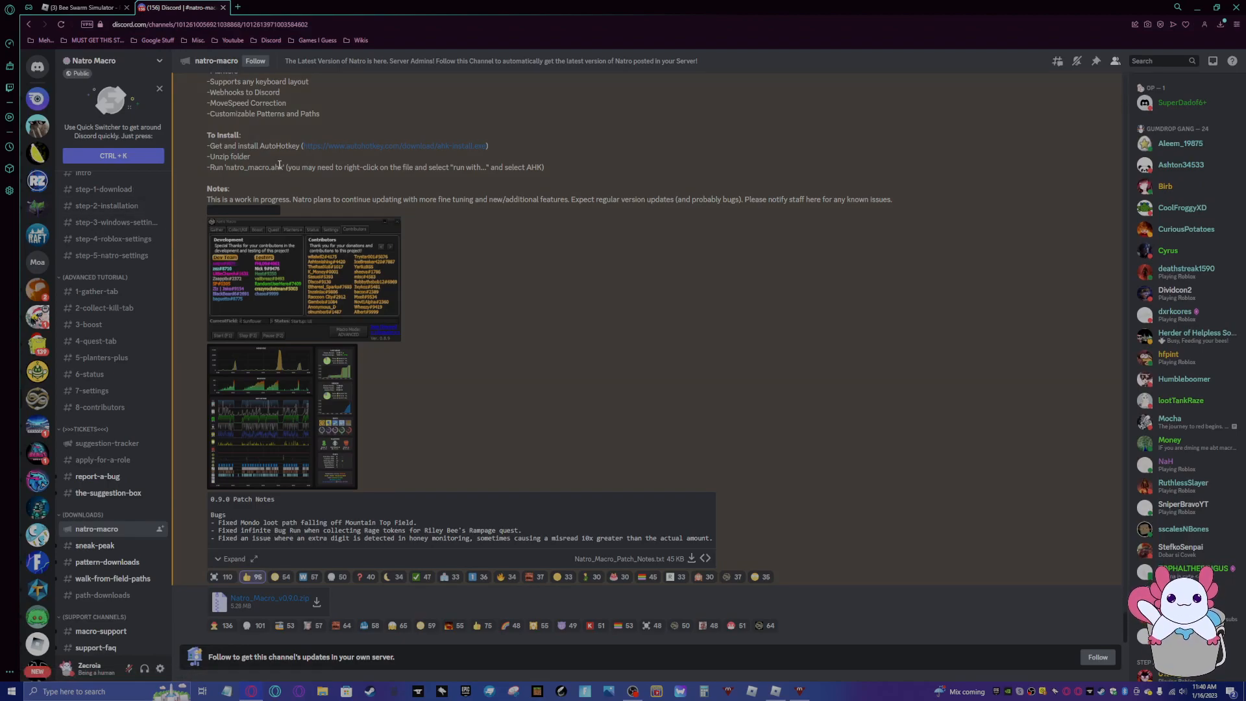
mouse_move(38, 127)
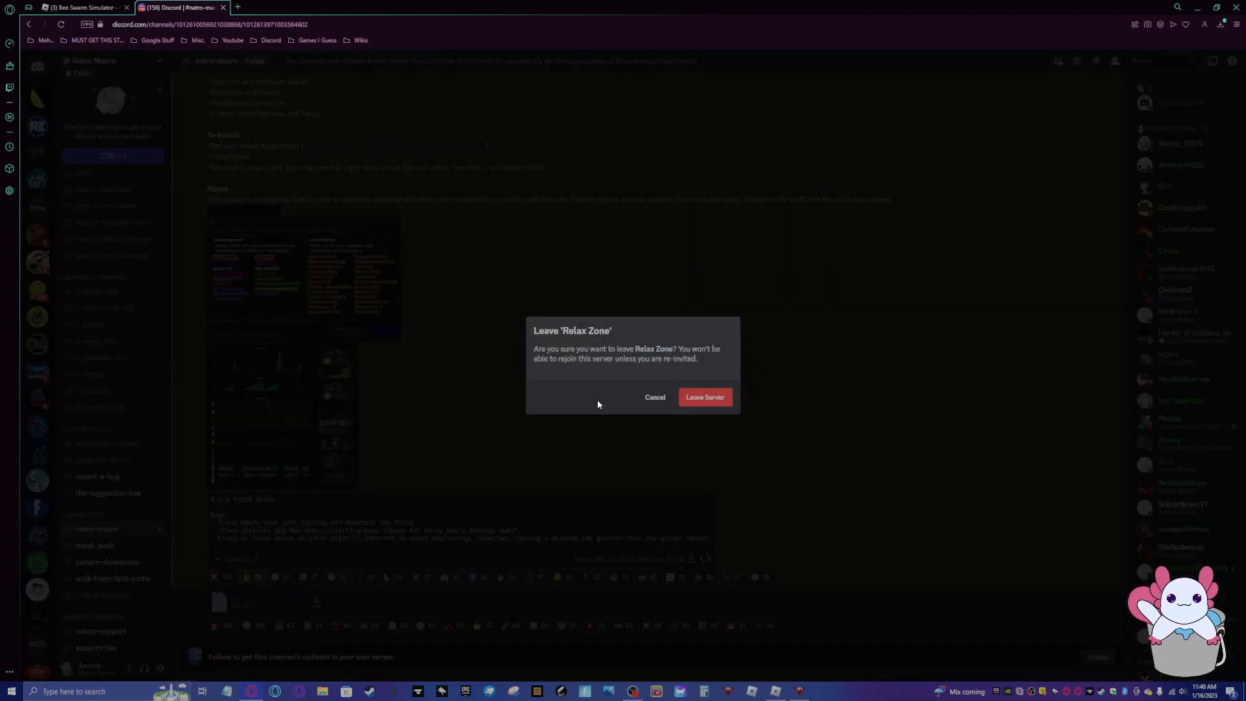
Cancel leaving the Relax Zone server and download the attached Natro Macro zip
click(654, 397)
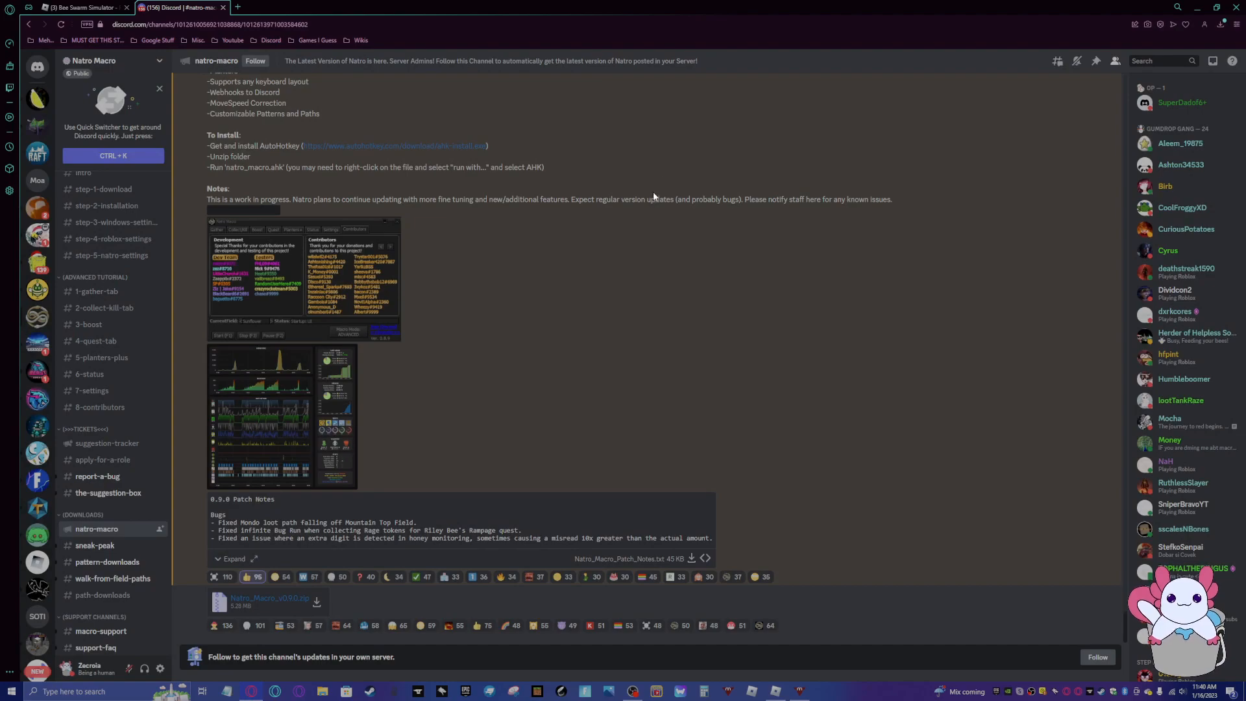
mouse_move(615, 291)
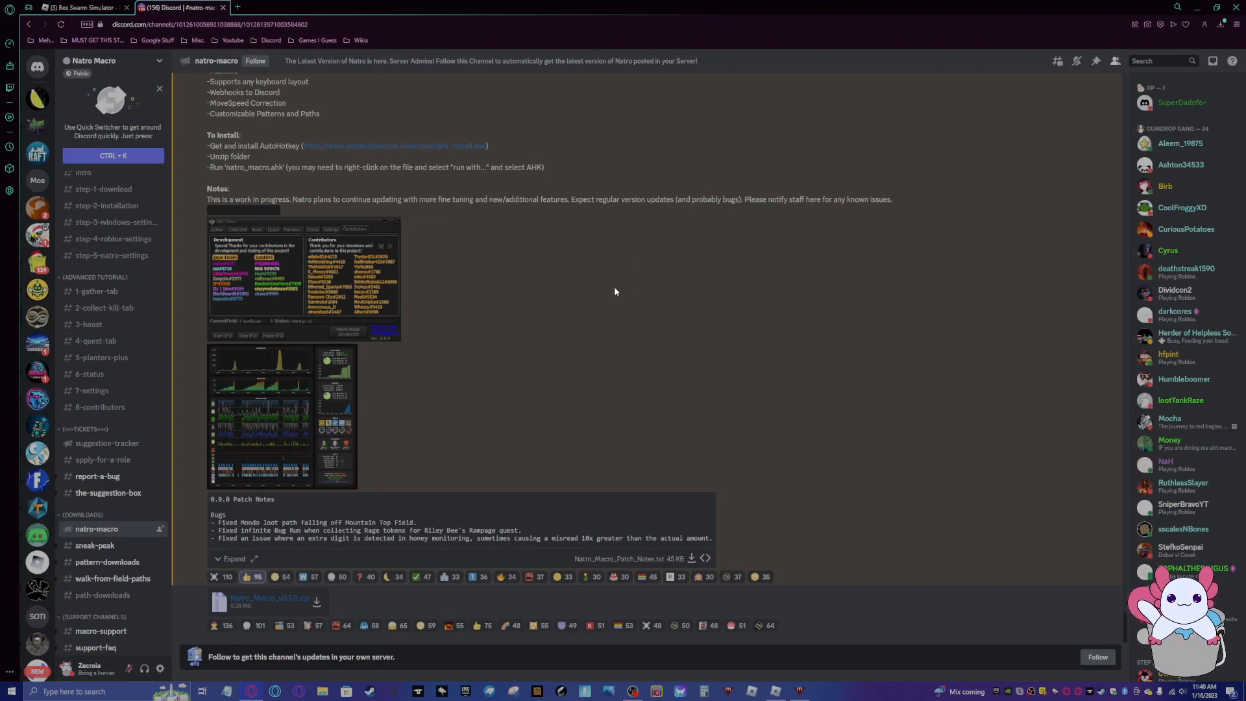
mouse_move(540, 308)
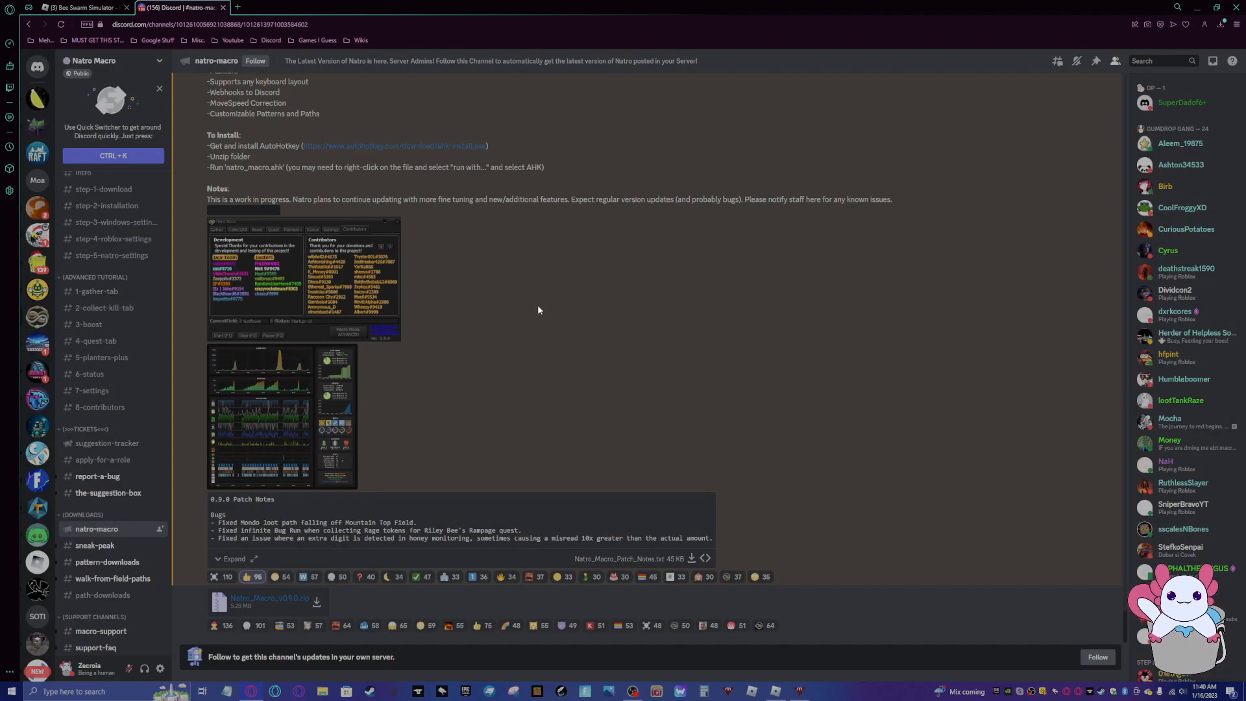
mouse_move(517, 217)
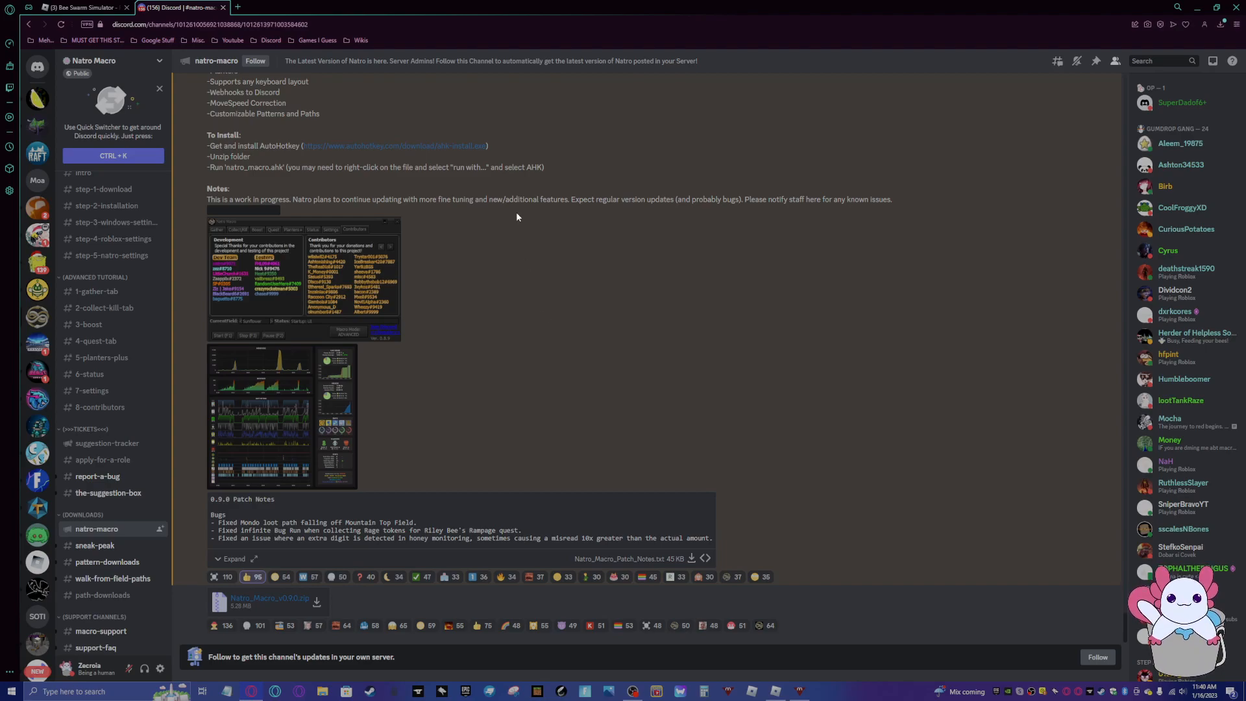
mouse_move(133, 223)
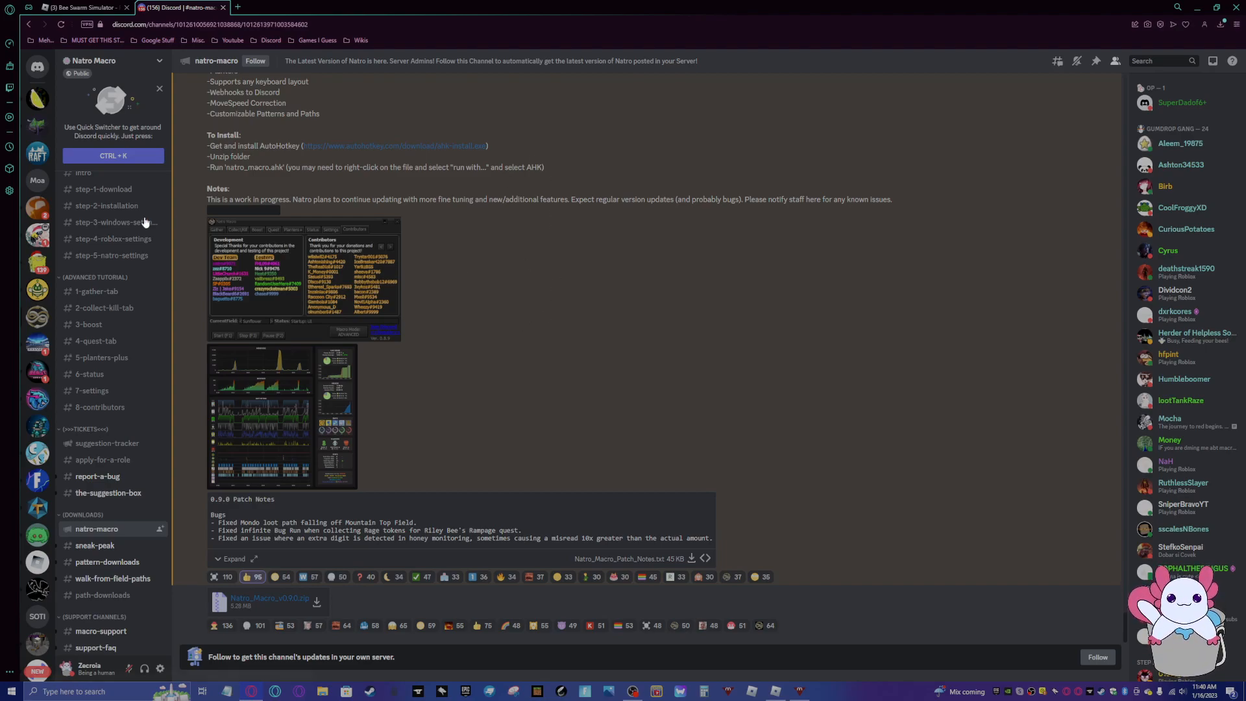
mouse_move(546, 309)
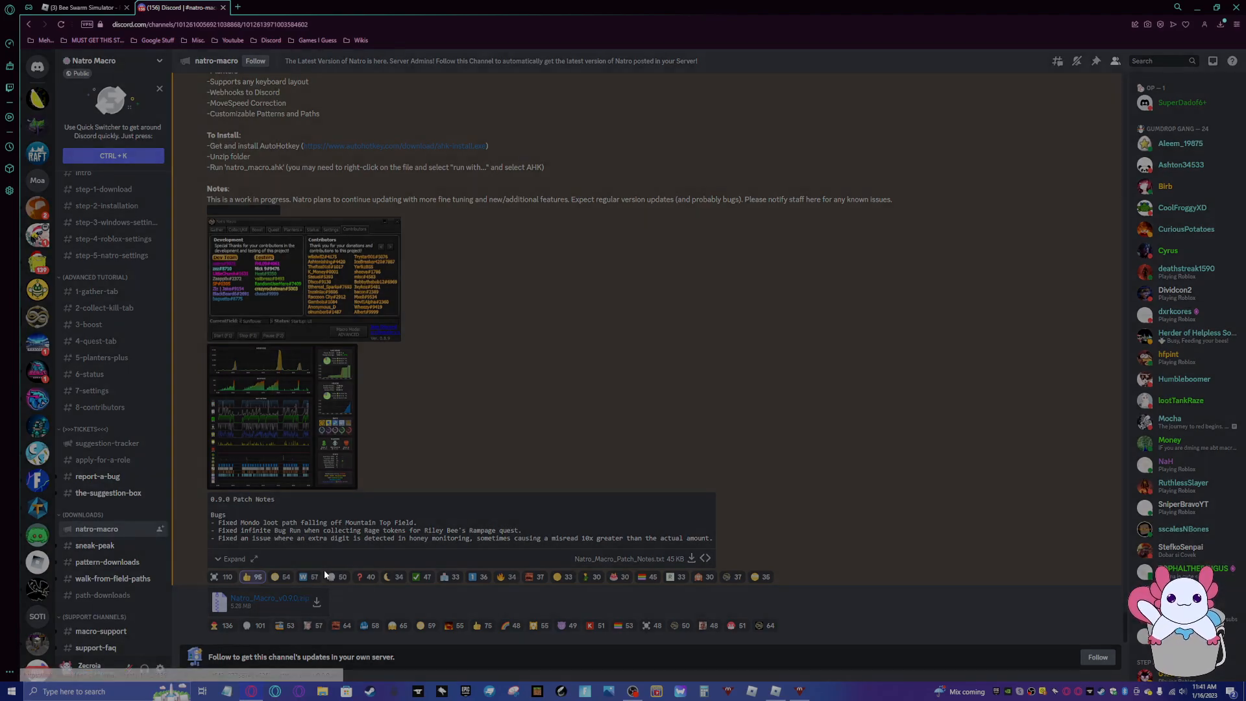
click(317, 602)
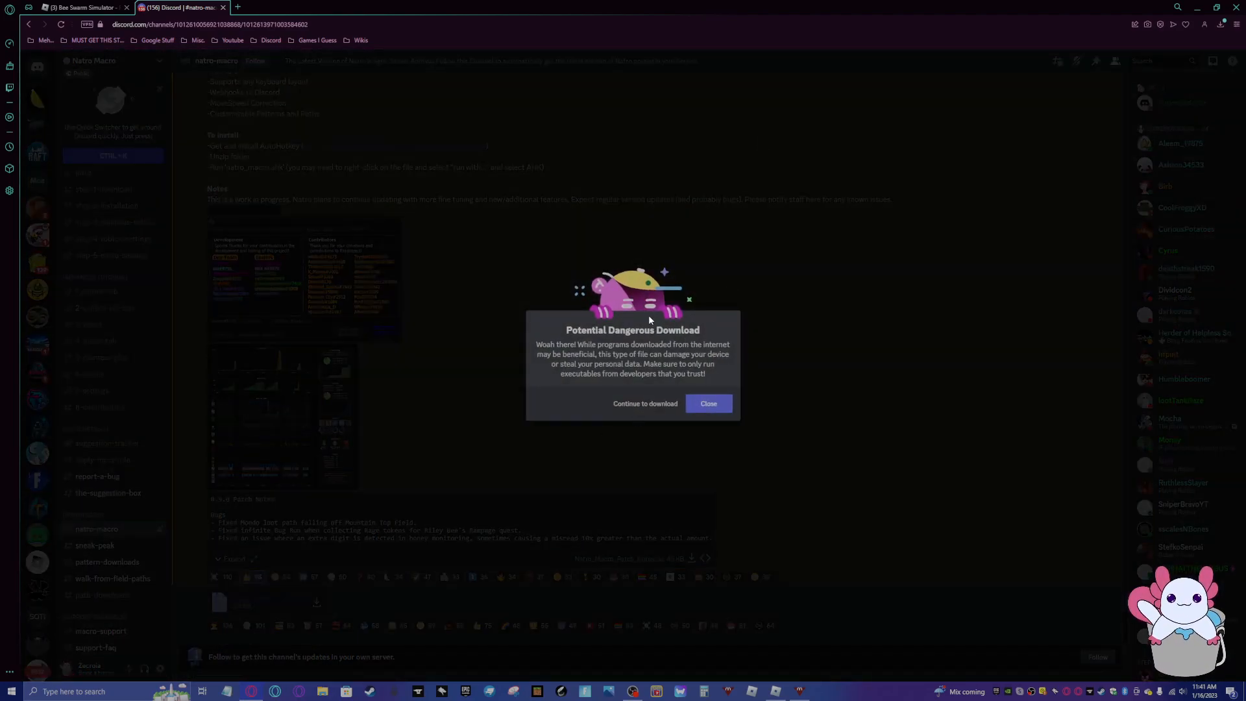
mouse_move(669, 379)
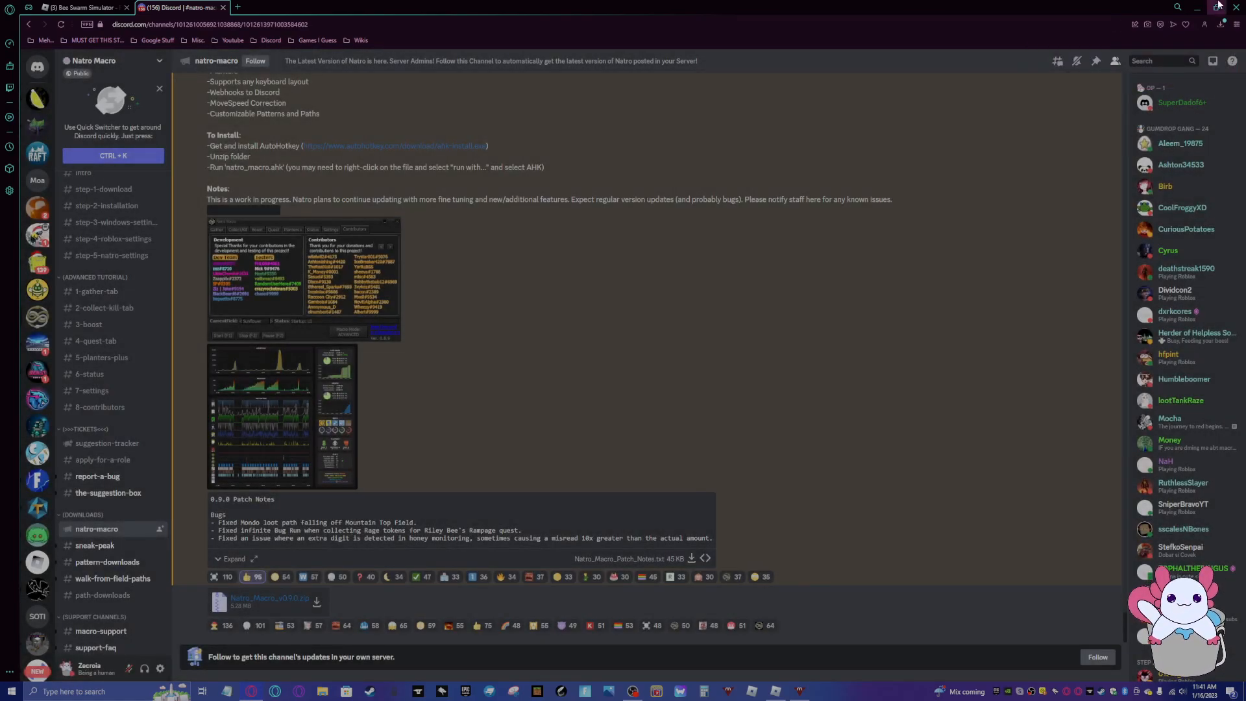
Extract the downloaded Natro Macro zip into a Natro Macro v0.8.0 folder on the desktop
click(1217, 5)
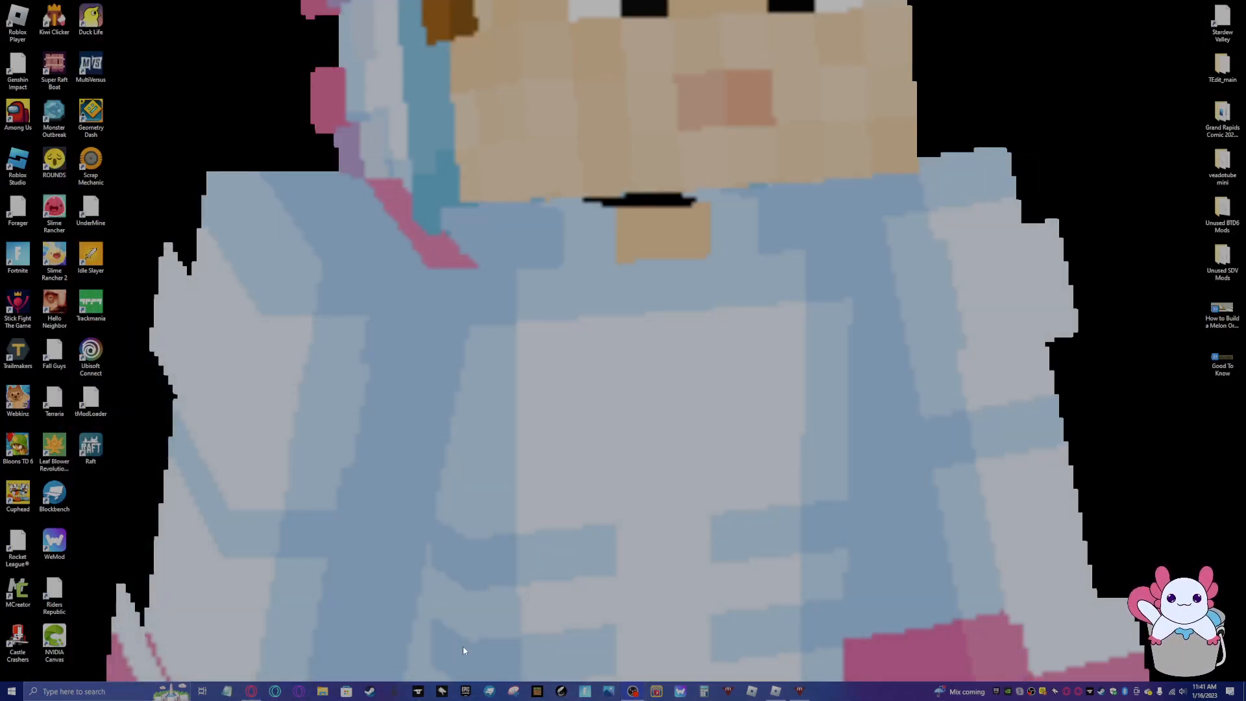
click(321, 690)
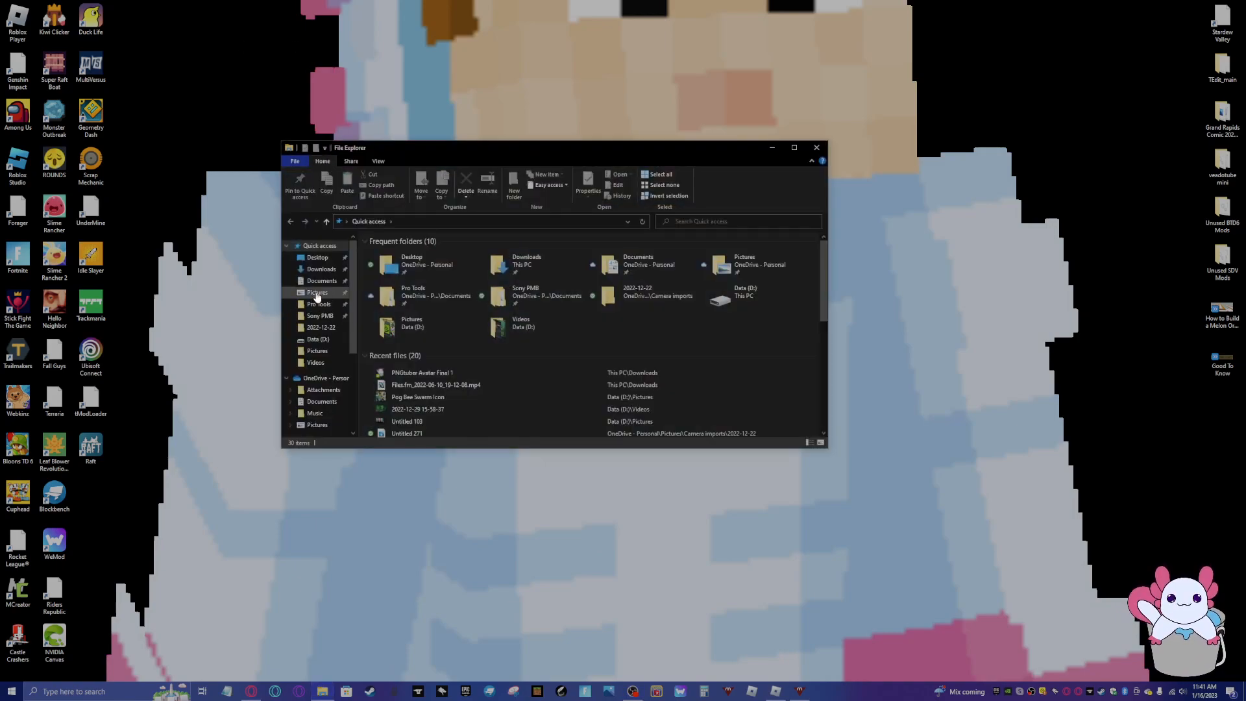
click(319, 268)
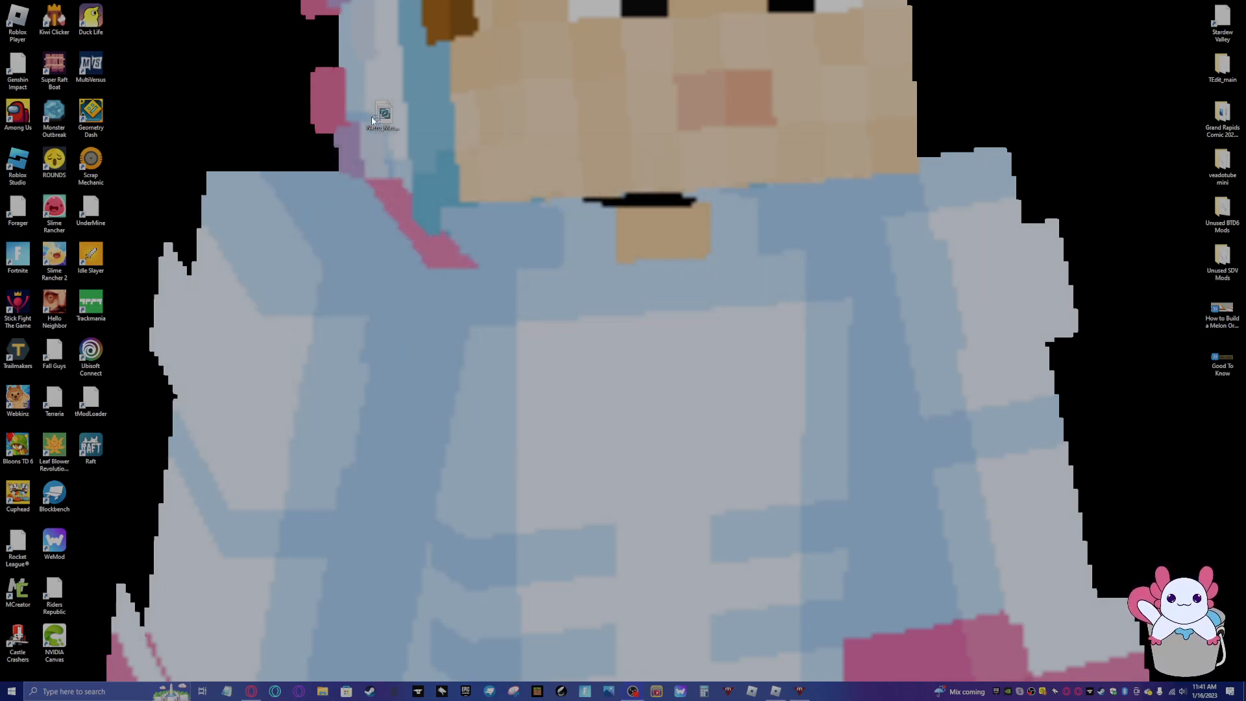
right_click(599, 302)
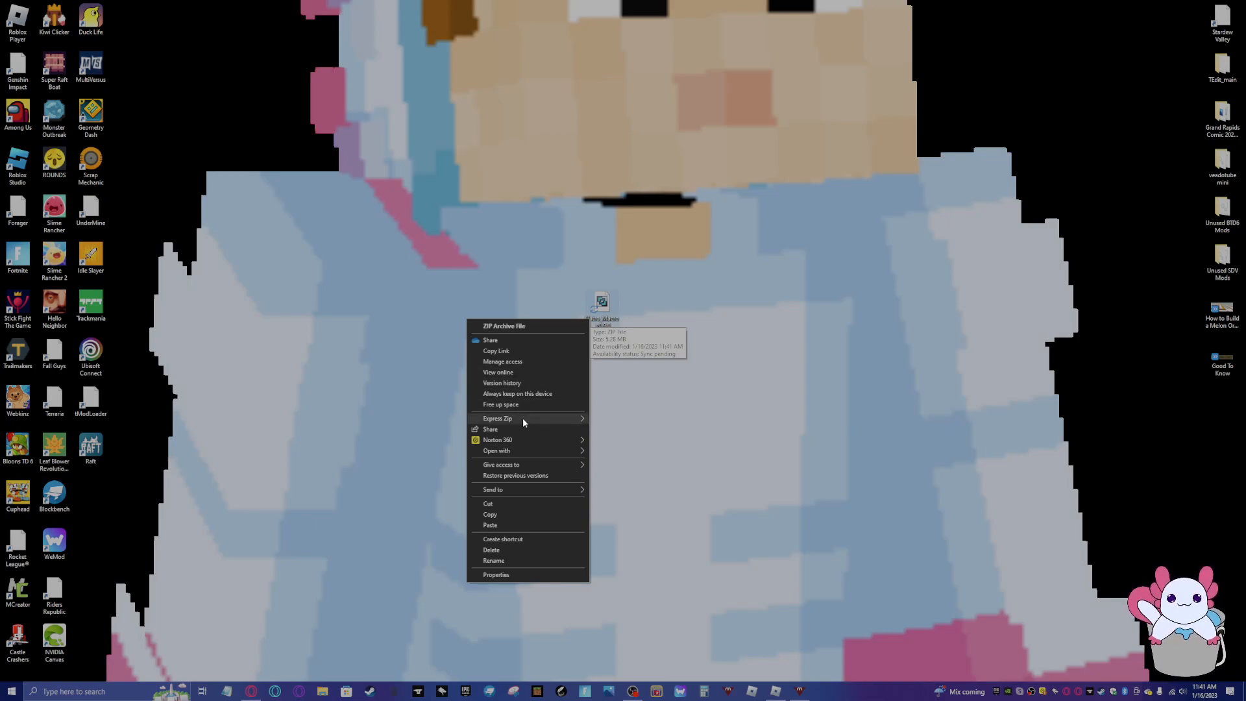
click(498, 418)
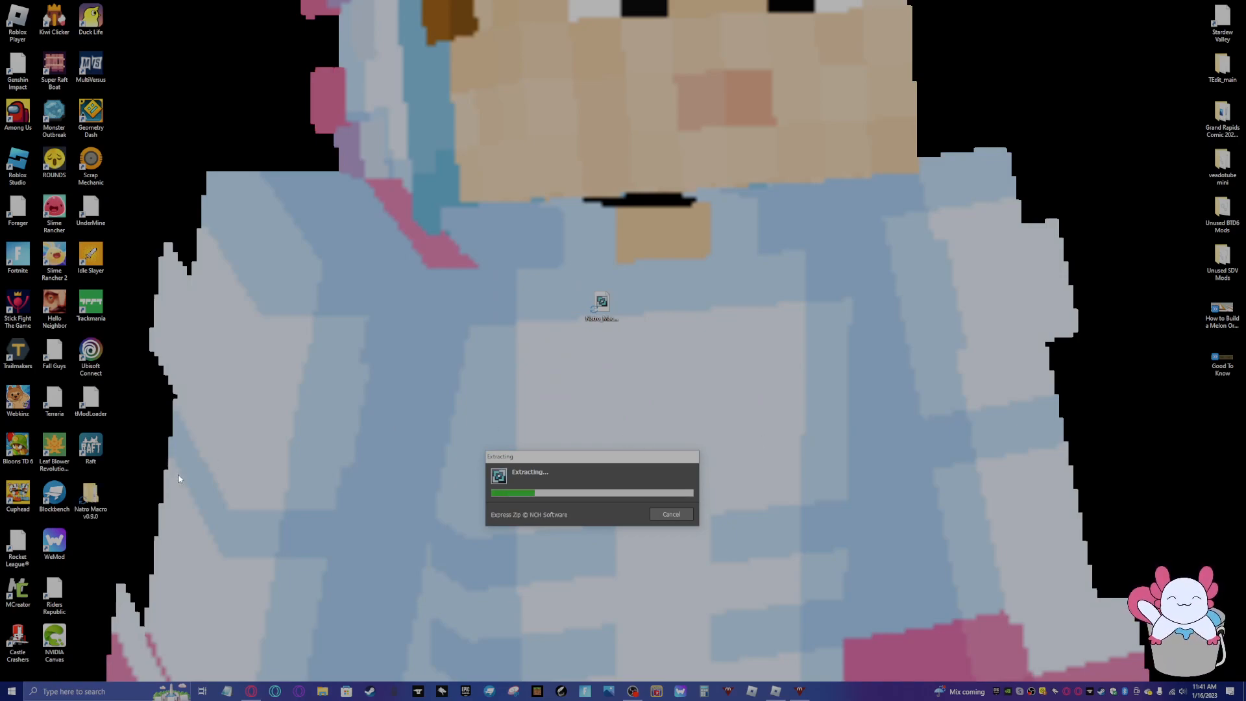
mouse_move(221, 480)
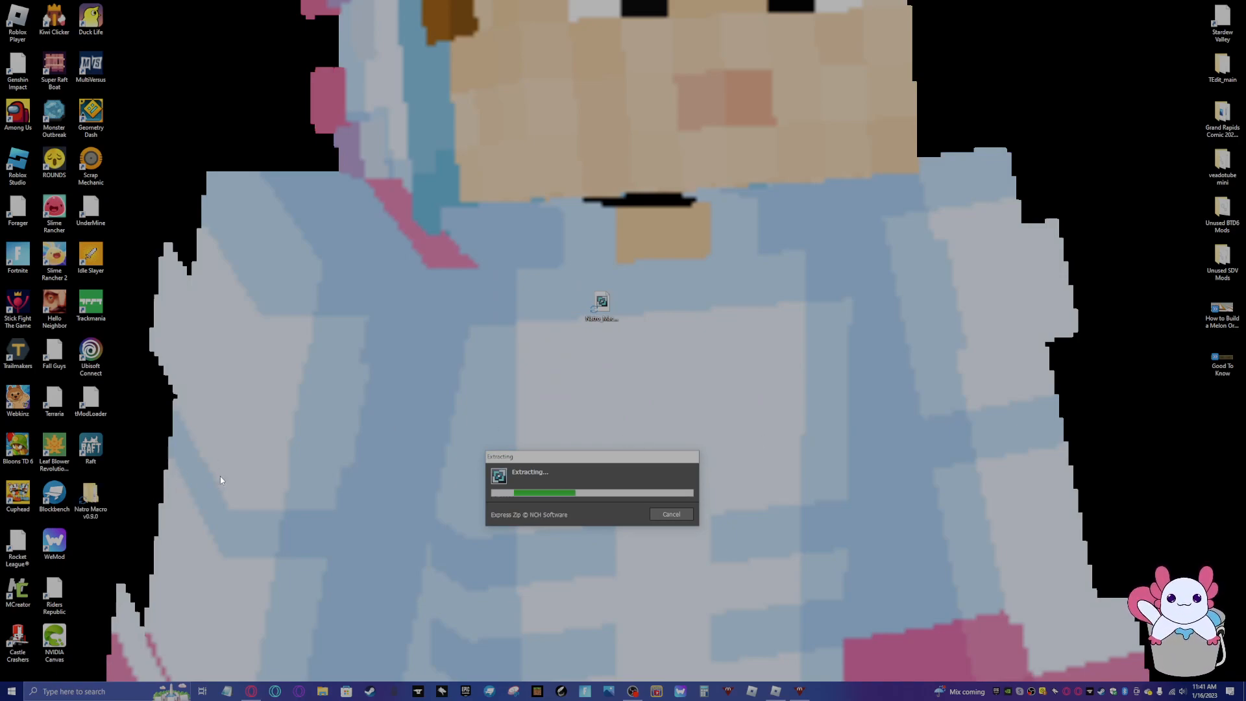
mouse_move(91, 594)
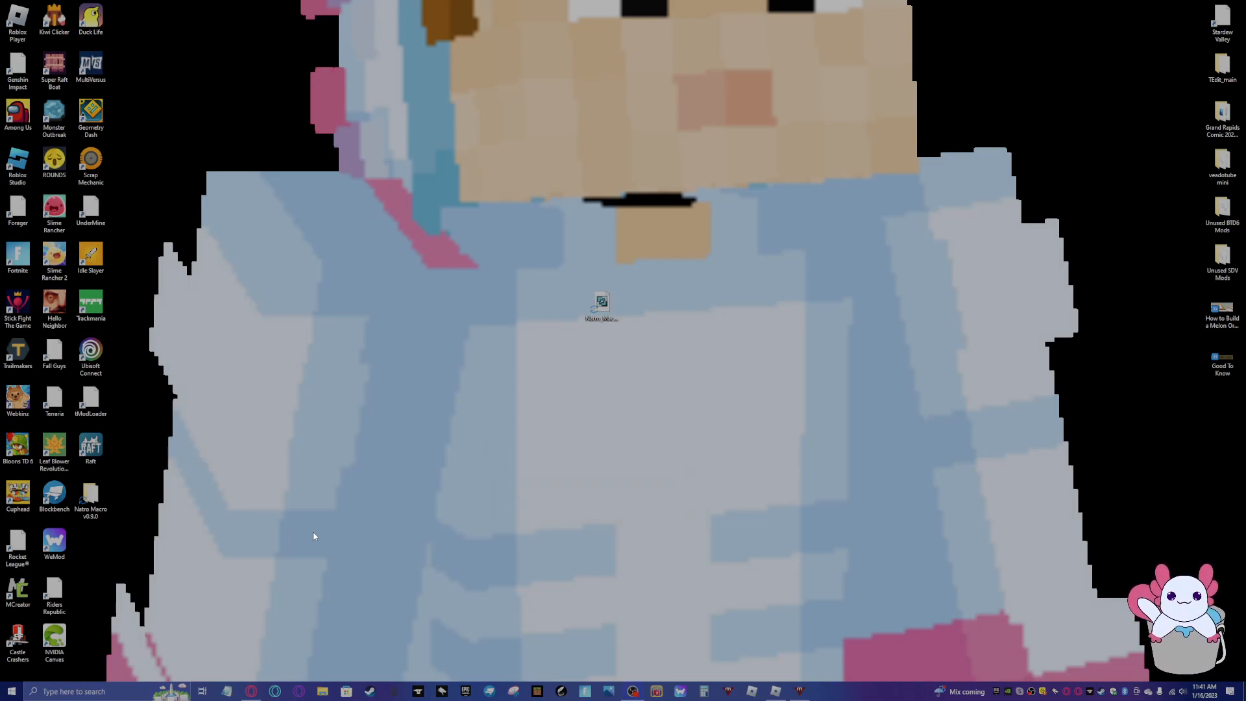
Open the Natro Macro v0.8.0 folder and start the natro_macro script
click(600, 305)
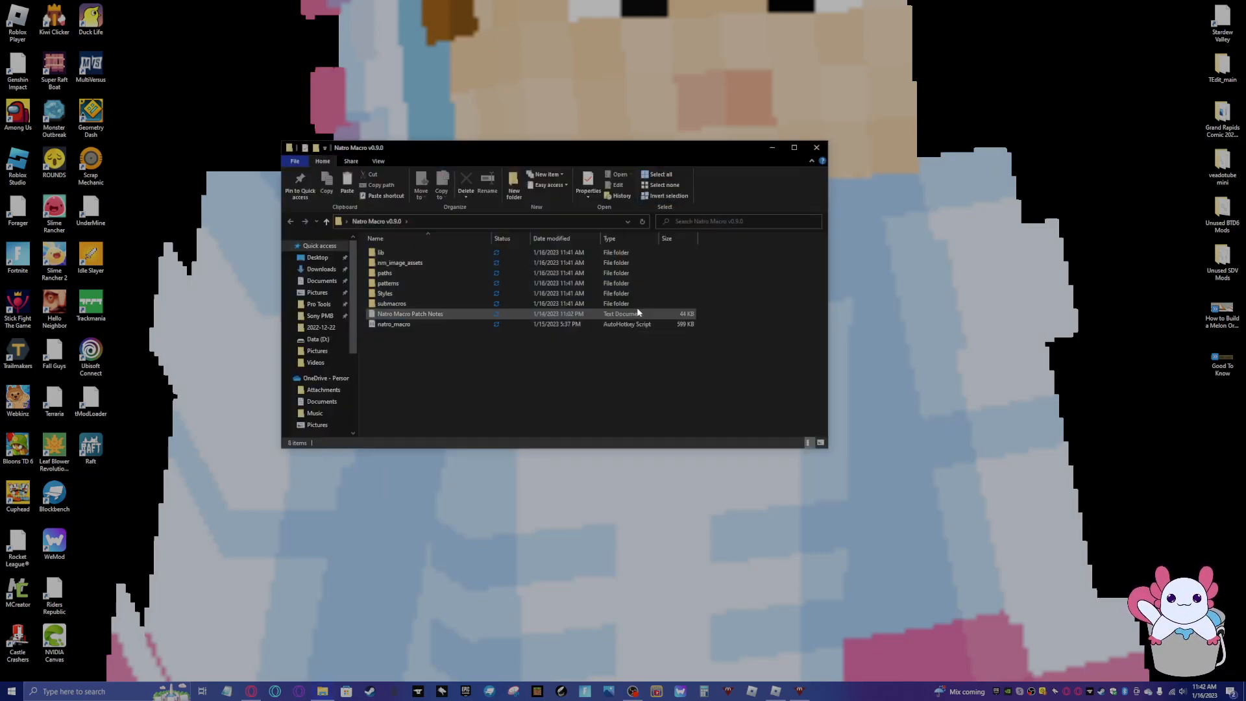
click(393, 325)
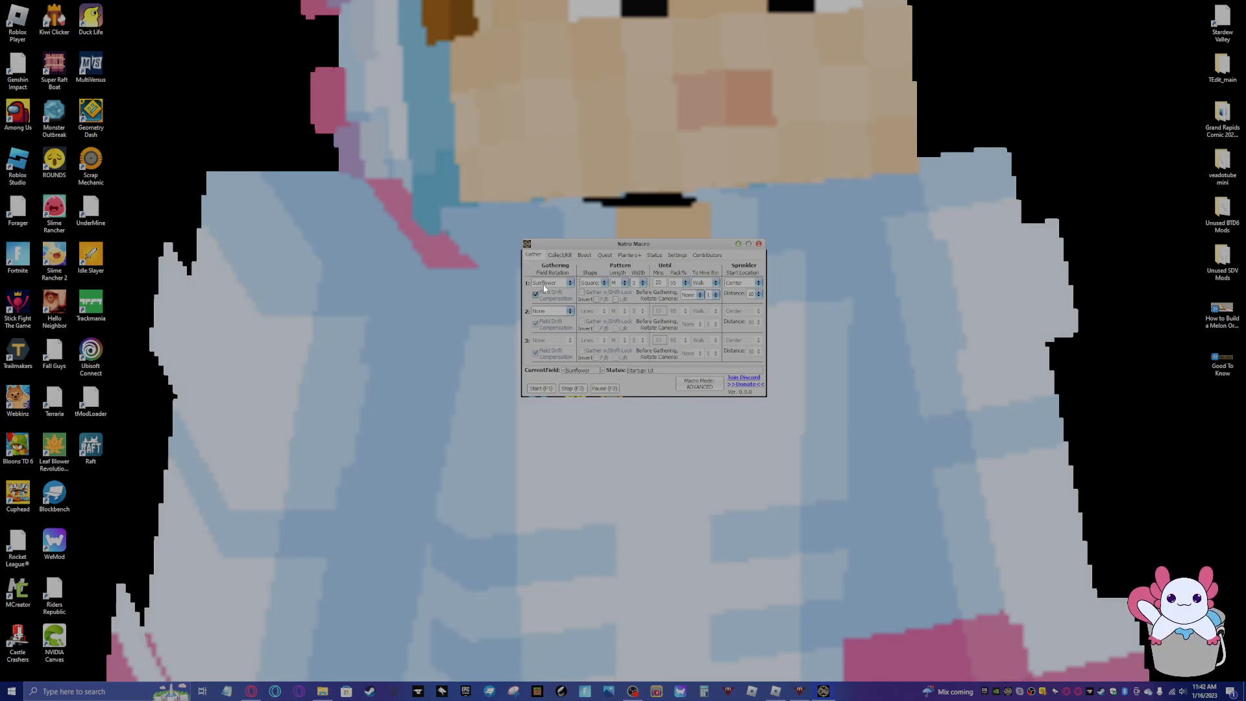
Set gathering slot 1 to Pepper with a new pack percentage, sprinkler start location and distance
click(550, 340)
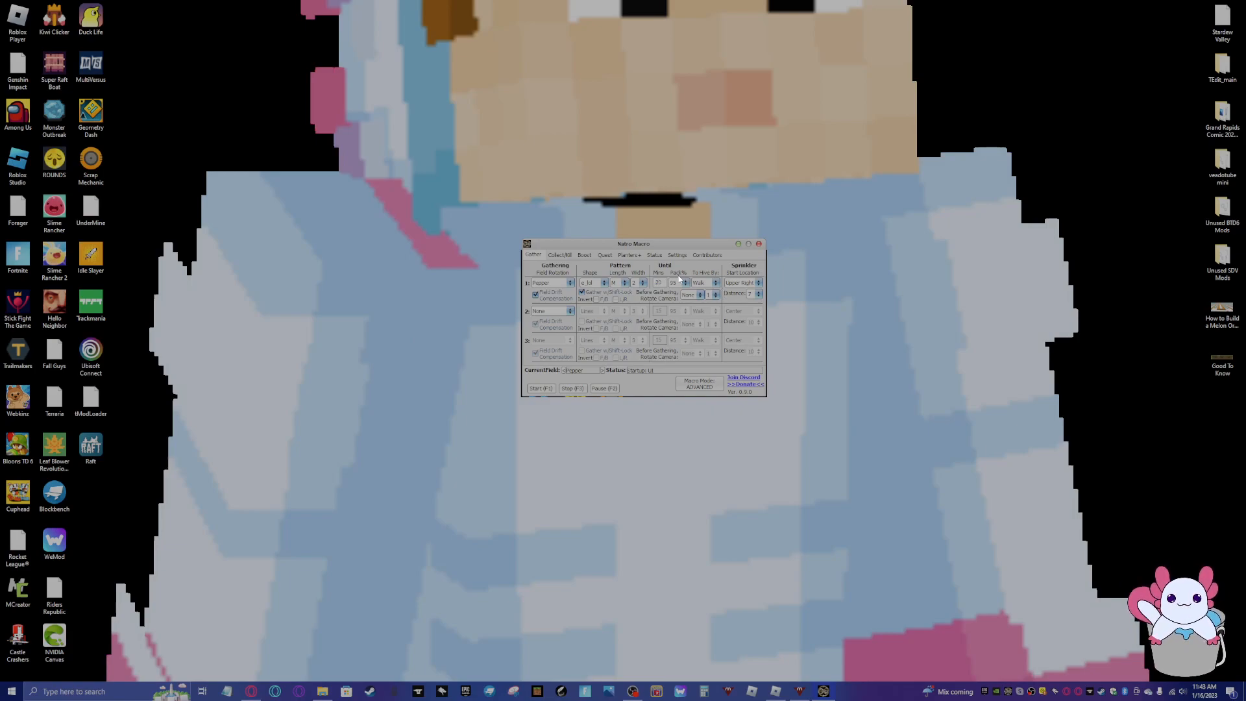
click(679, 283)
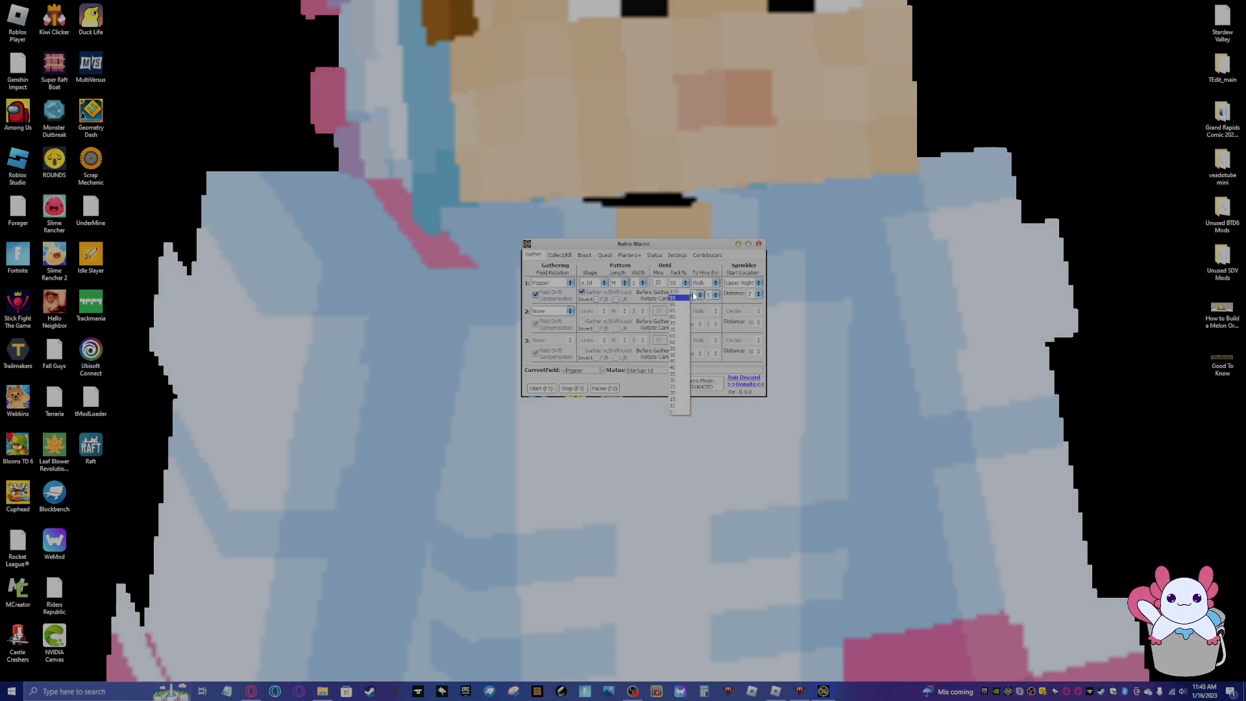
click(672, 292)
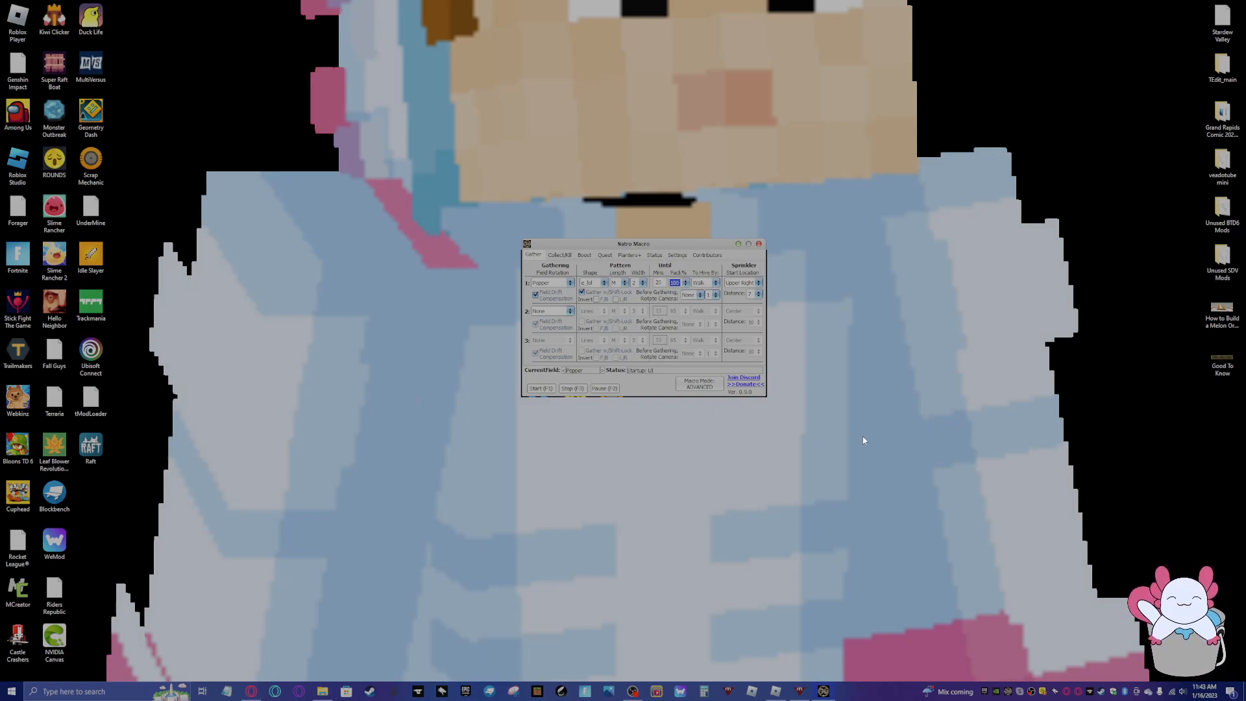
click(758, 282)
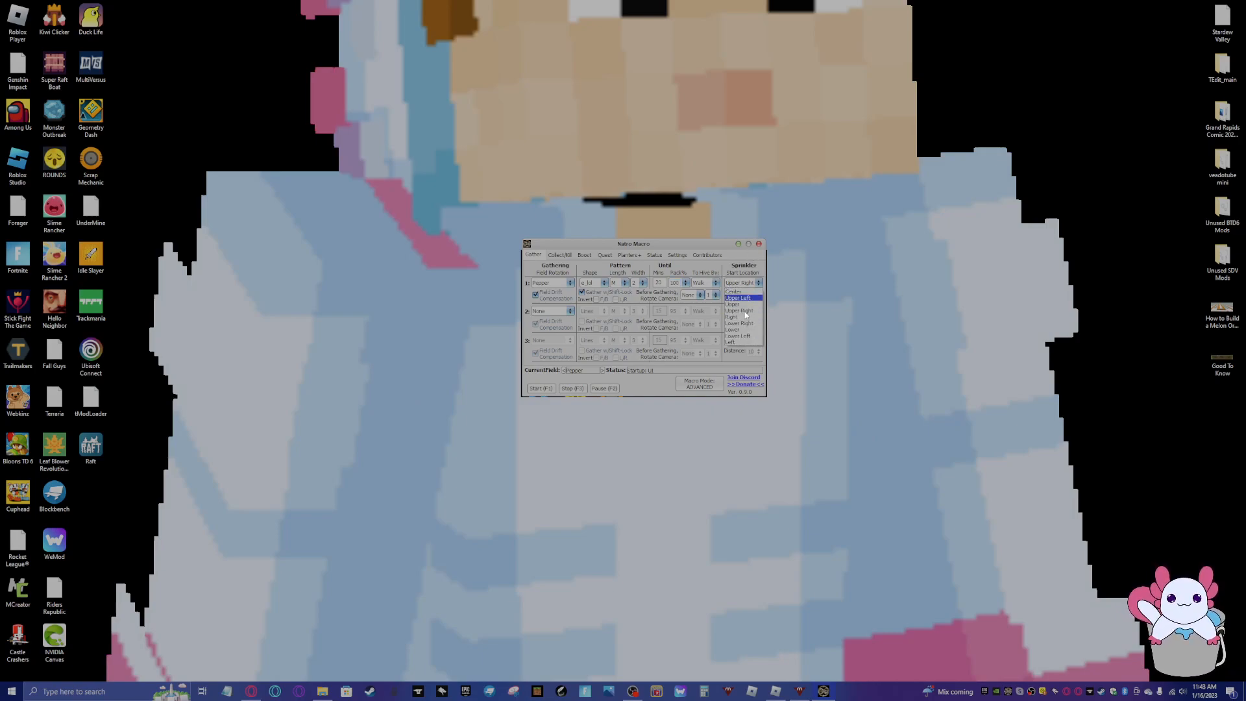
click(732, 290)
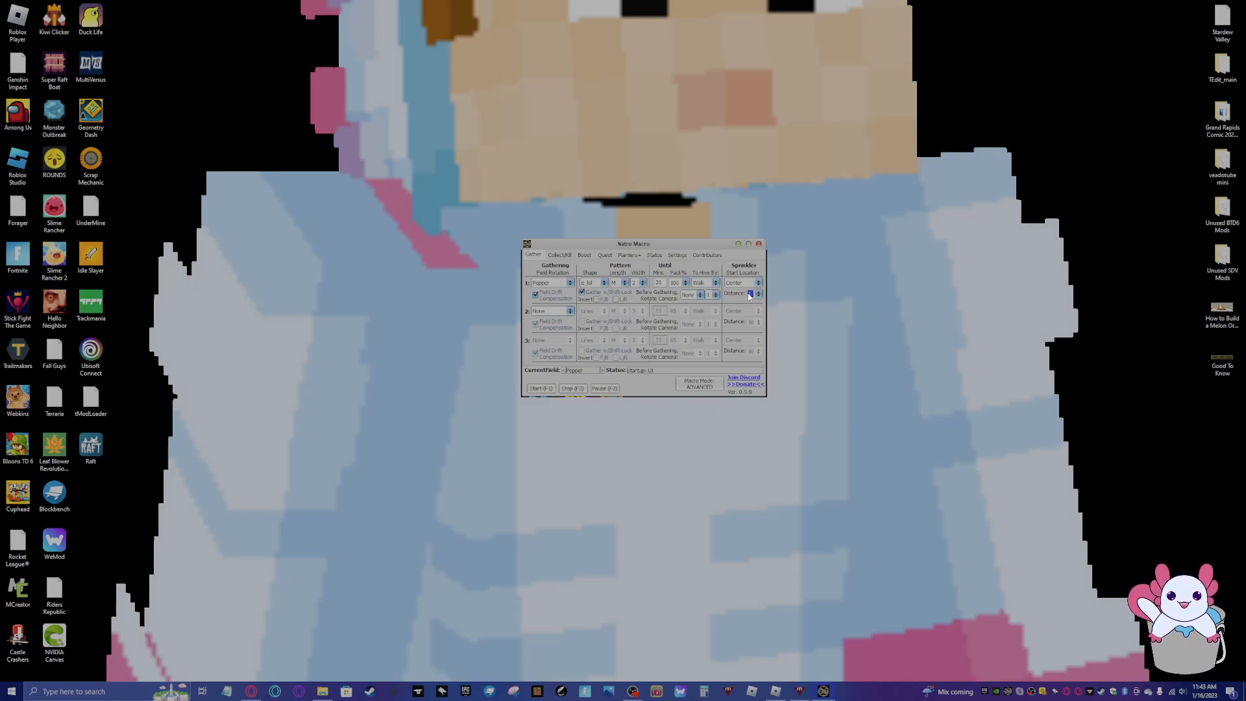
click(558, 254)
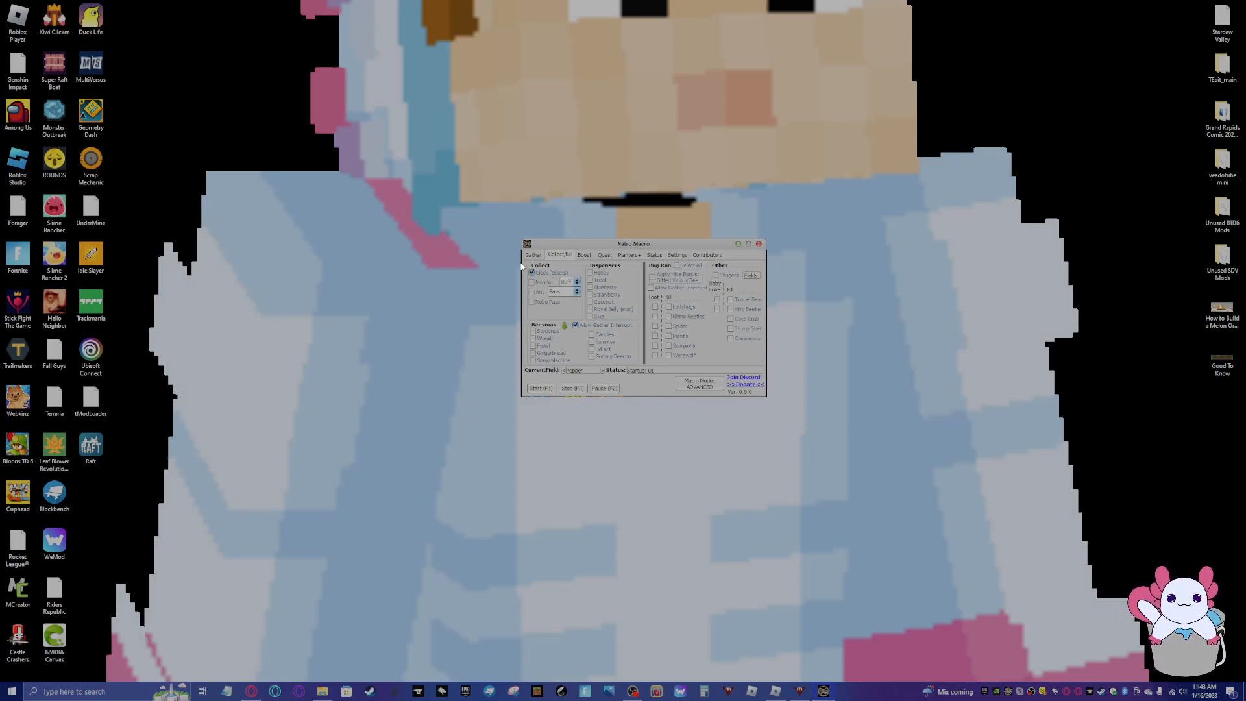
Tick the clock, dispenser and Beesmas collection options
click(590, 273)
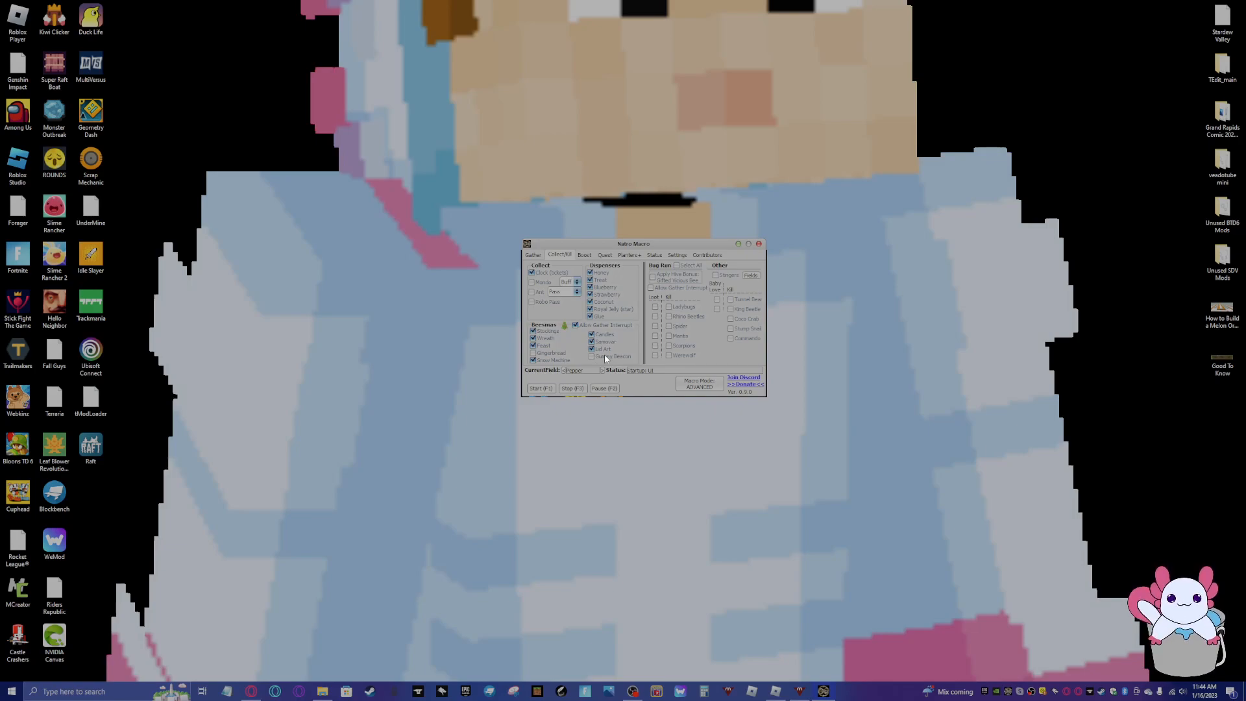
mouse_move(593, 369)
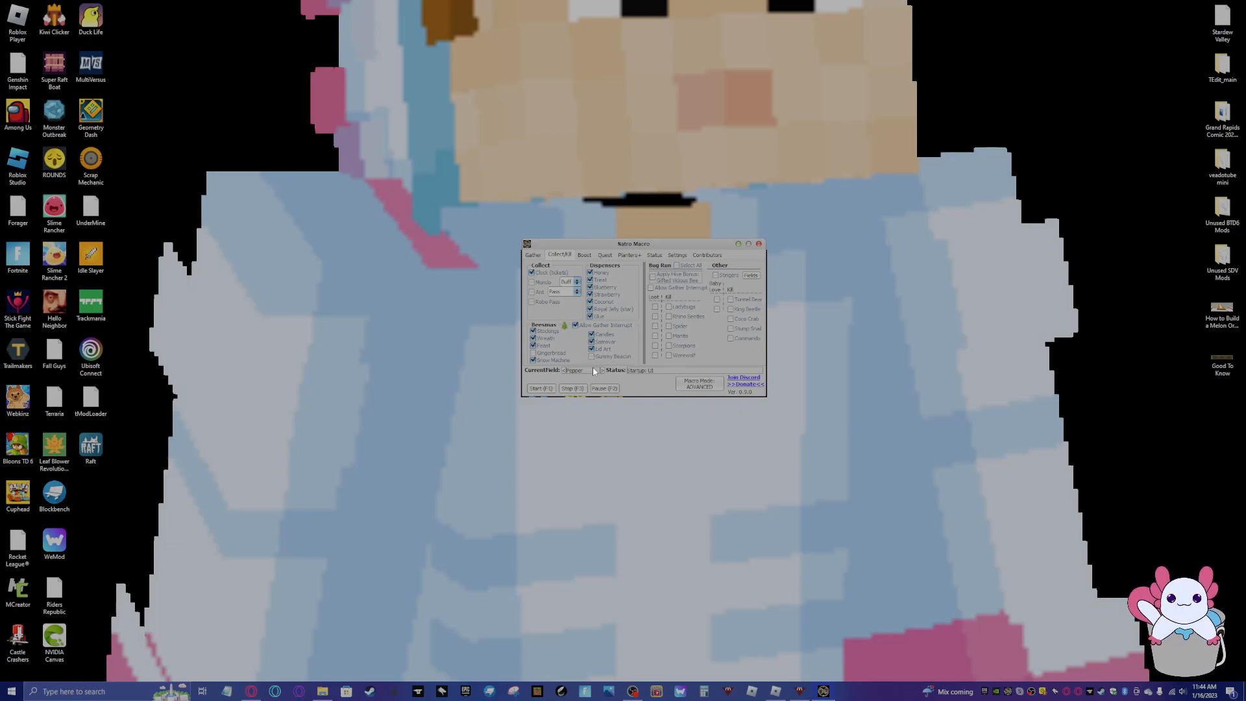
mouse_move(560, 324)
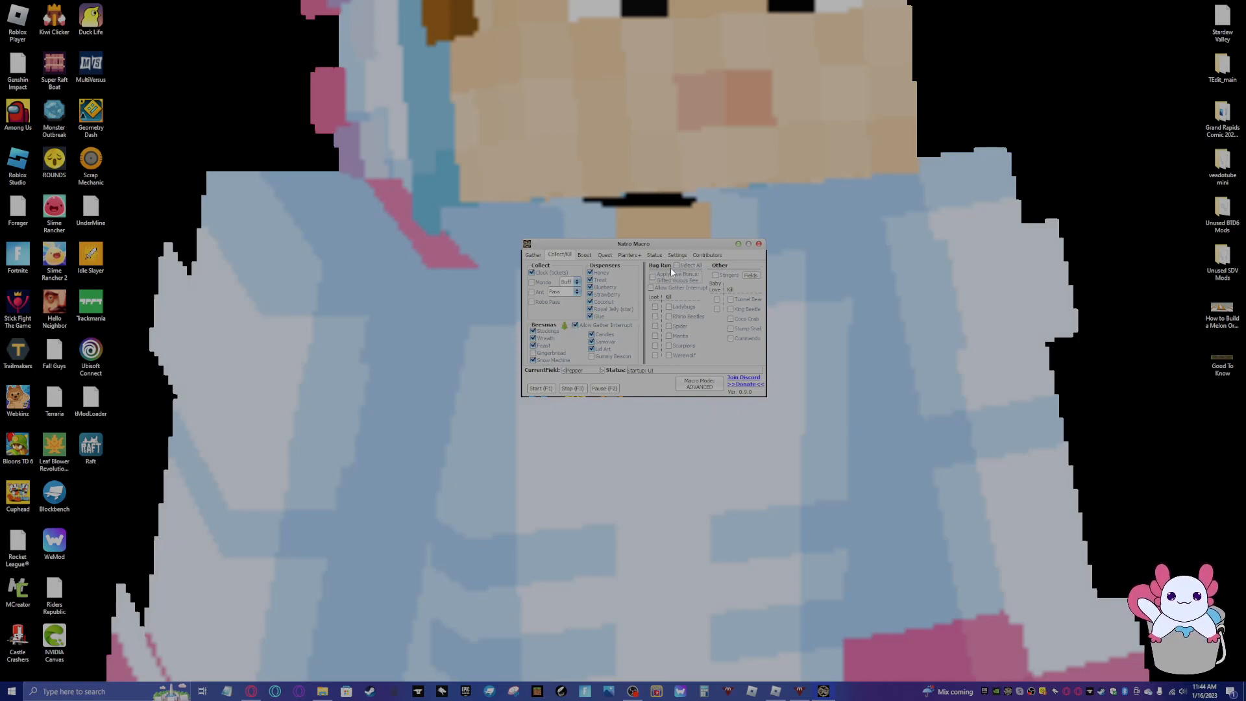
mouse_move(675, 287)
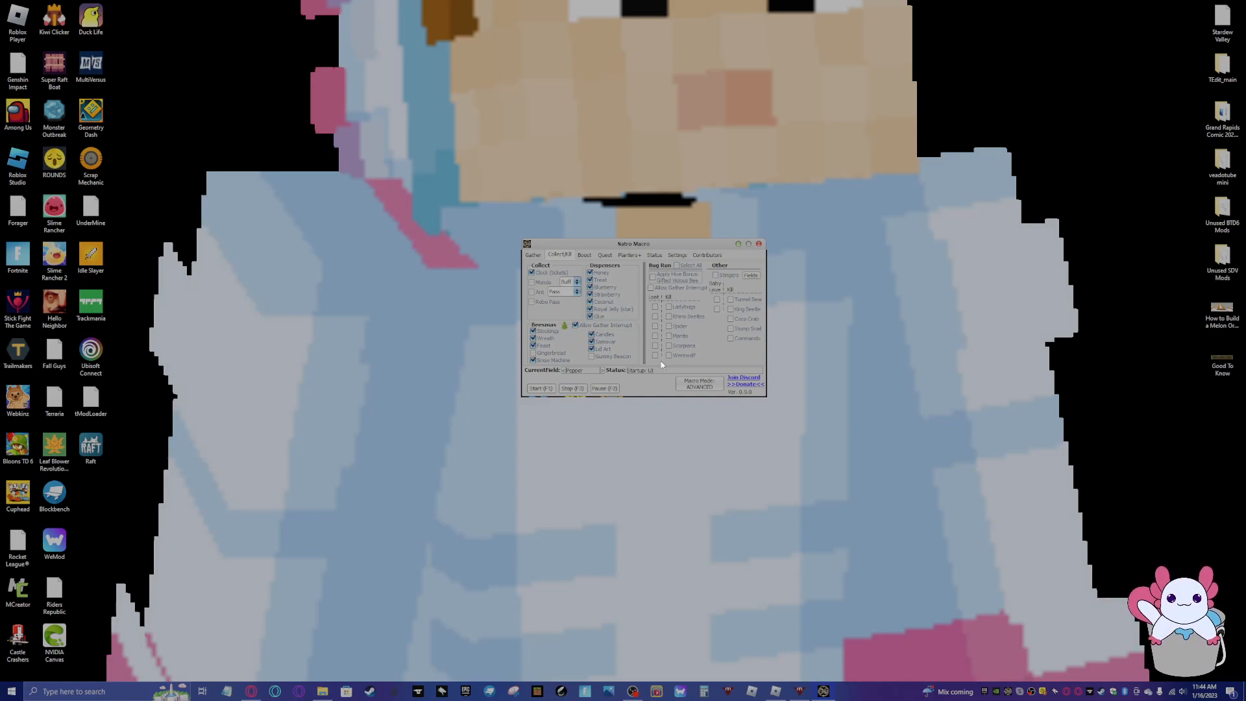
mouse_move(675, 343)
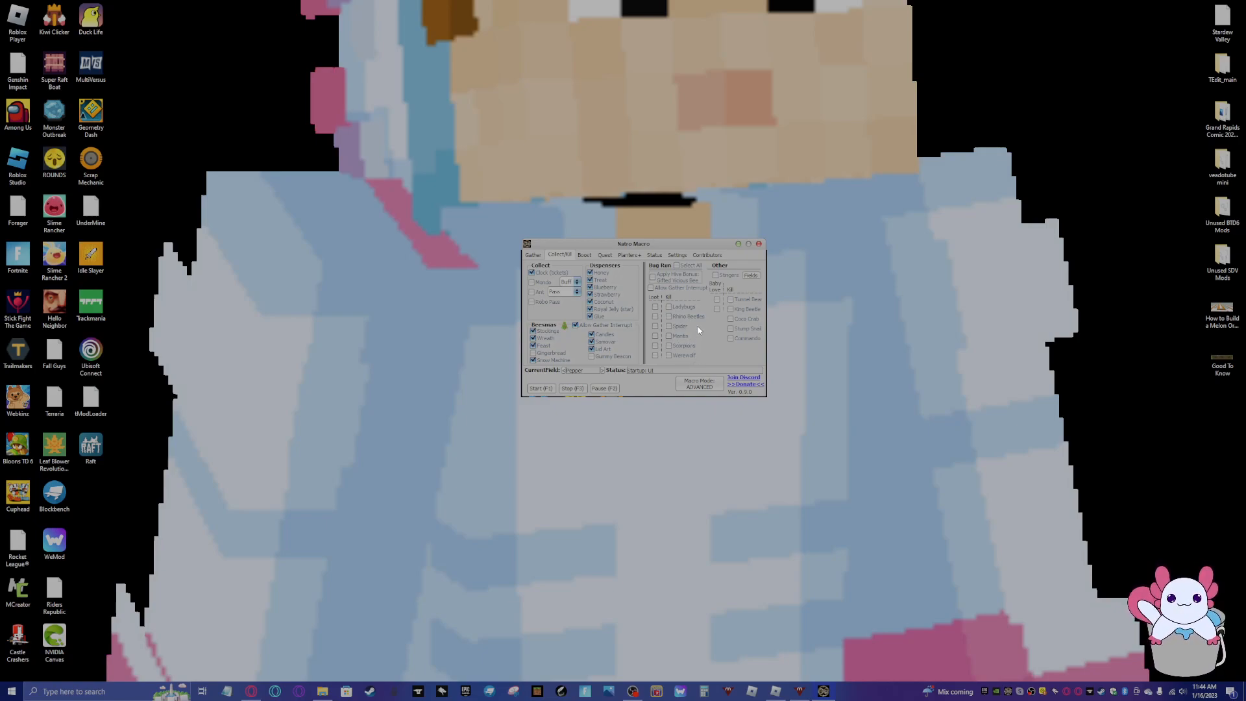
mouse_move(798, 244)
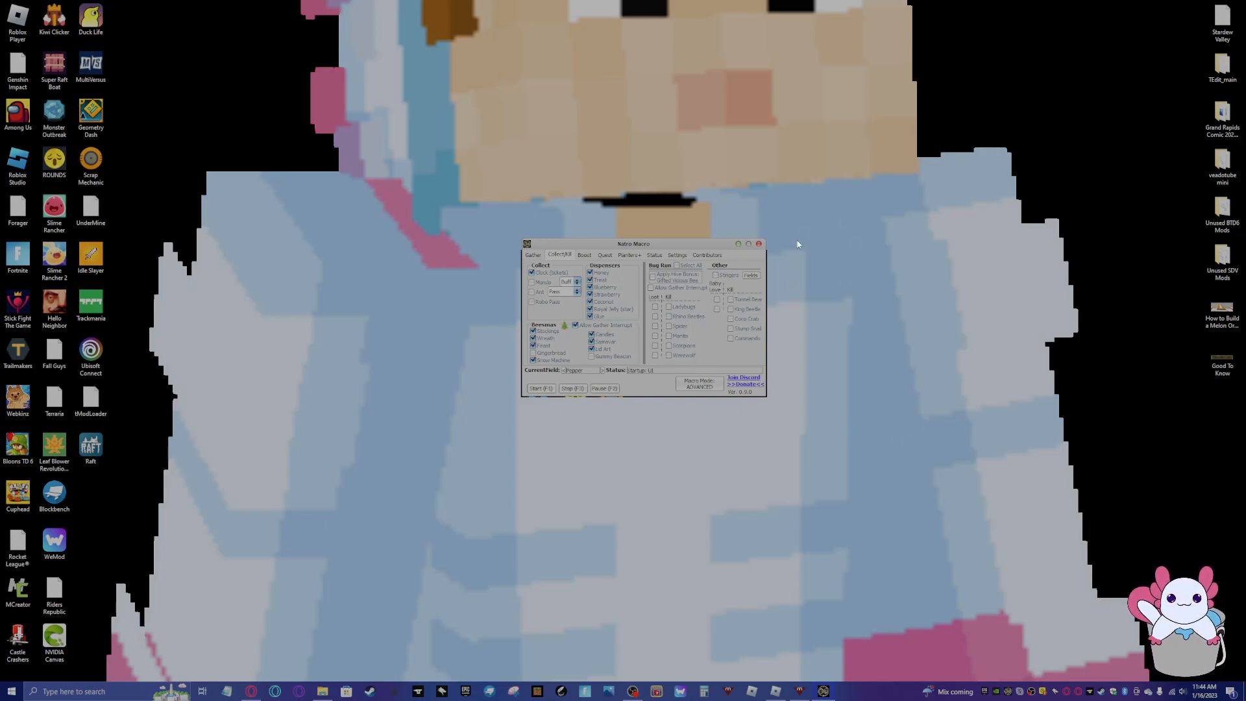
Allow gather interrupts, enable bug runs and the Coconut Crab fight, acknowledging its warning
click(652, 287)
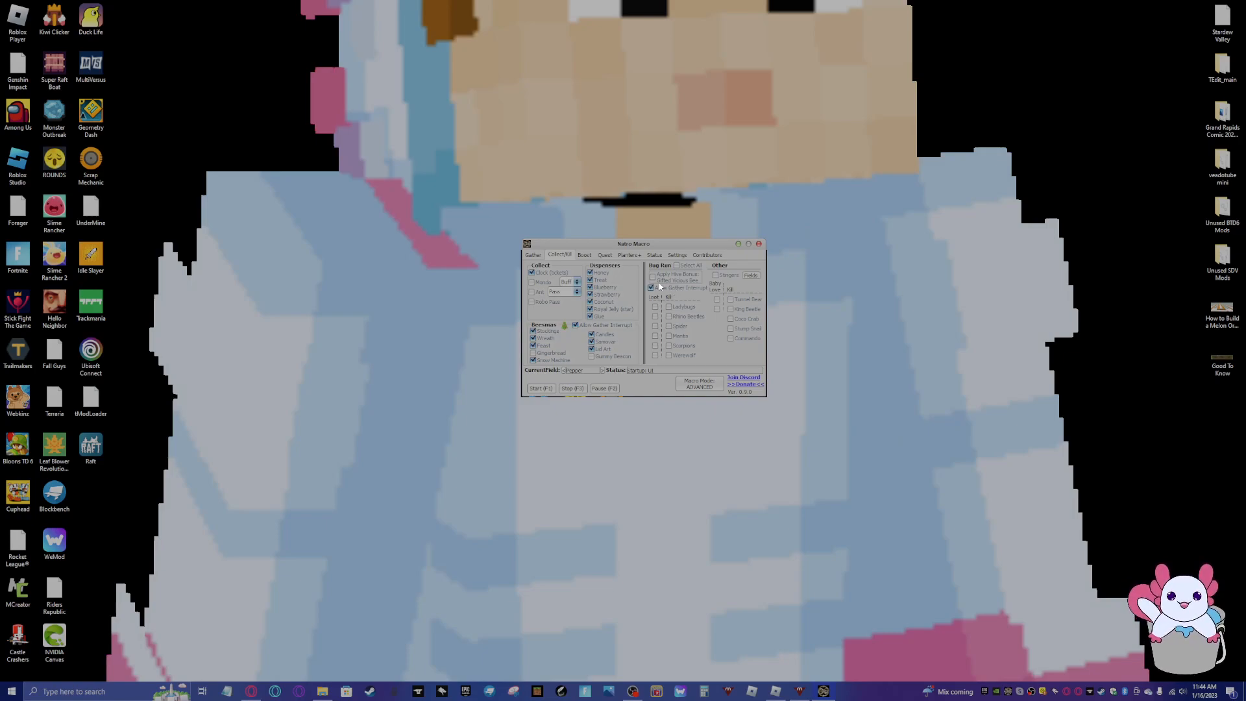
click(652, 275)
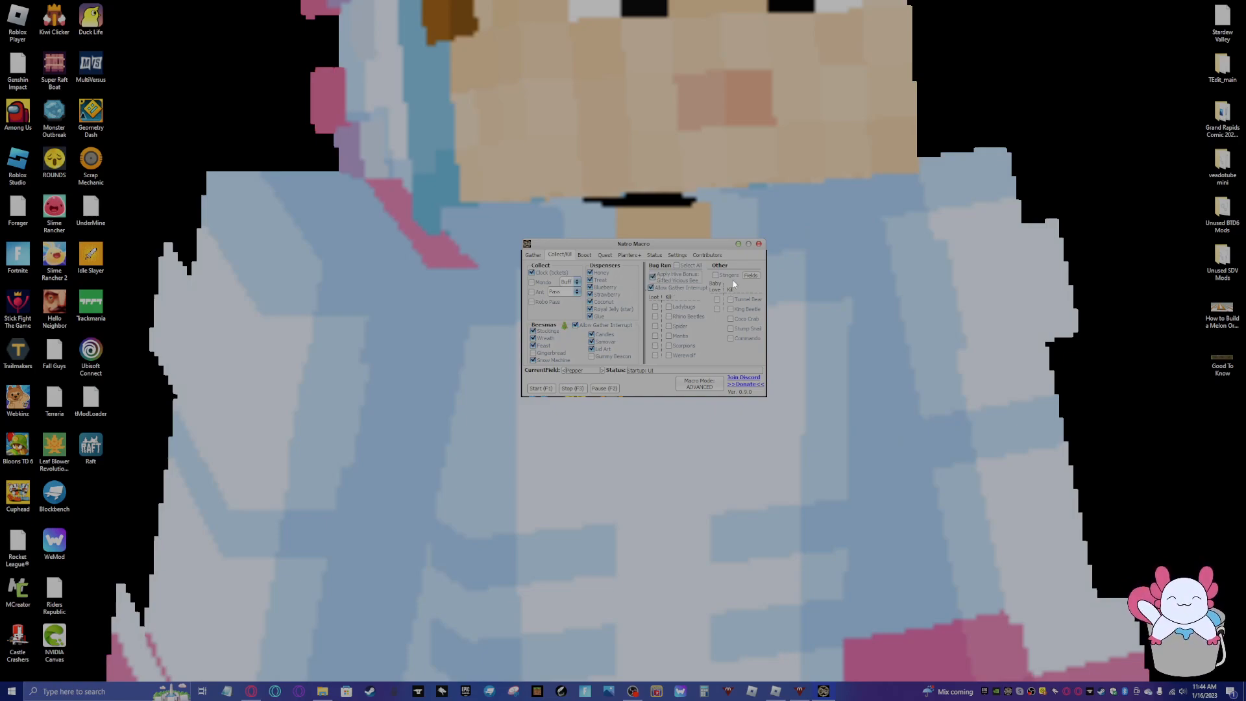
click(729, 317)
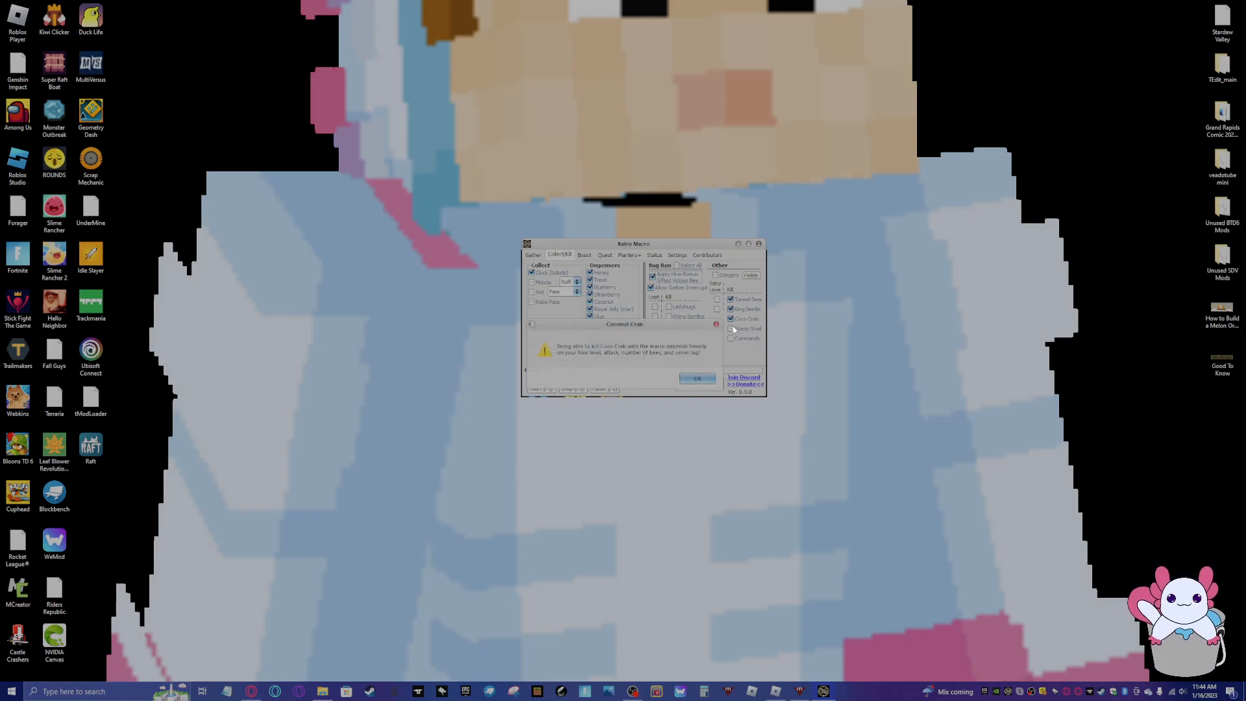
click(696, 377)
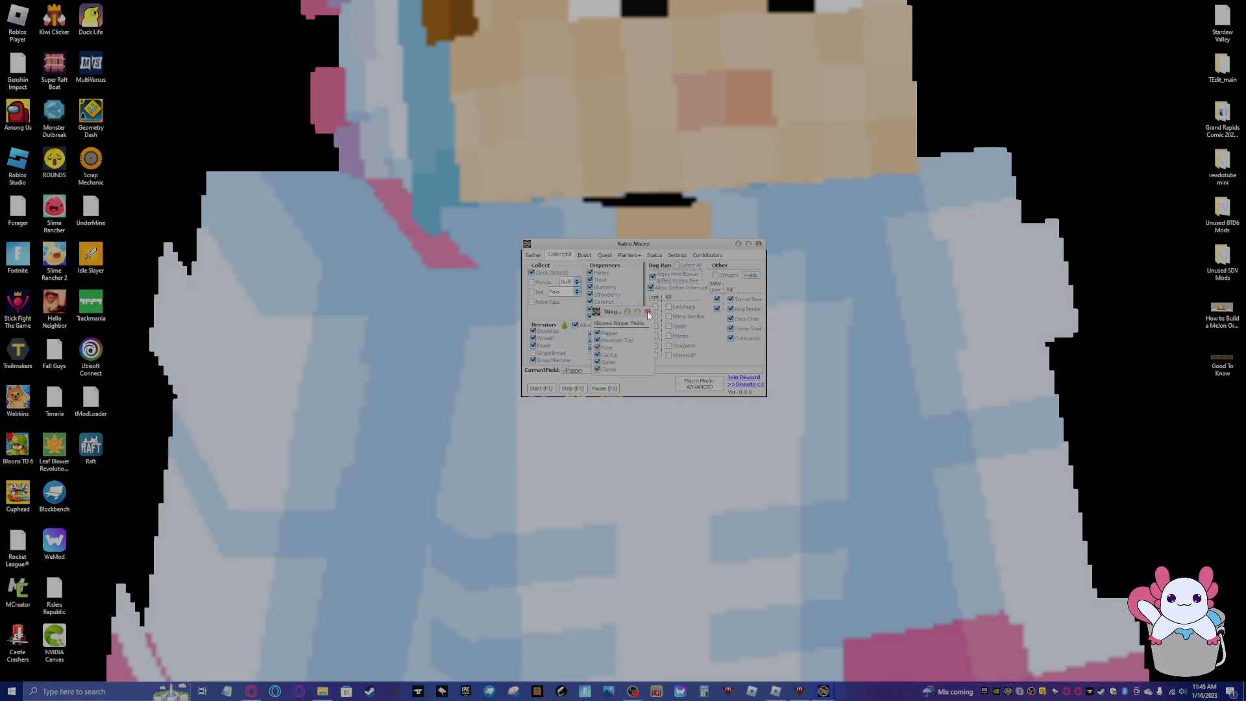
click(584, 254)
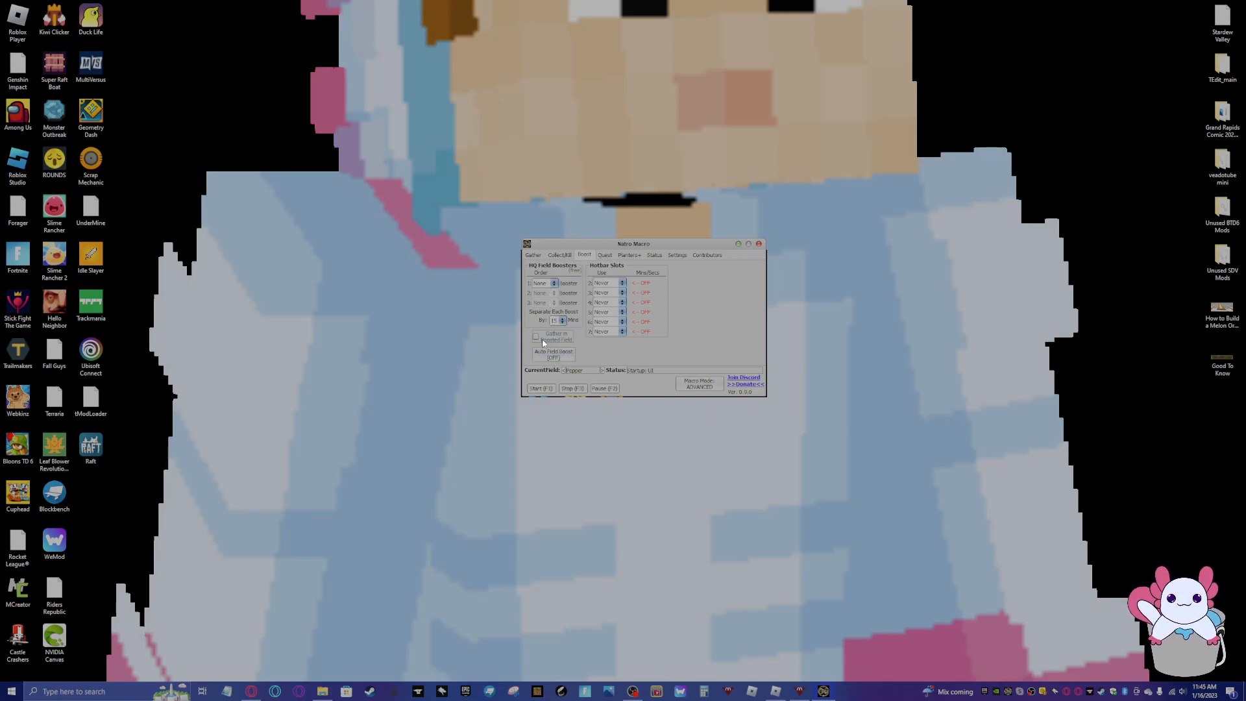
Review the bear quest options, then bring up the planter settings
click(604, 254)
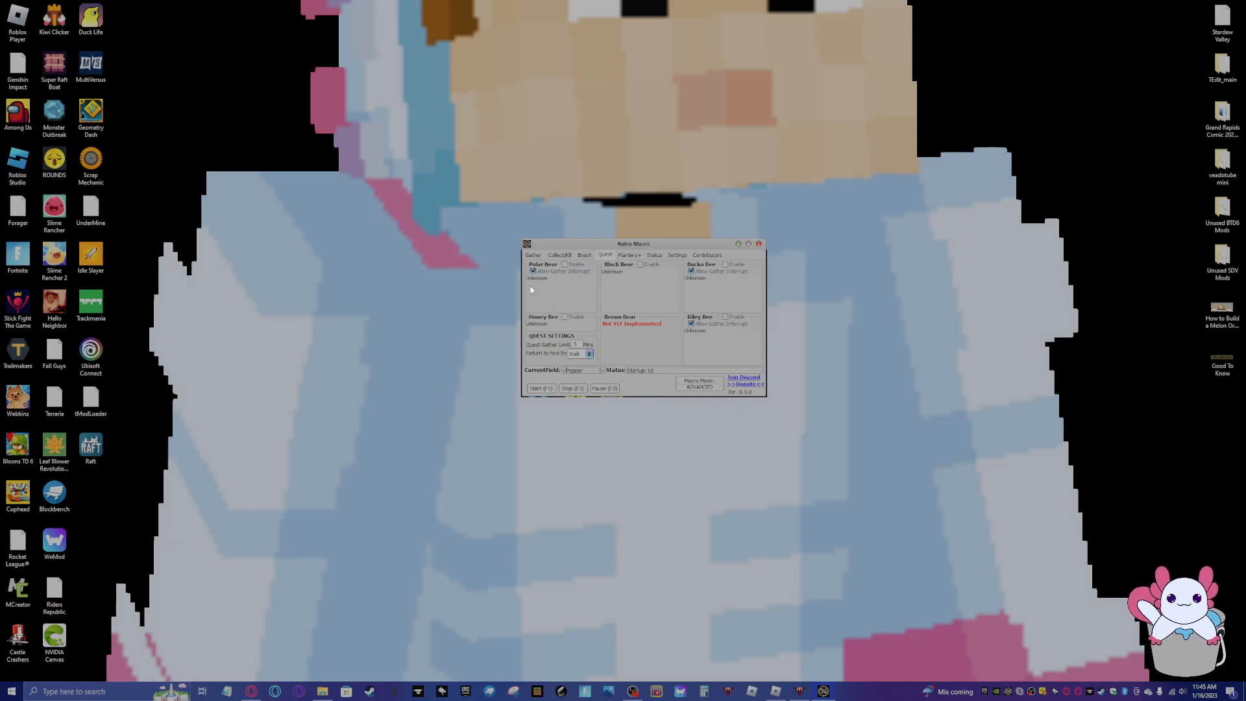
mouse_move(681, 289)
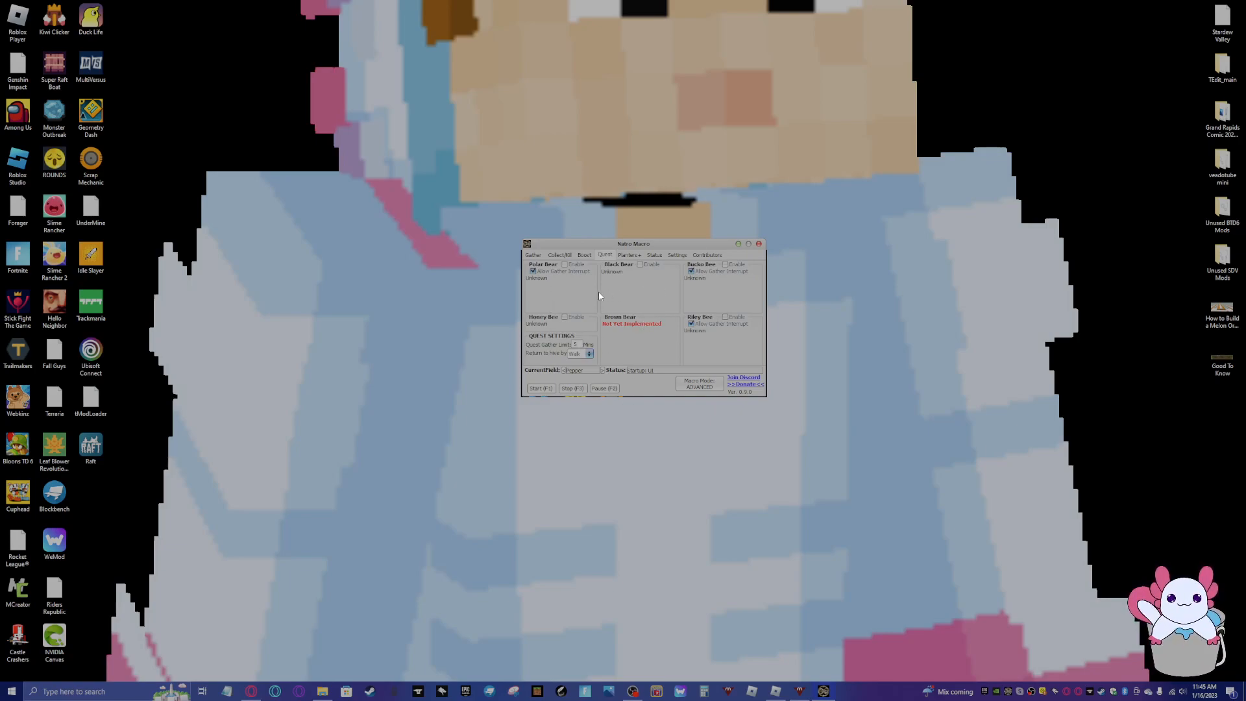
mouse_move(694, 295)
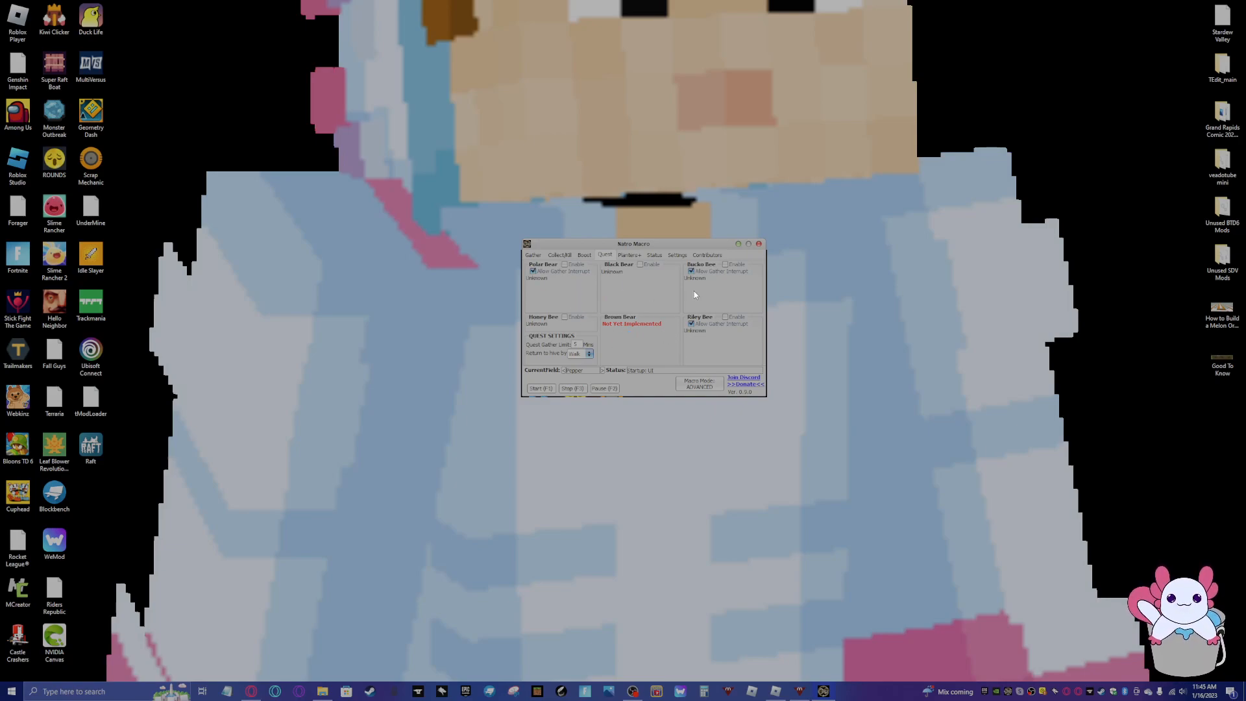
mouse_move(525, 305)
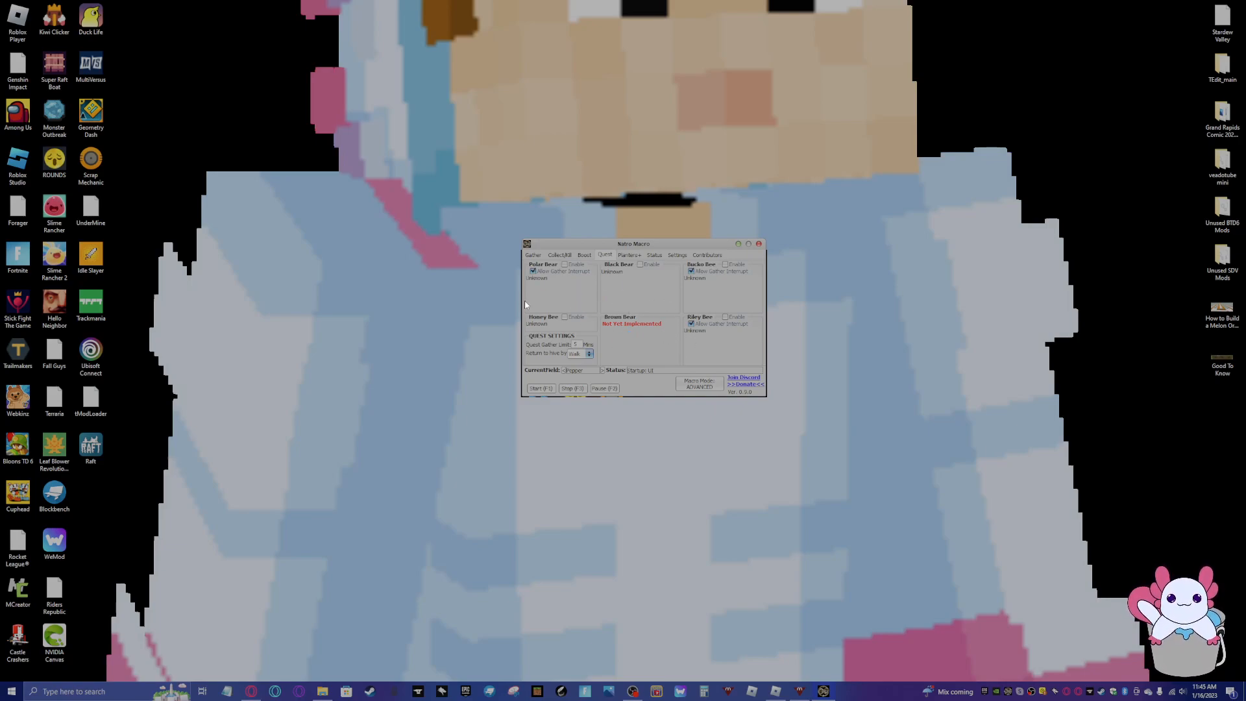
mouse_move(638, 283)
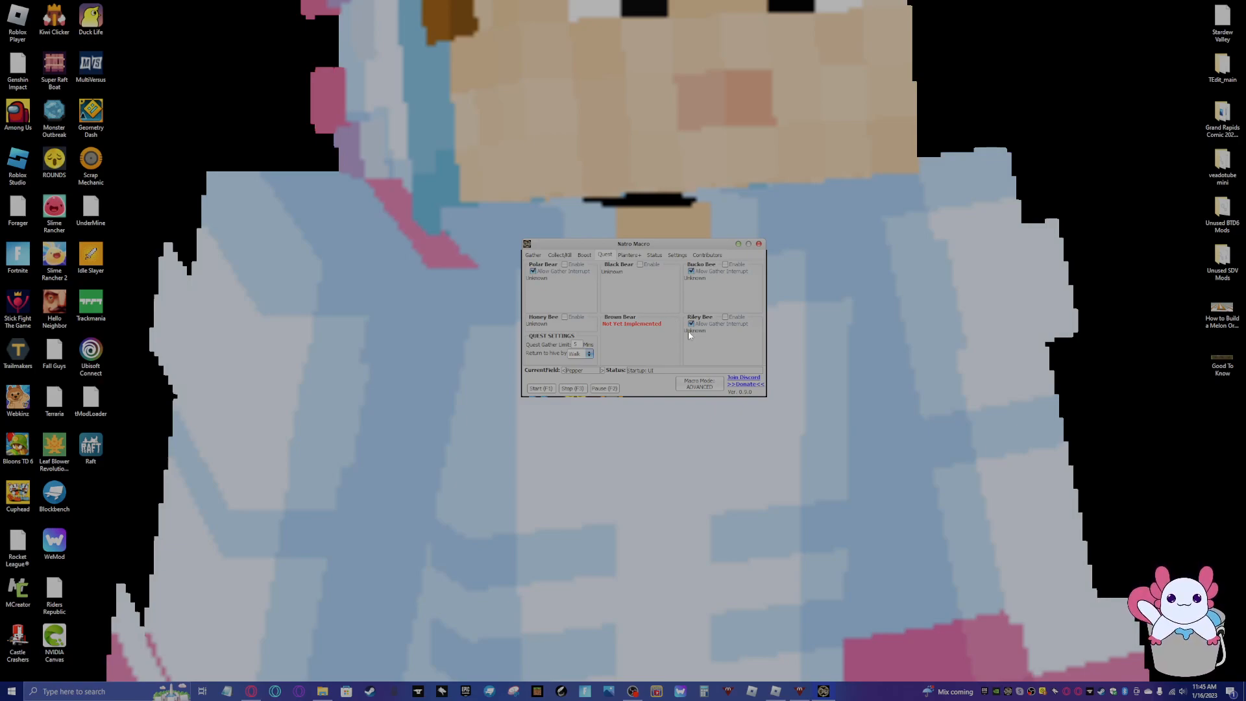
mouse_move(633, 275)
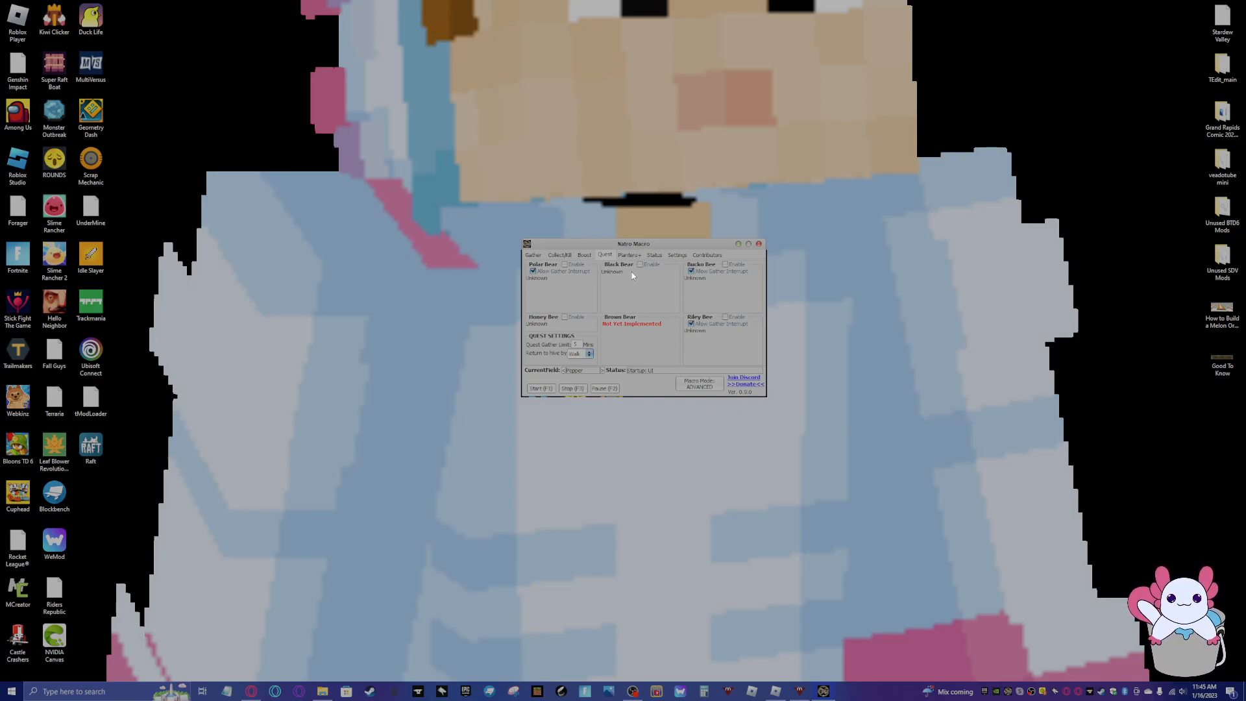
click(629, 254)
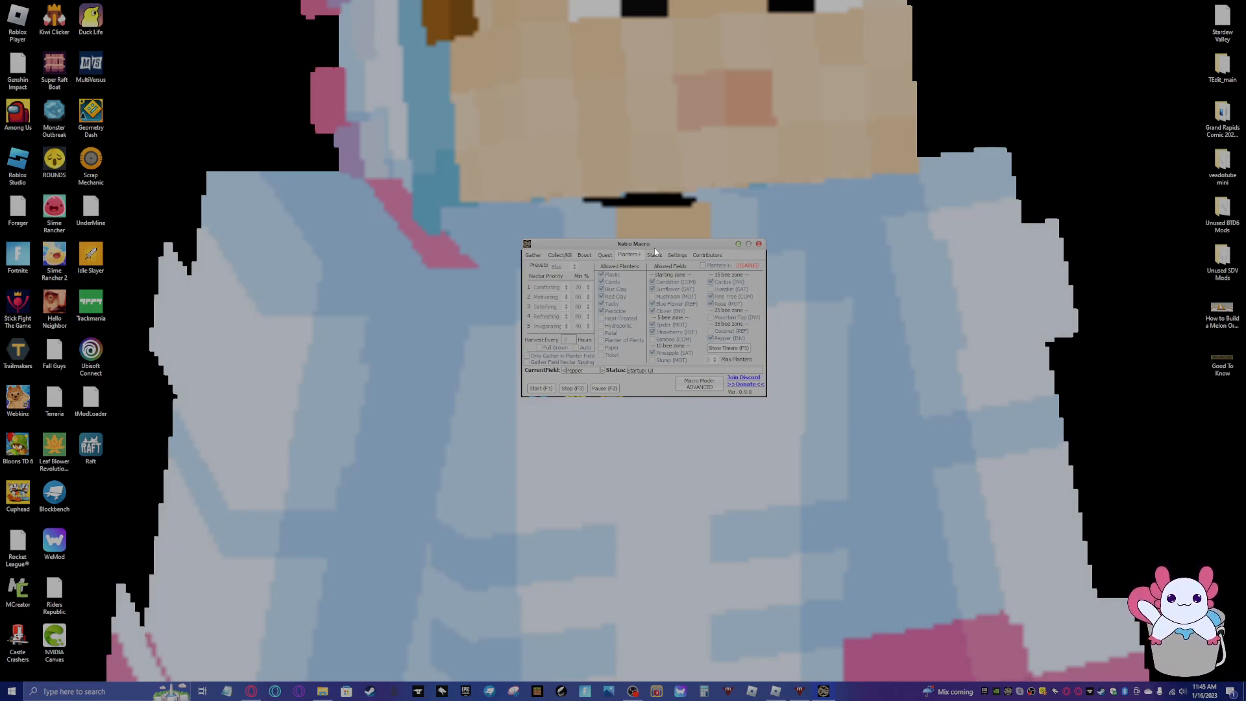
Enable planters with the Custom preset and harvest only when Full Grown
click(704, 264)
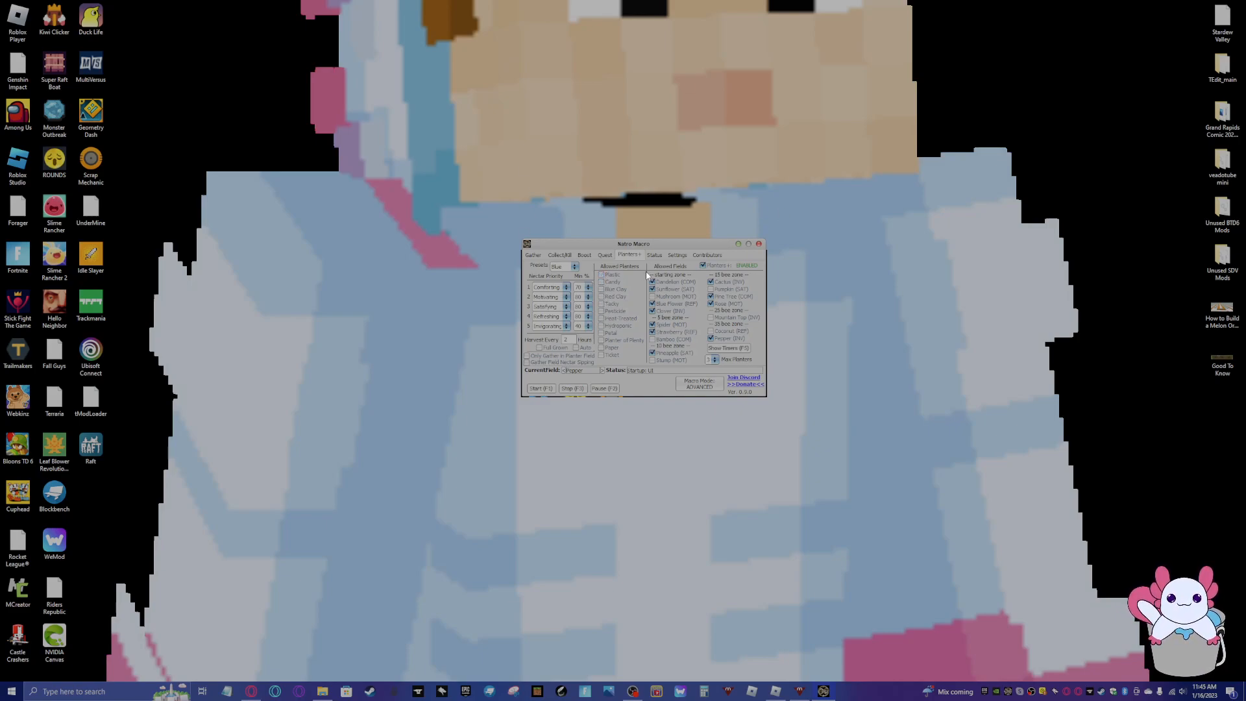
click(561, 266)
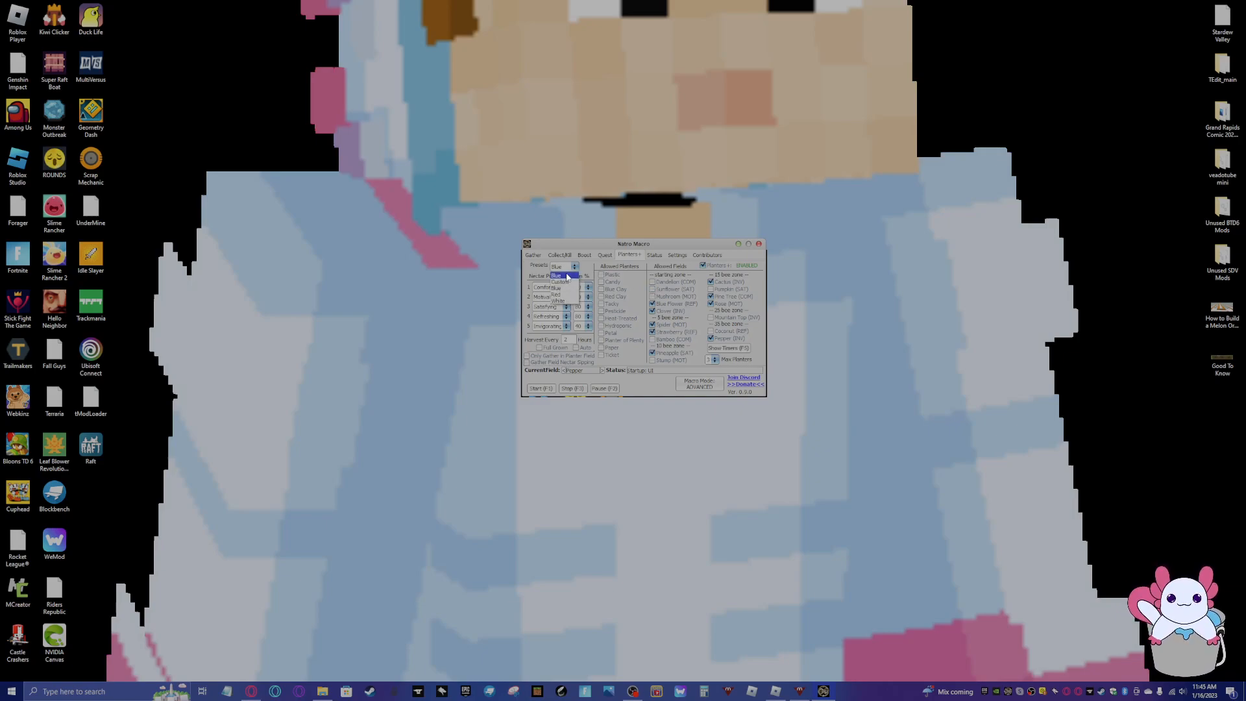
click(560, 275)
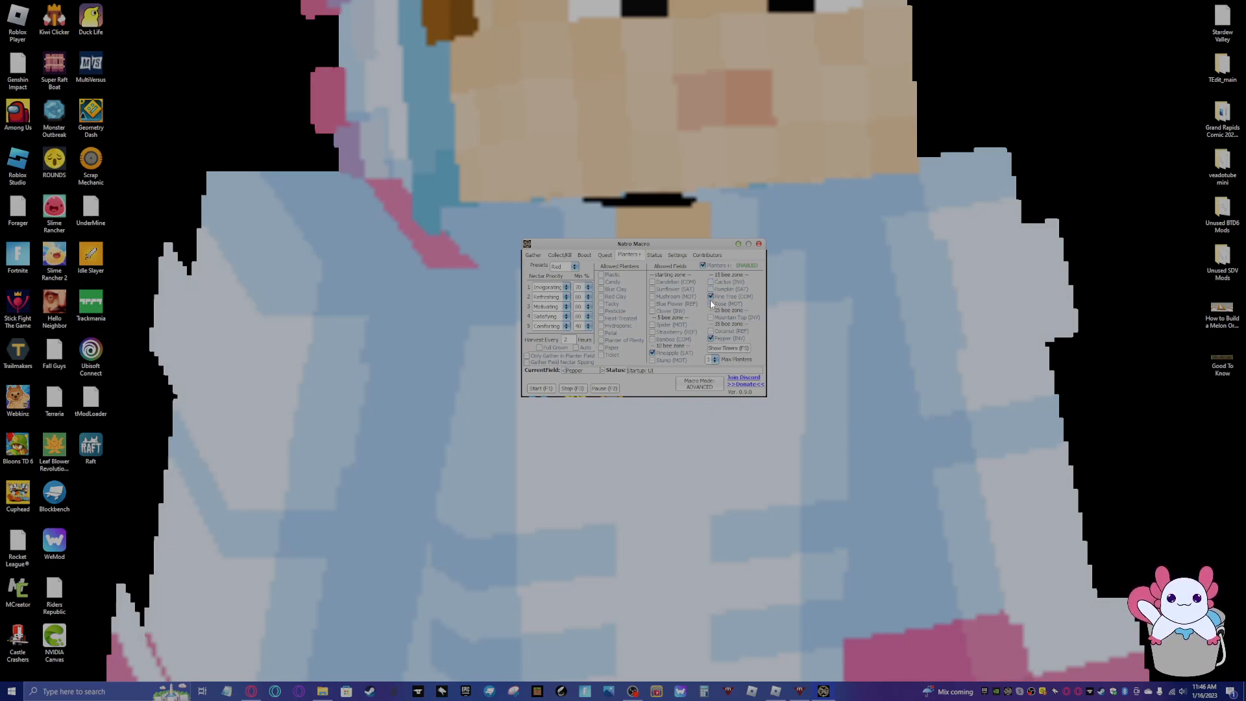
click(546, 287)
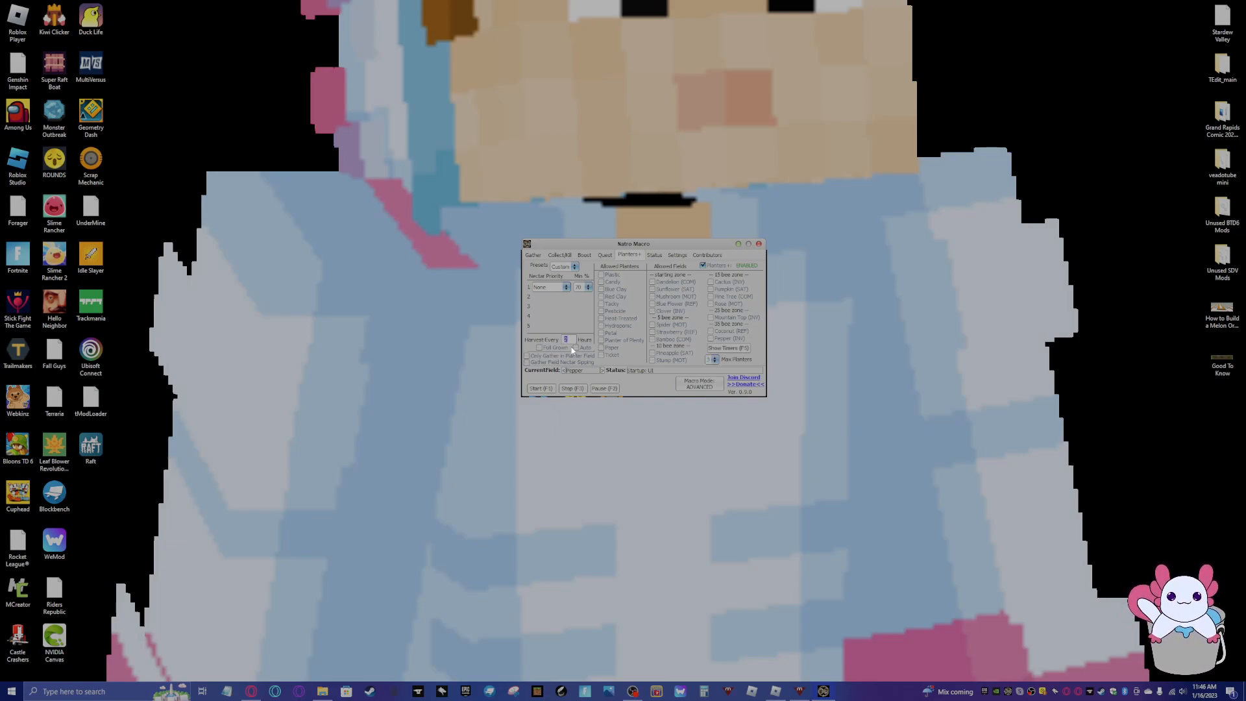
click(538, 348)
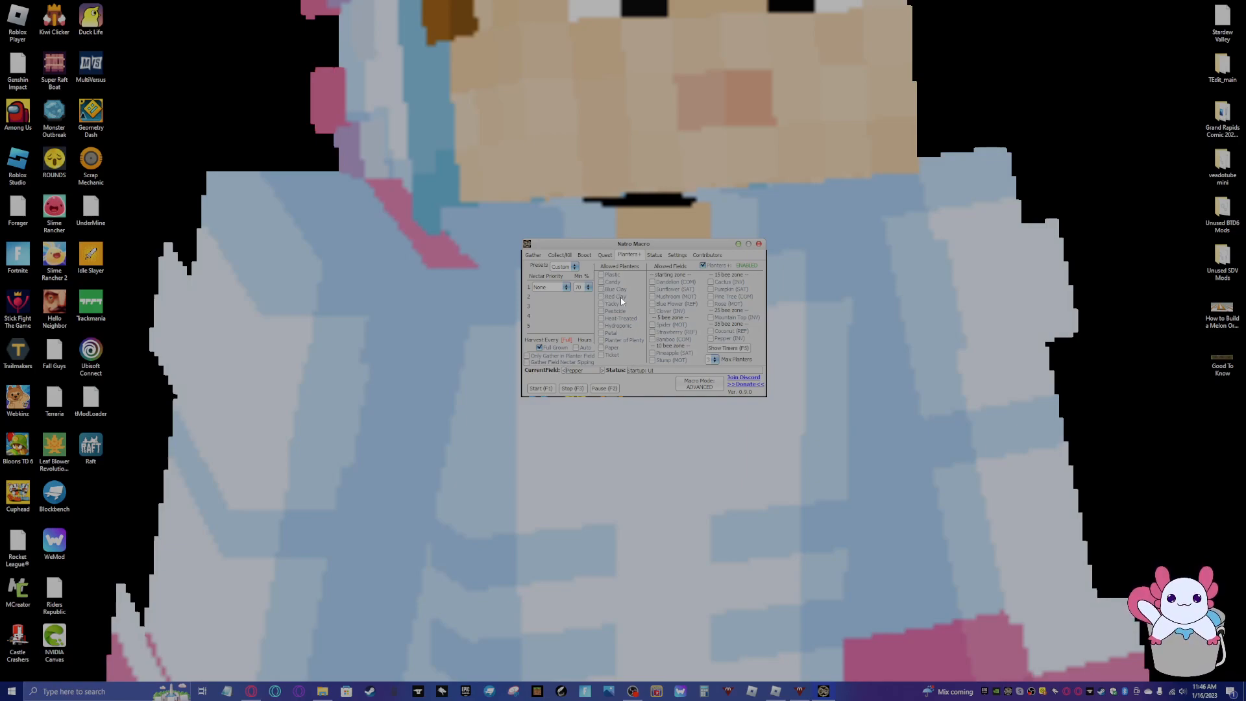
Reposition the macro window and briefly show the planter timers window
drag(635, 243, 654, 231)
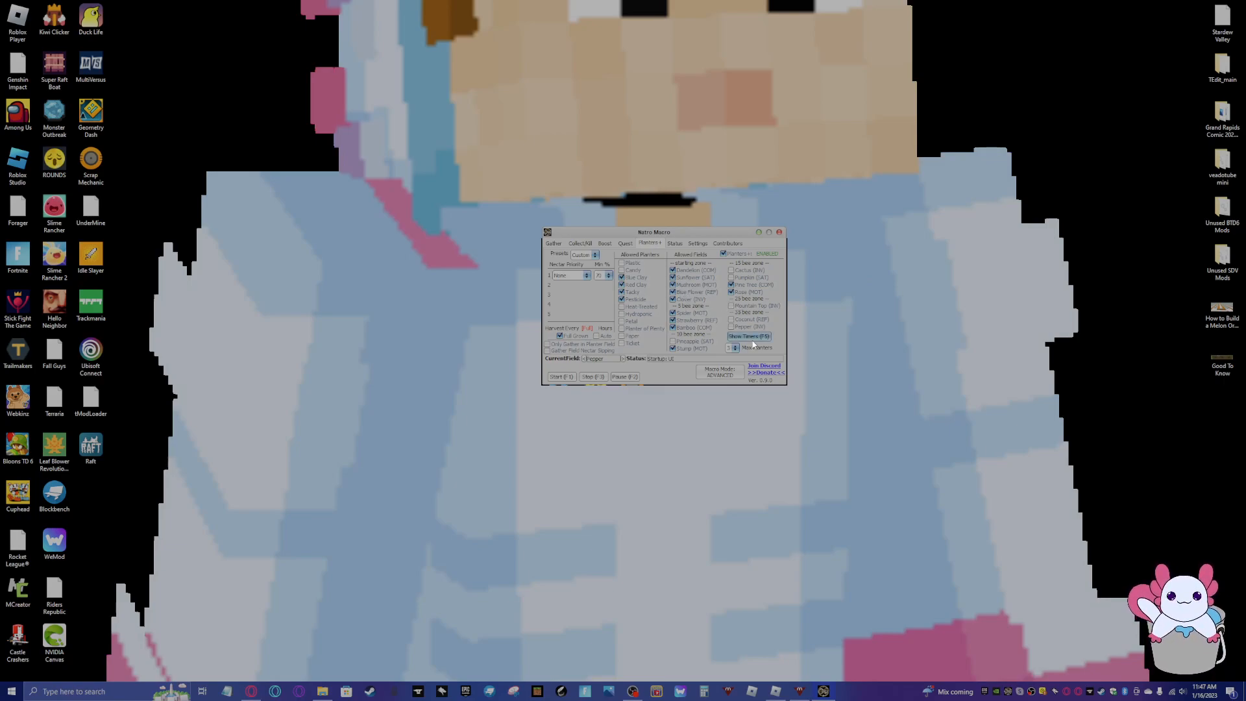
click(747, 336)
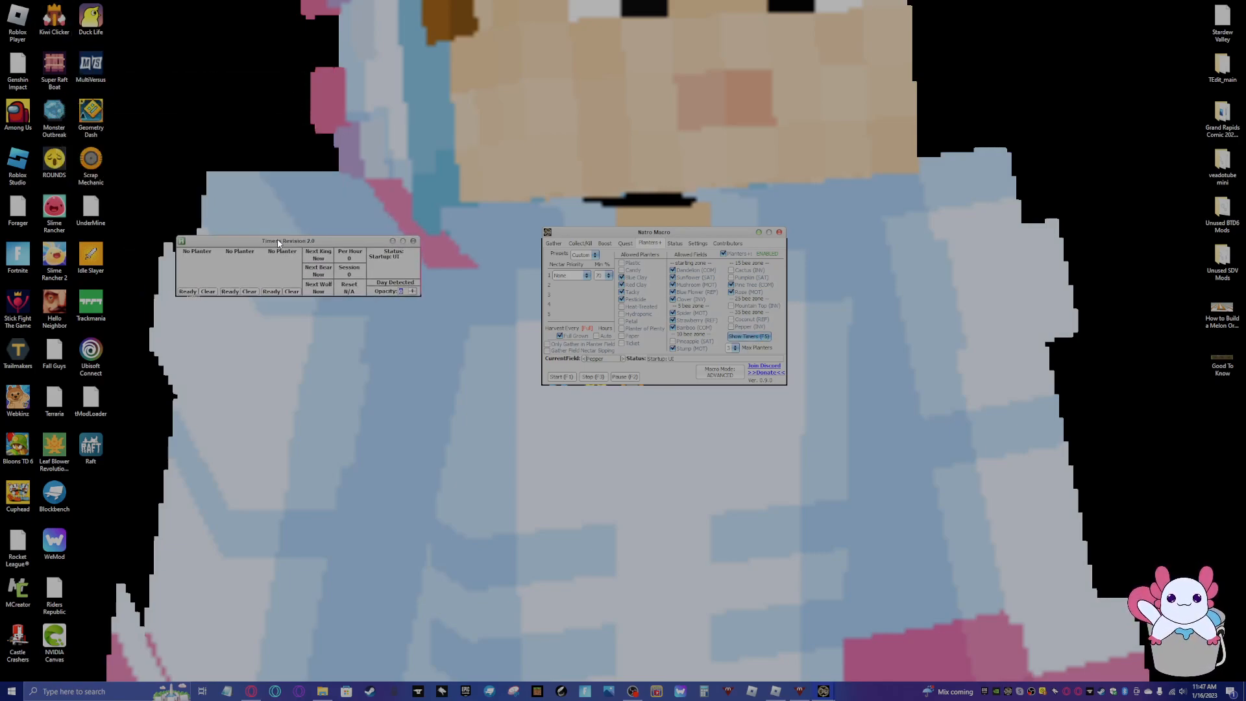
drag(288, 240, 654, 363)
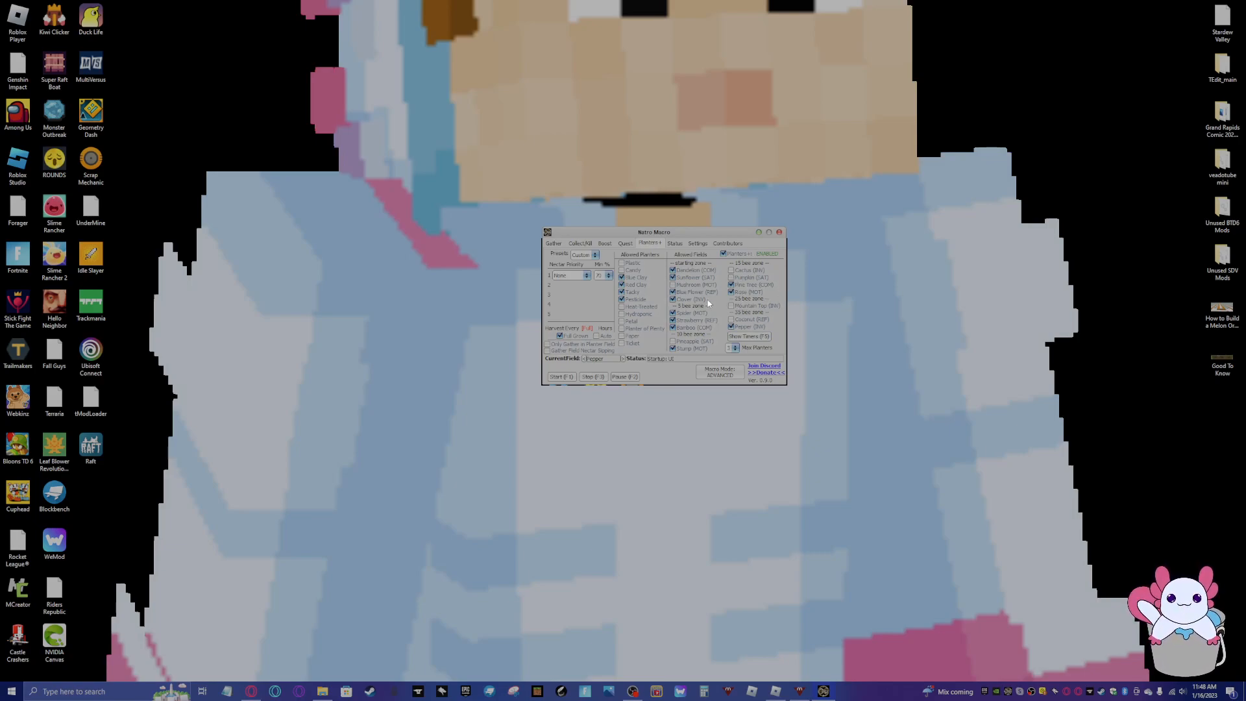
View the macro's Status page, then switch over to Discord
click(674, 242)
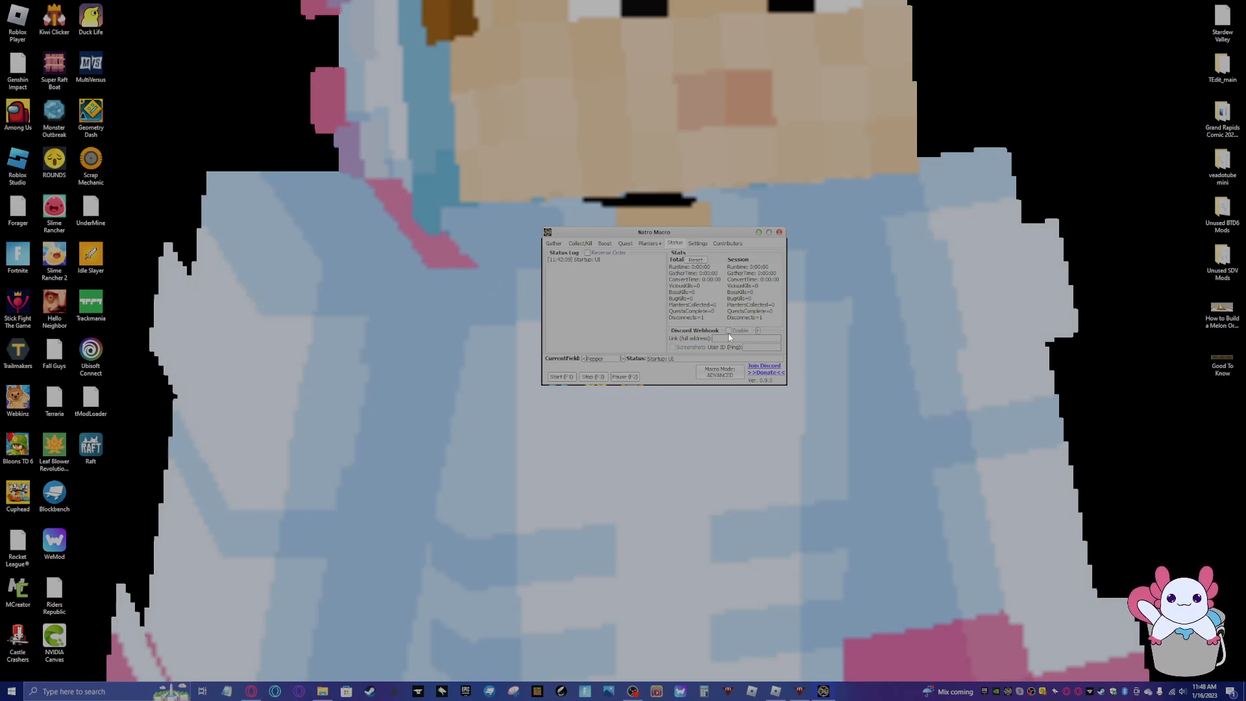
click(729, 330)
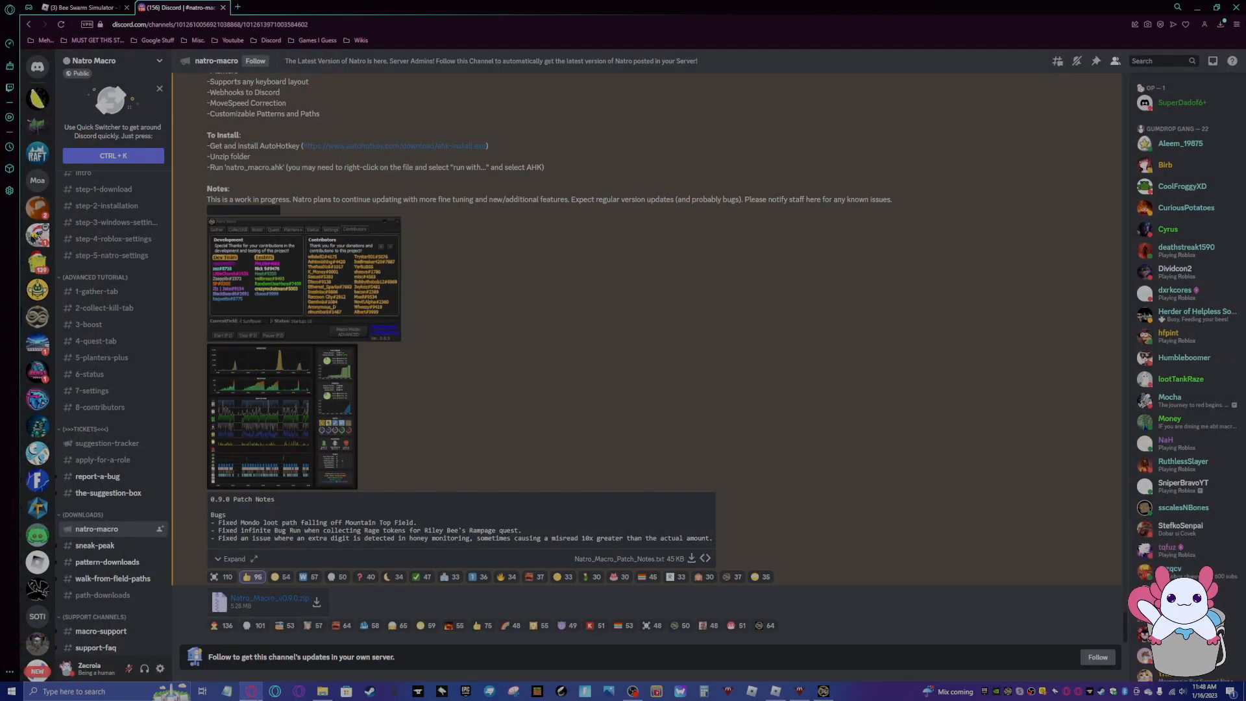
mouse_move(310, 273)
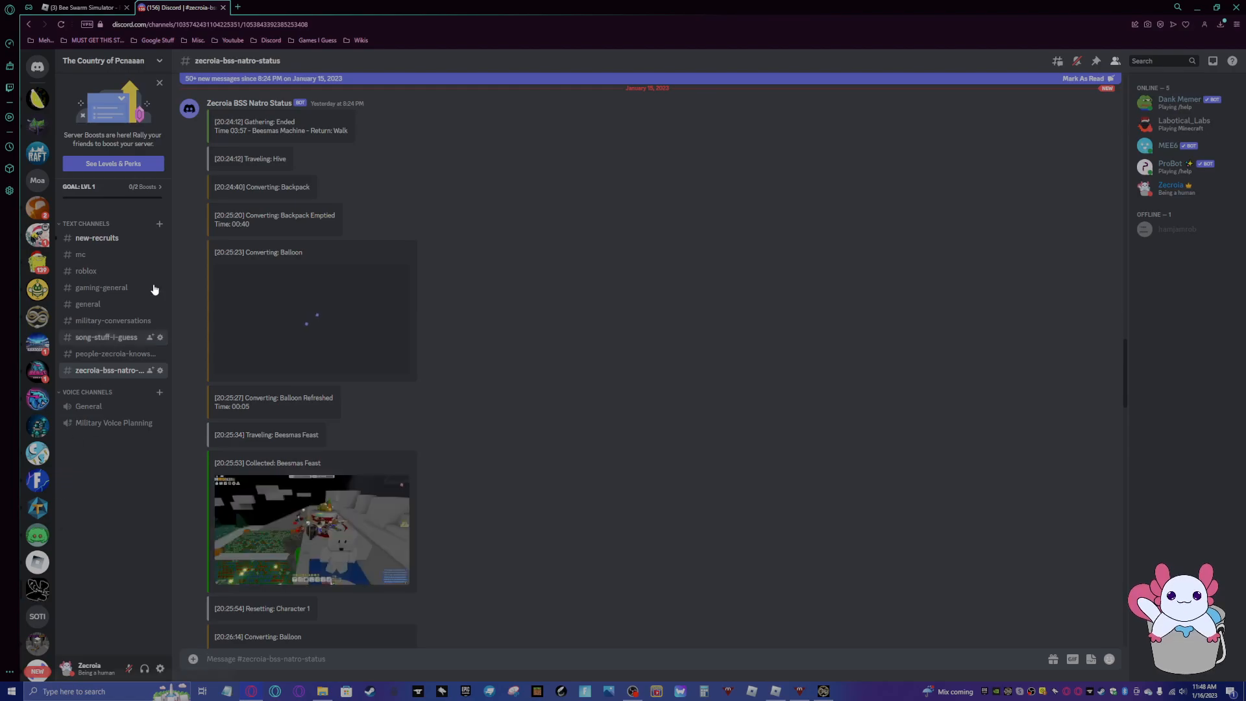
Open the zecrola-bss-natro-status channel and bring up its channel settings
scroll(down, 3)
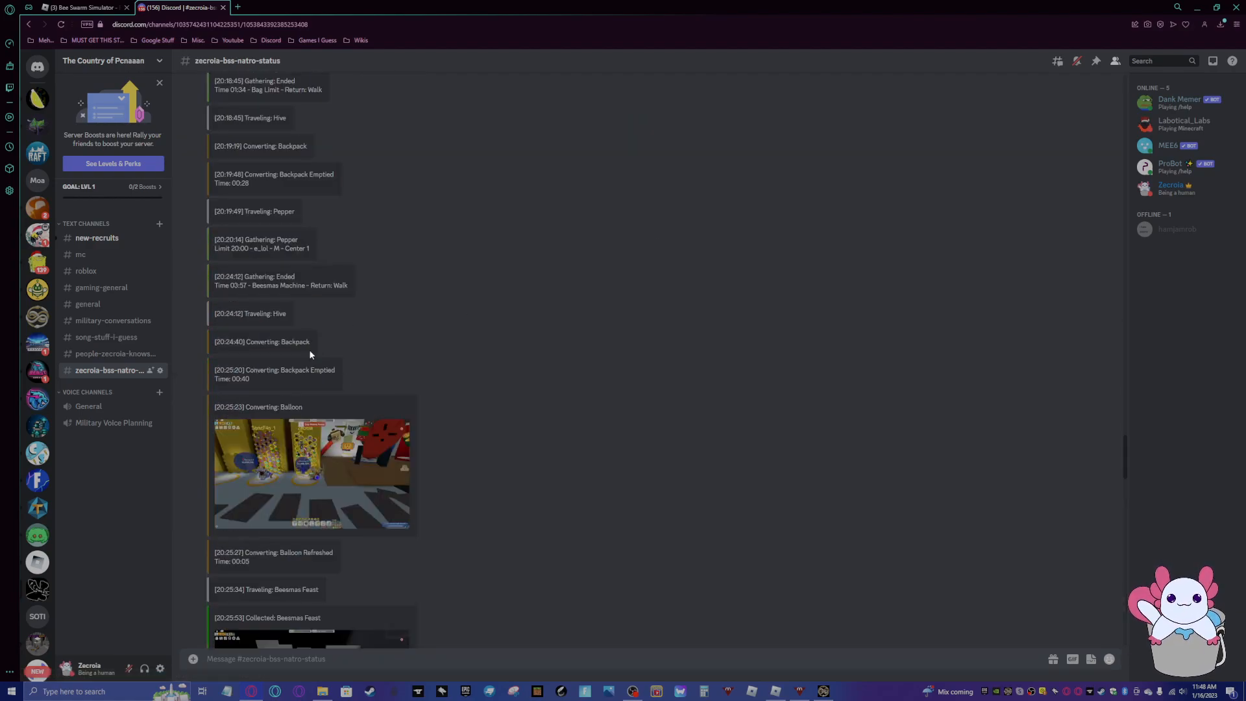
click(311, 472)
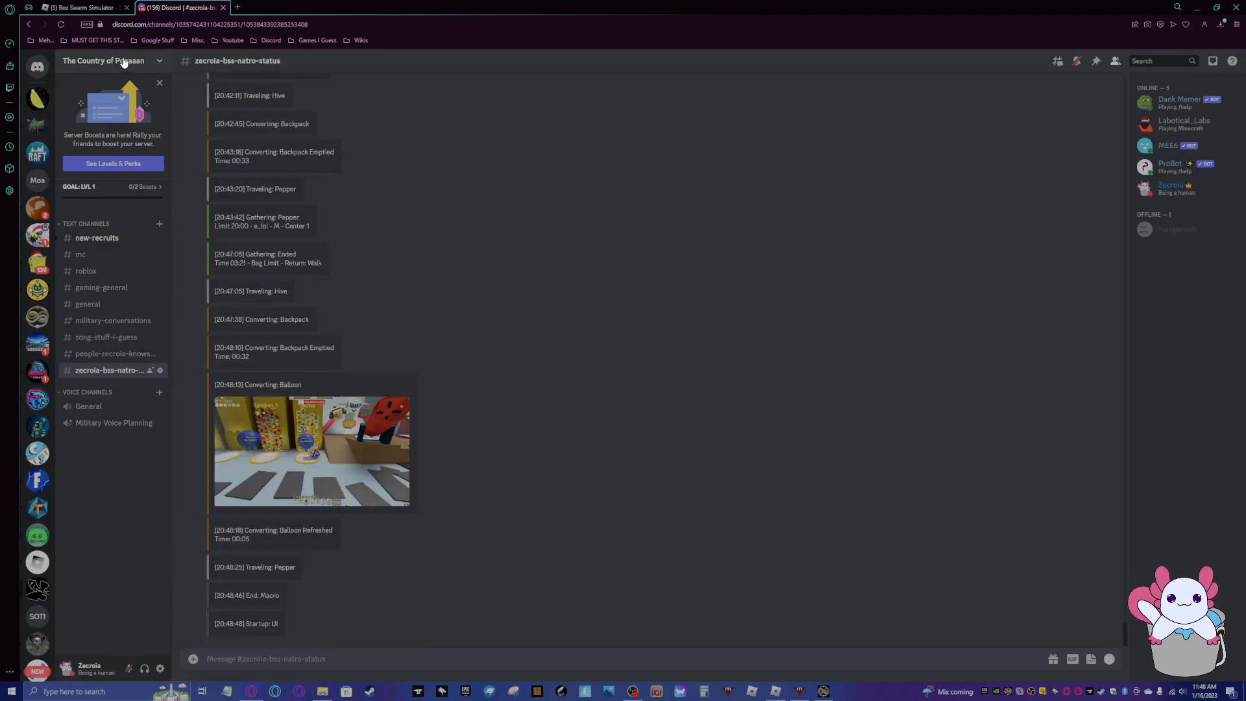
click(114, 60)
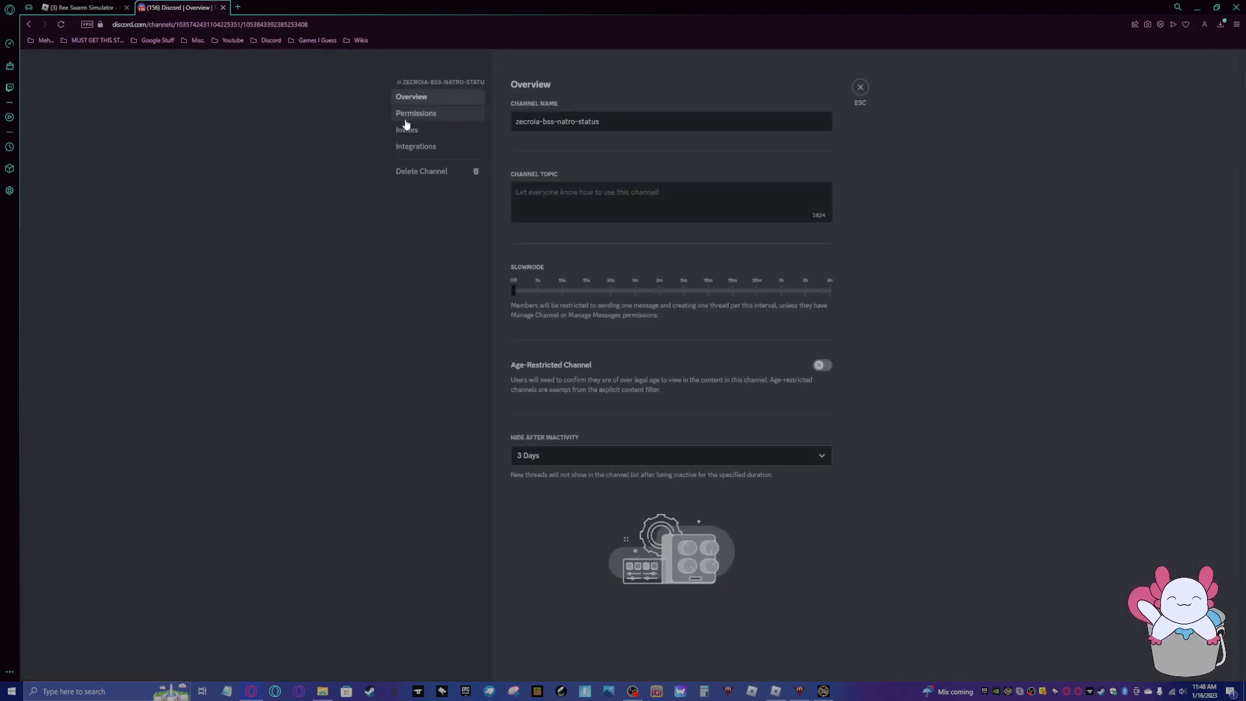
Copy the Zecrola BSS Natro Status webhook URL from Integrations for the macro
click(415, 145)
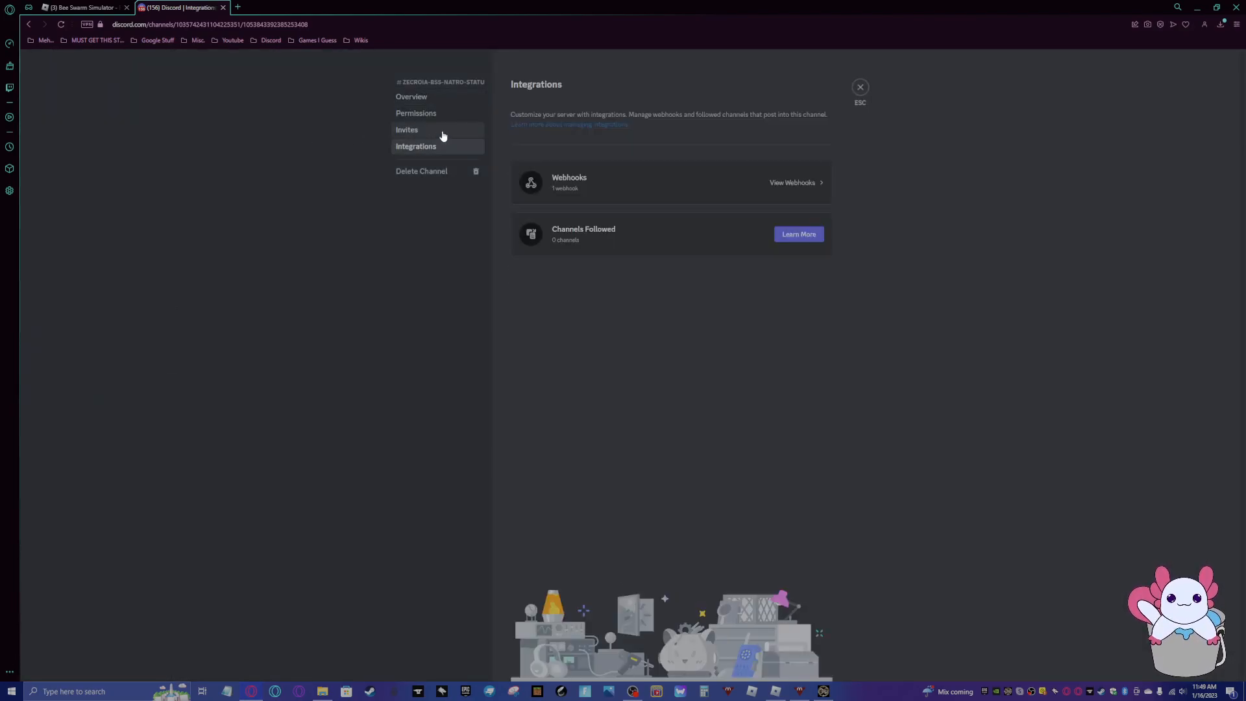
click(792, 182)
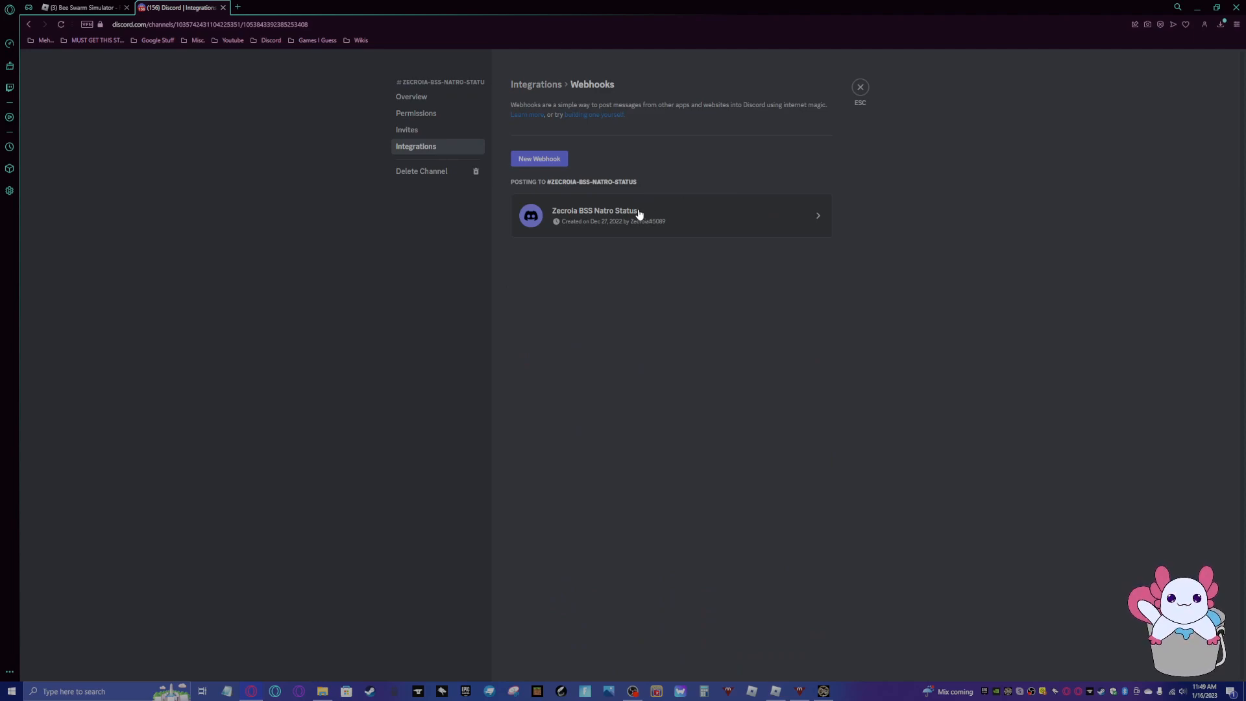
mouse_move(543, 163)
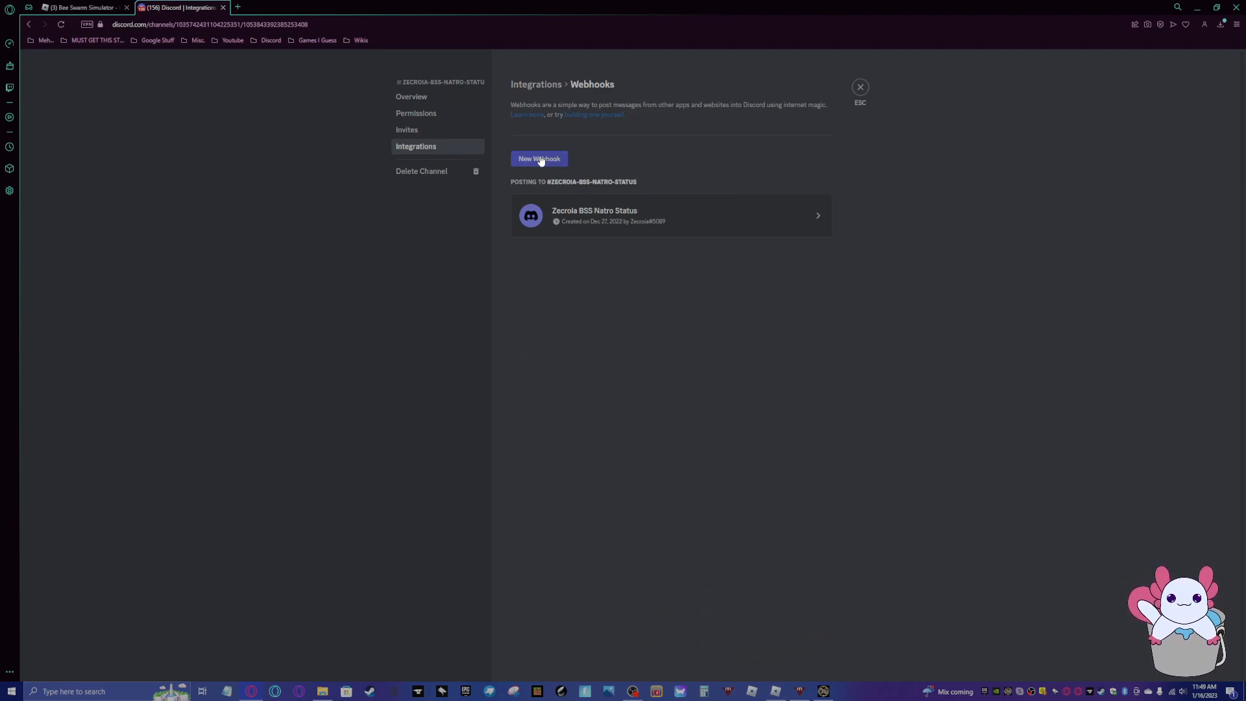
click(670, 216)
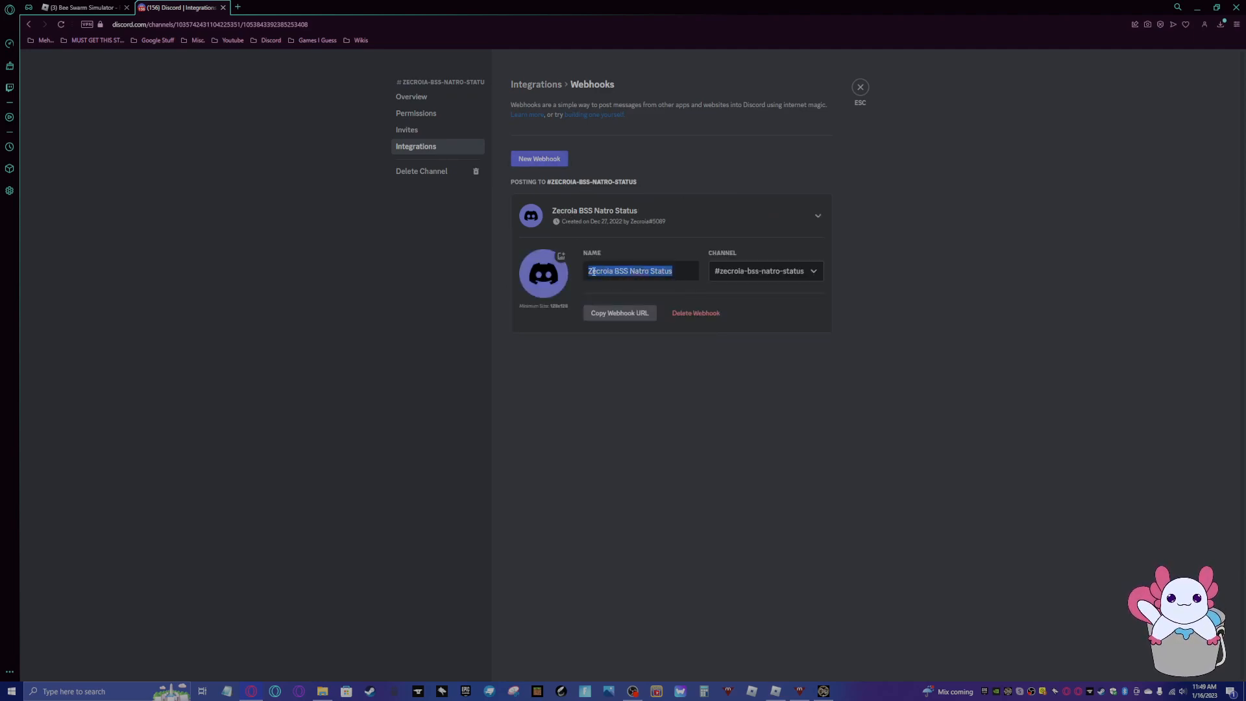
click(658, 291)
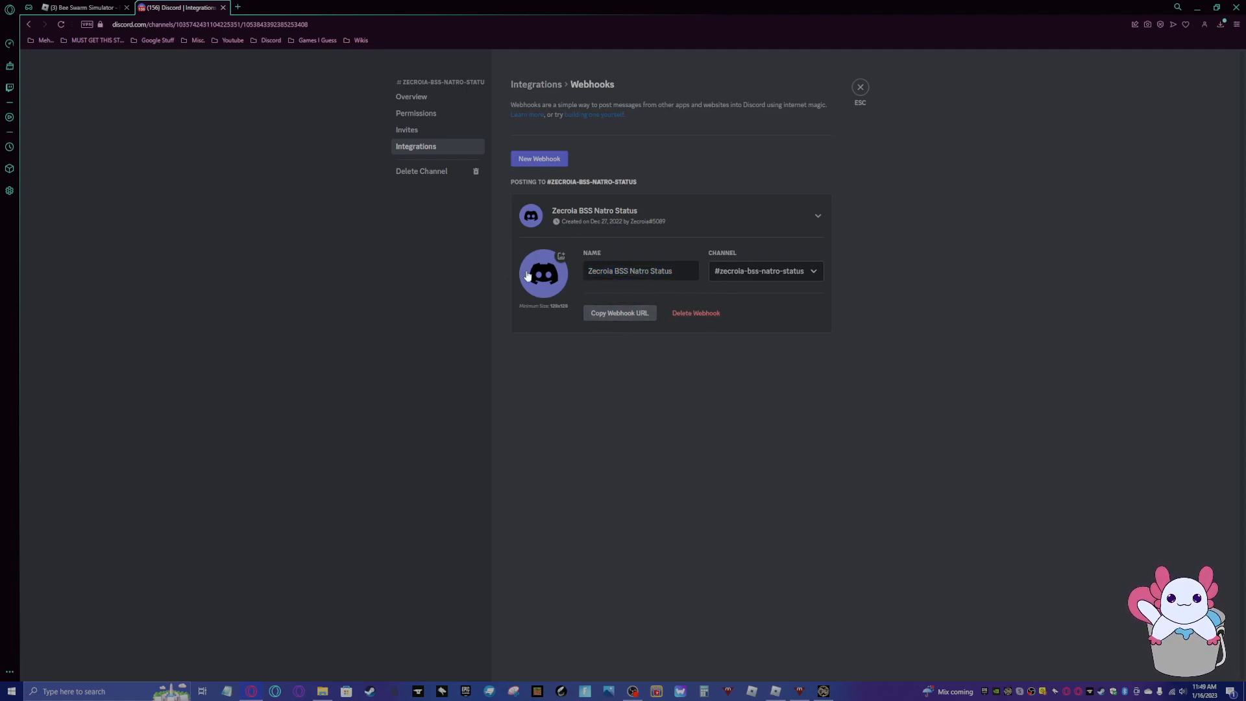
click(859, 85)
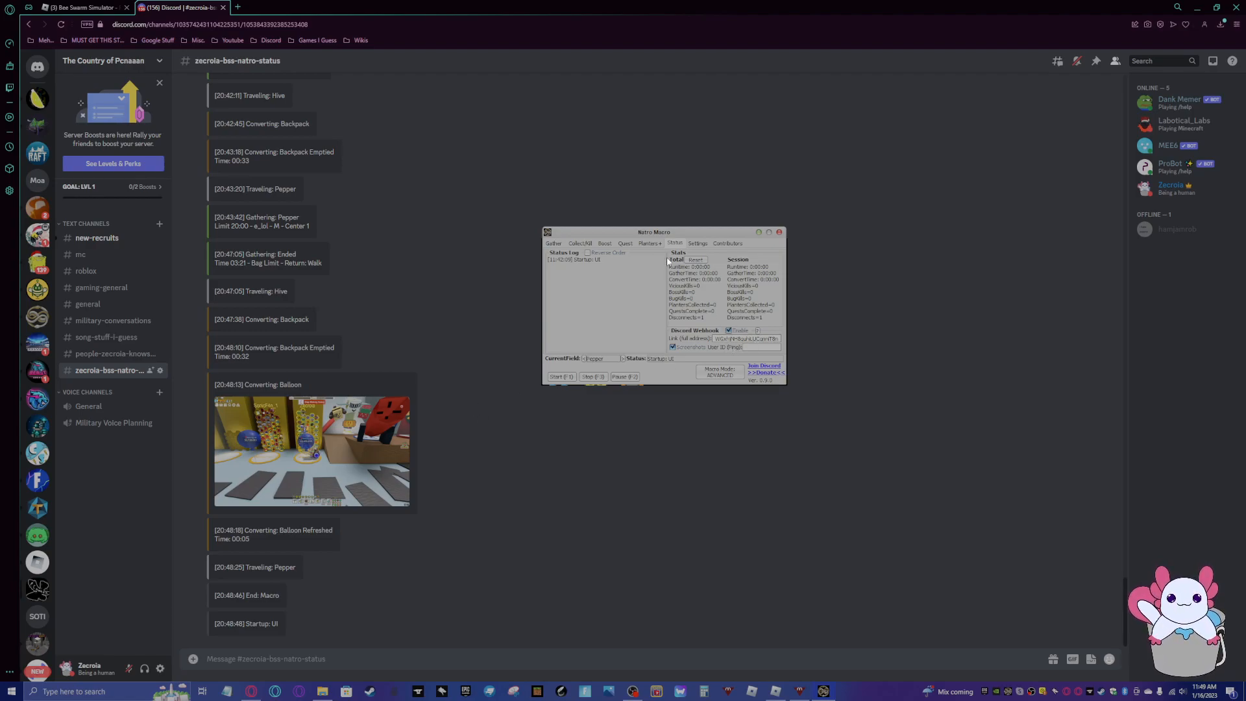
Change the macro's GUI Theme to a dark theme from the Settings page
click(697, 243)
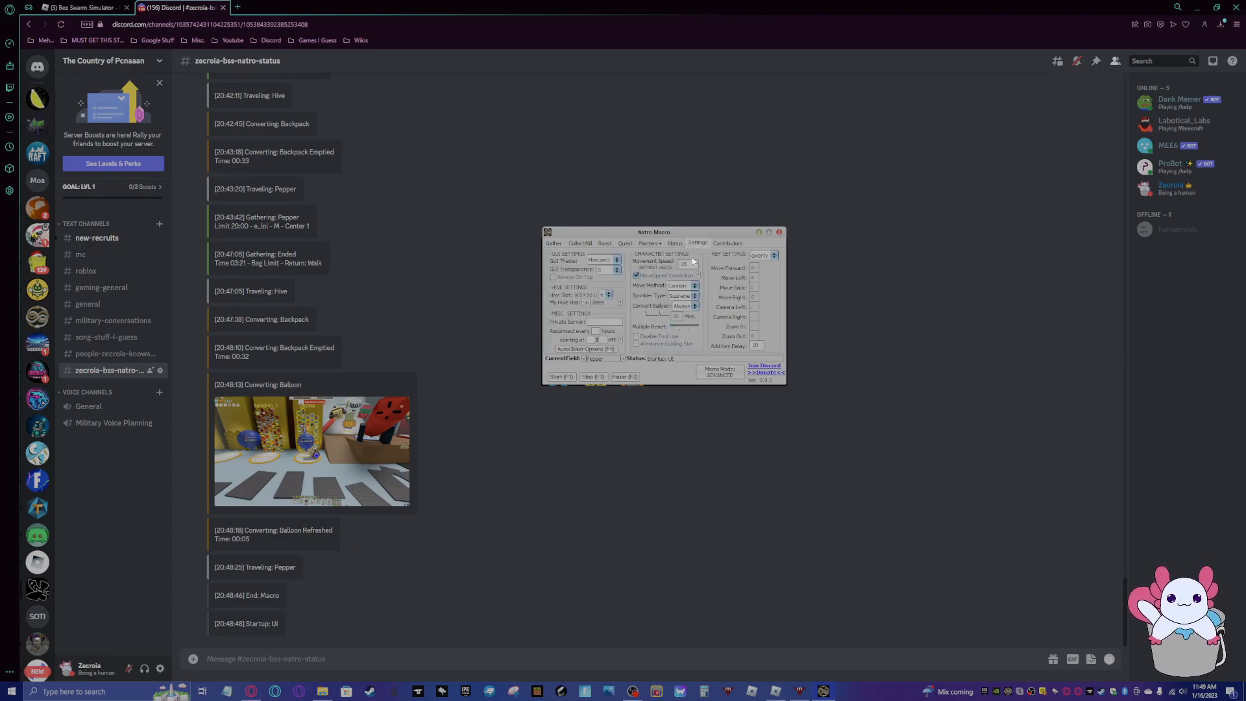
click(615, 260)
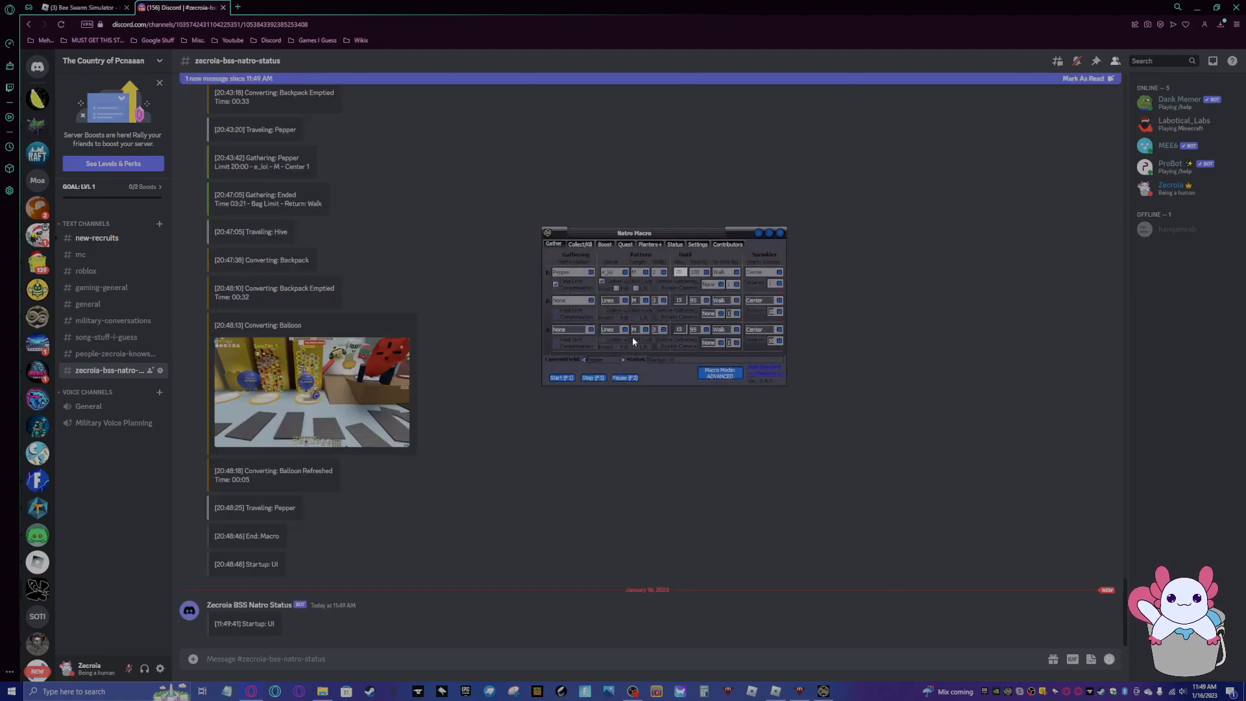
click(697, 244)
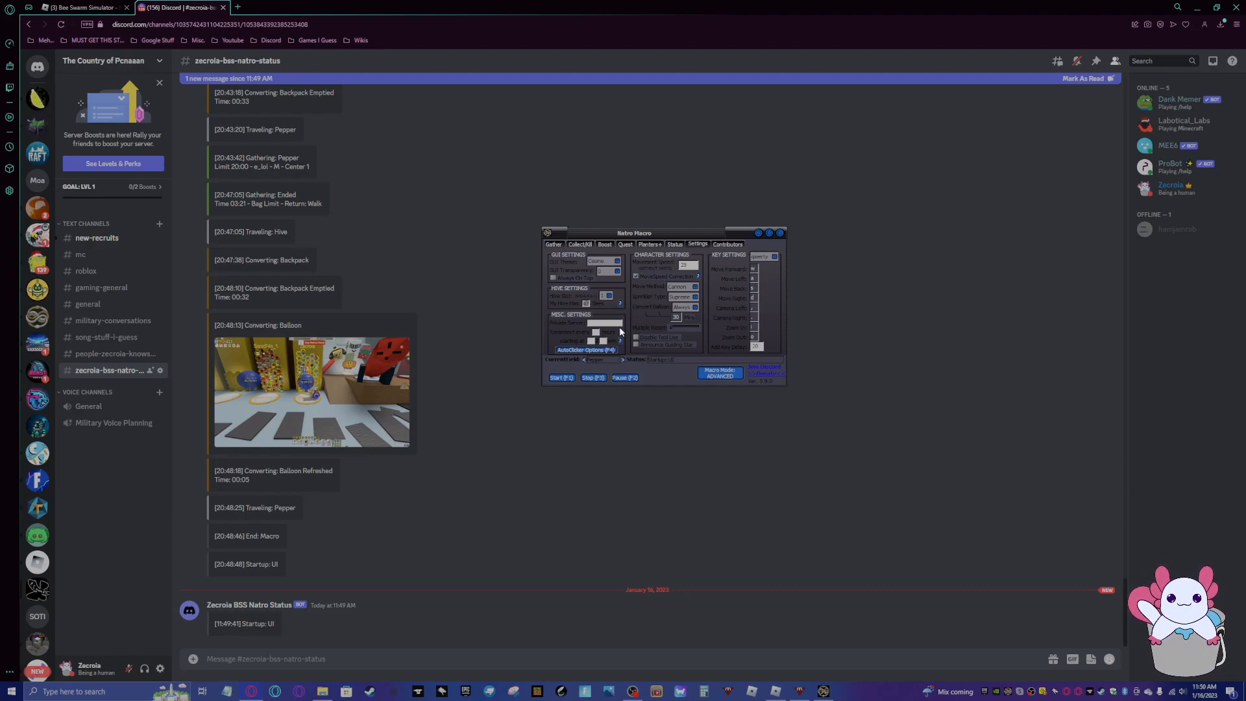
mouse_move(218, 12)
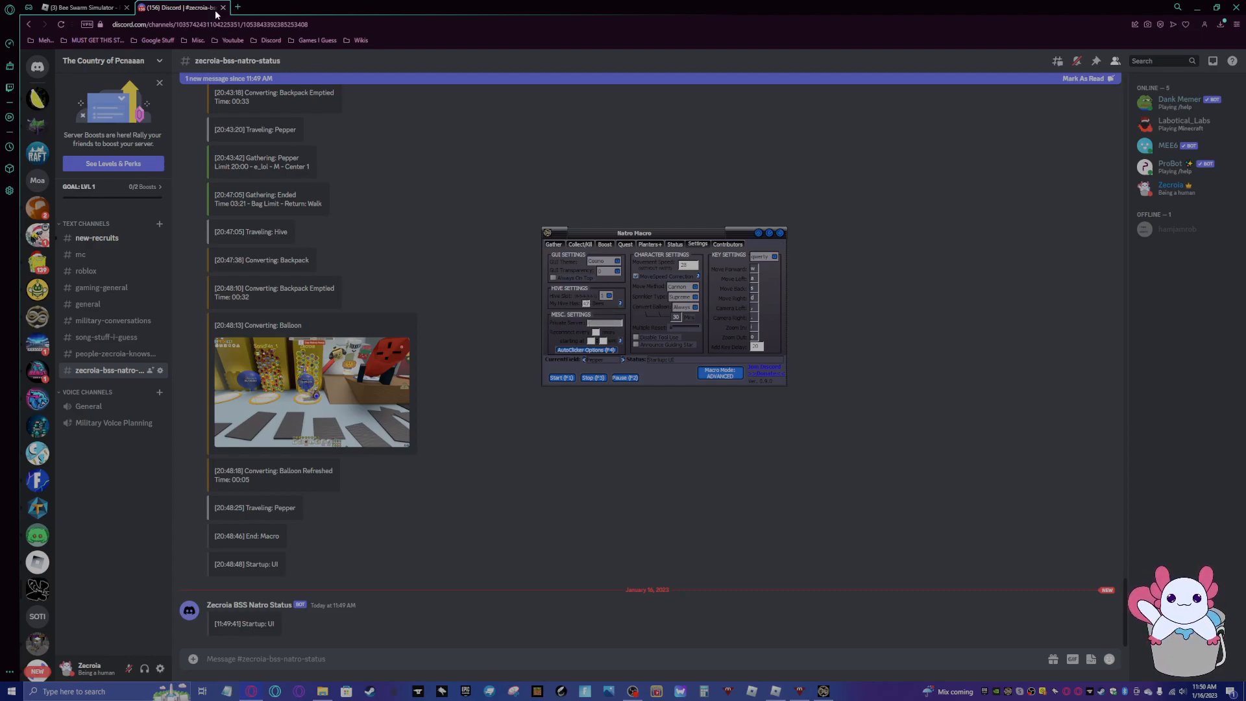
Open the Bee Swarm Simulator private server's Configure page on Roblox
click(77, 7)
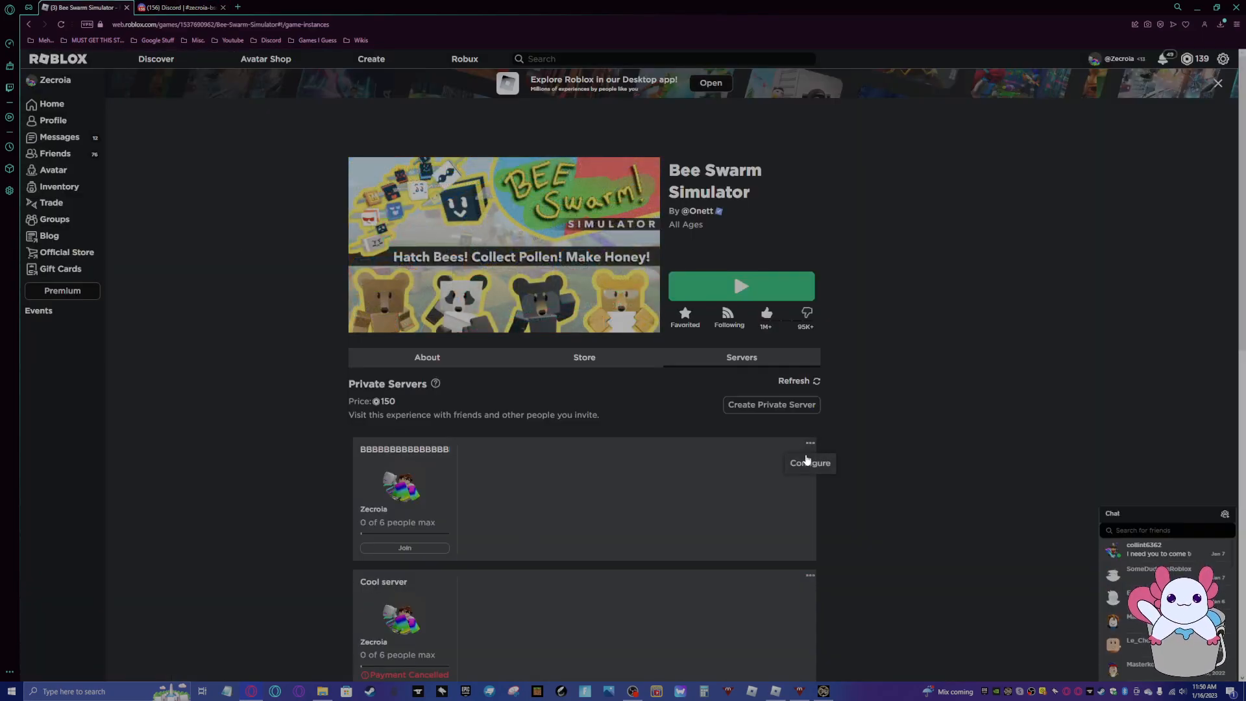
click(810, 462)
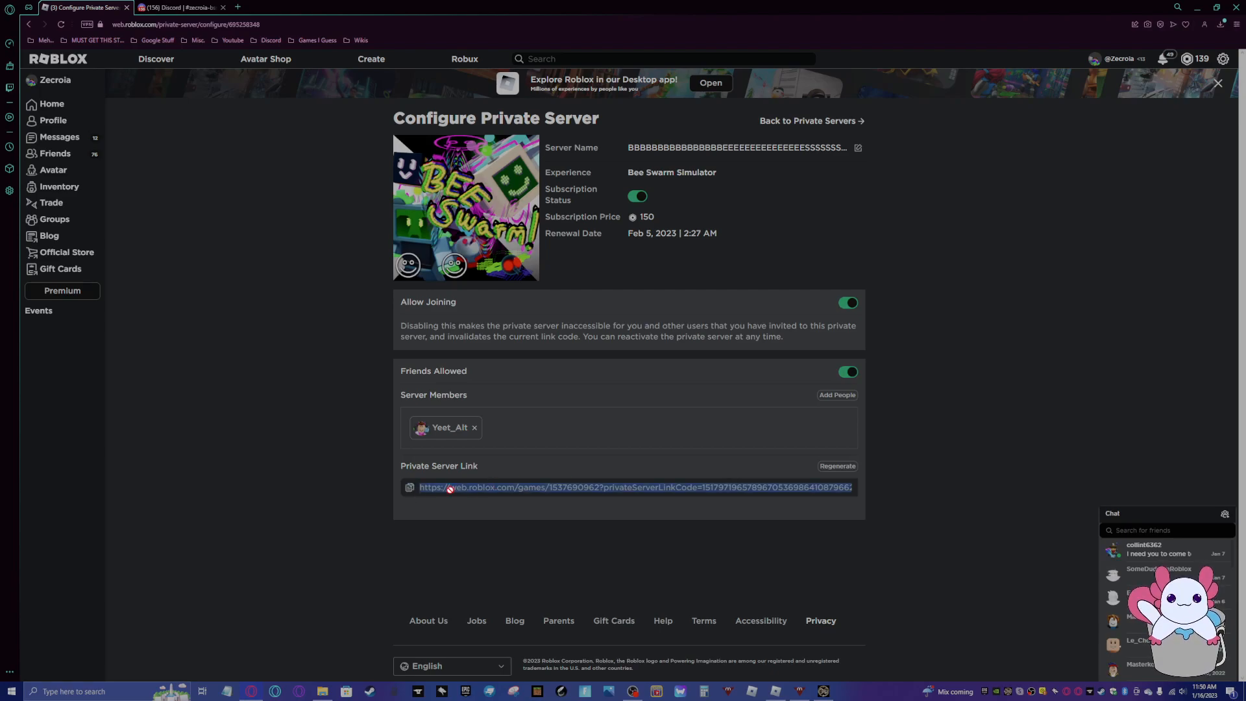
mouse_move(763, 680)
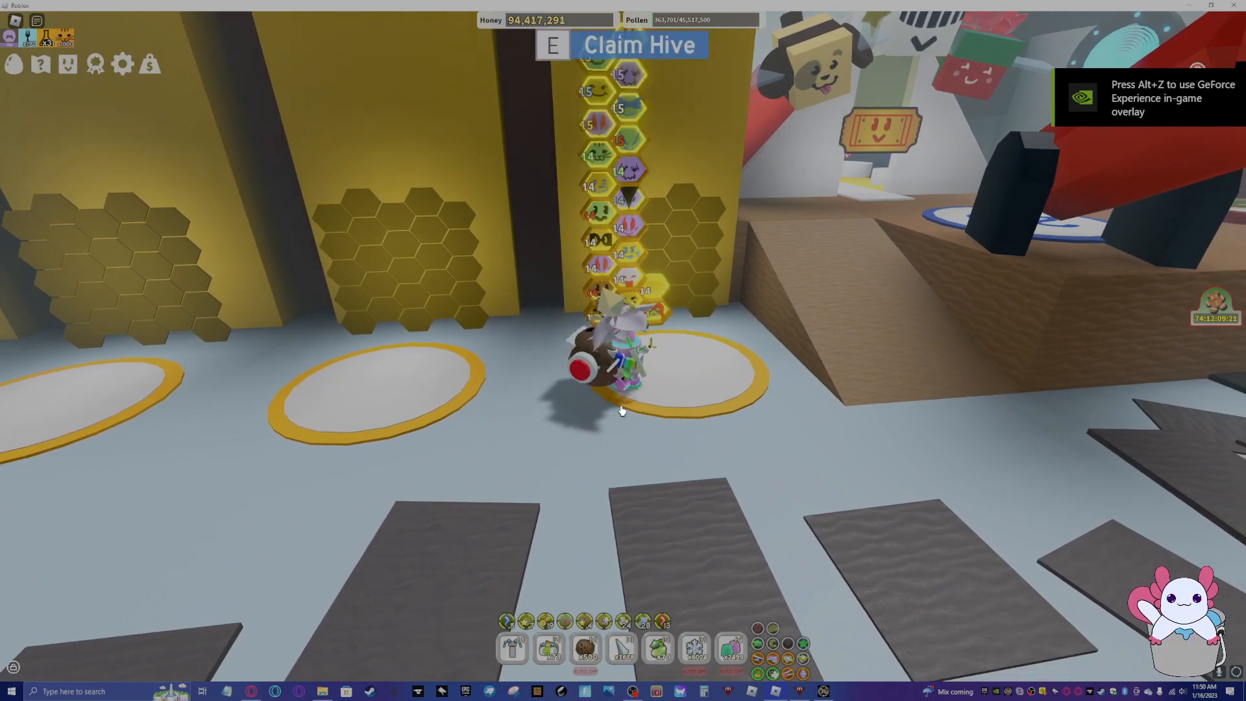
Open the in-game settings gear menu and scroll to Character Stats
click(123, 65)
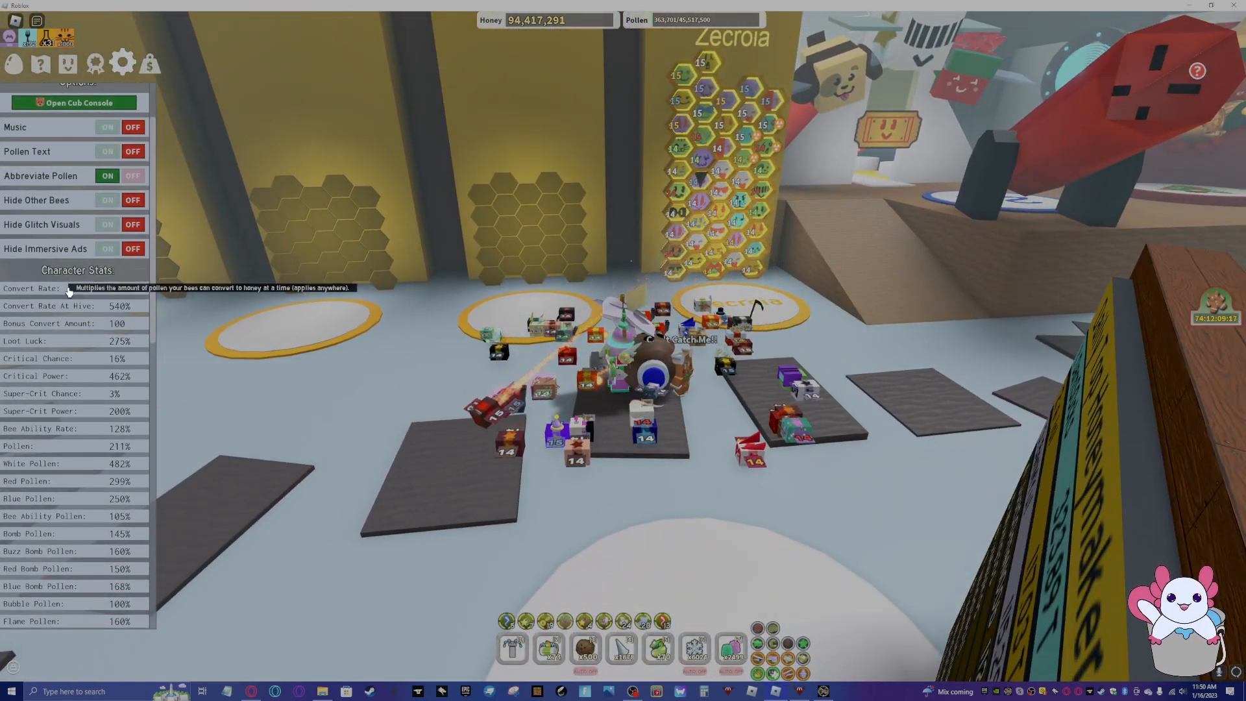
scroll(down, 3)
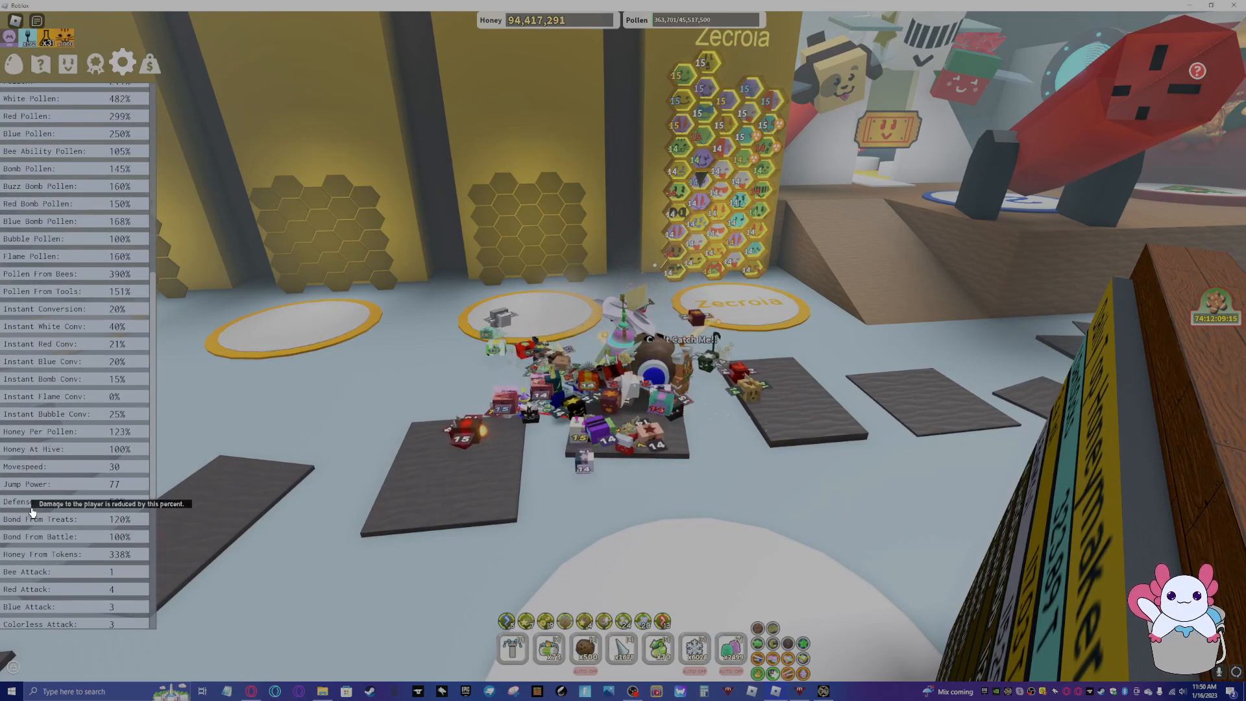
click(822, 690)
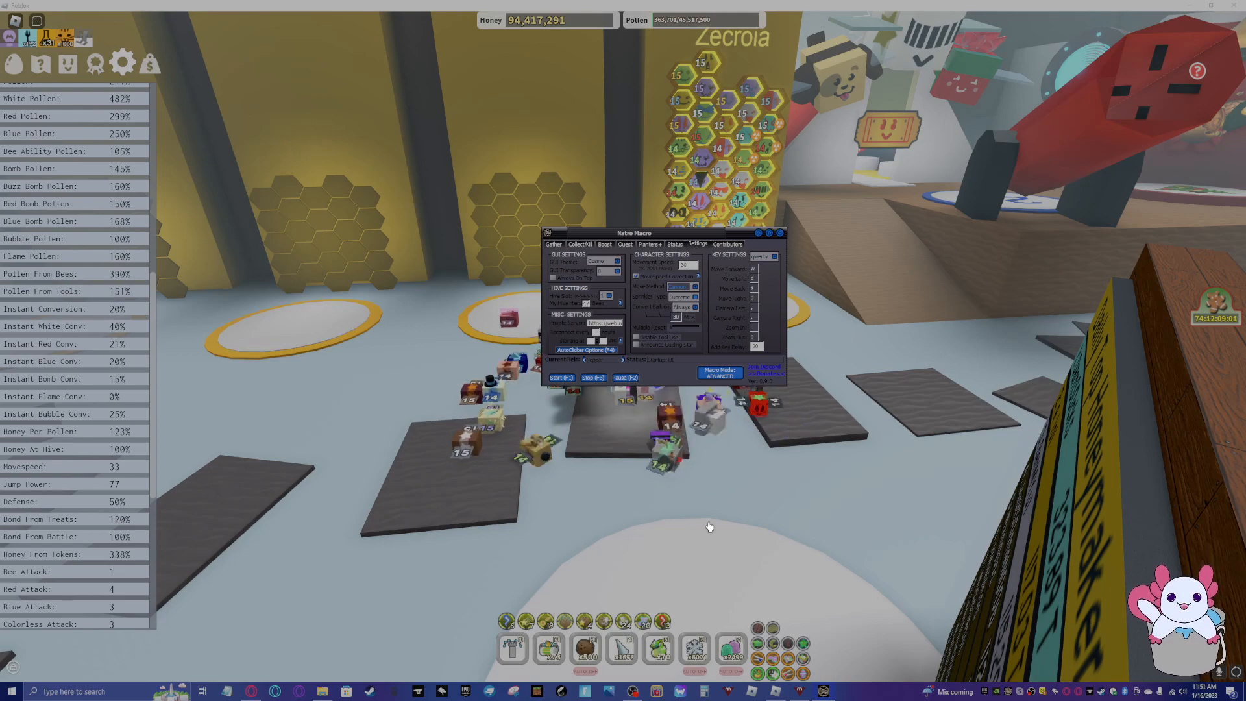
Focus the Natro Macro window and show its Contributors page
click(683, 305)
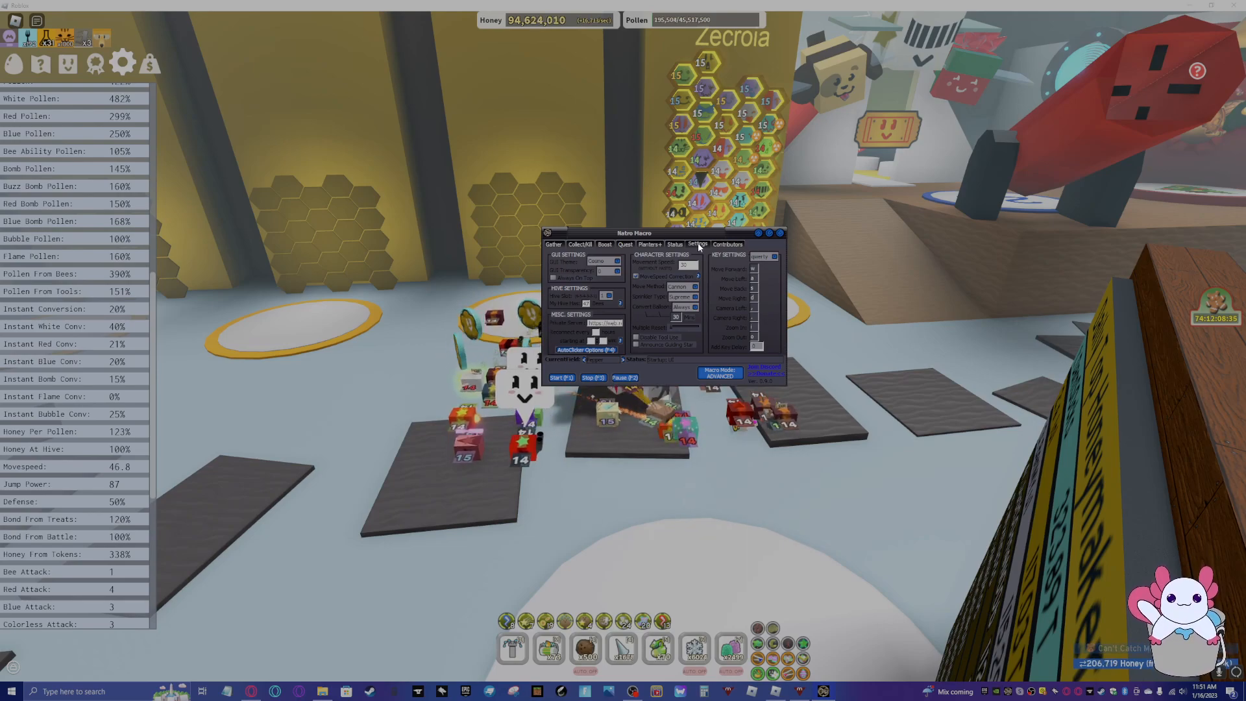
click(727, 244)
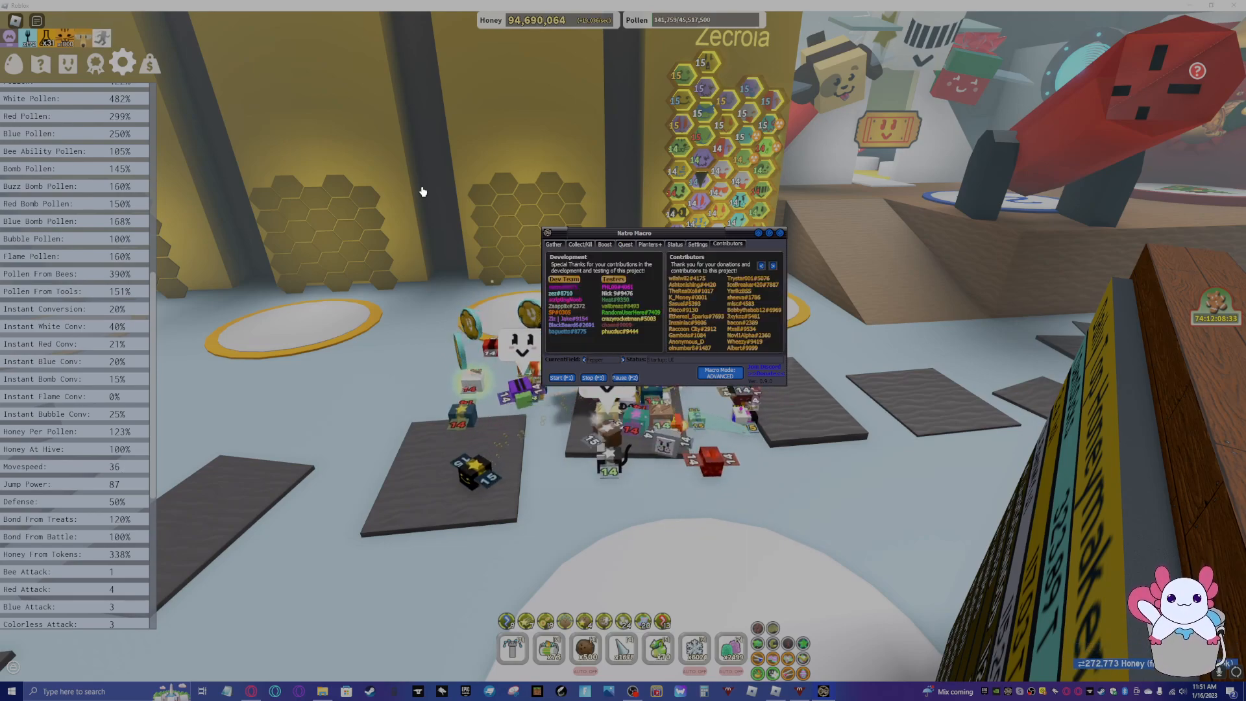